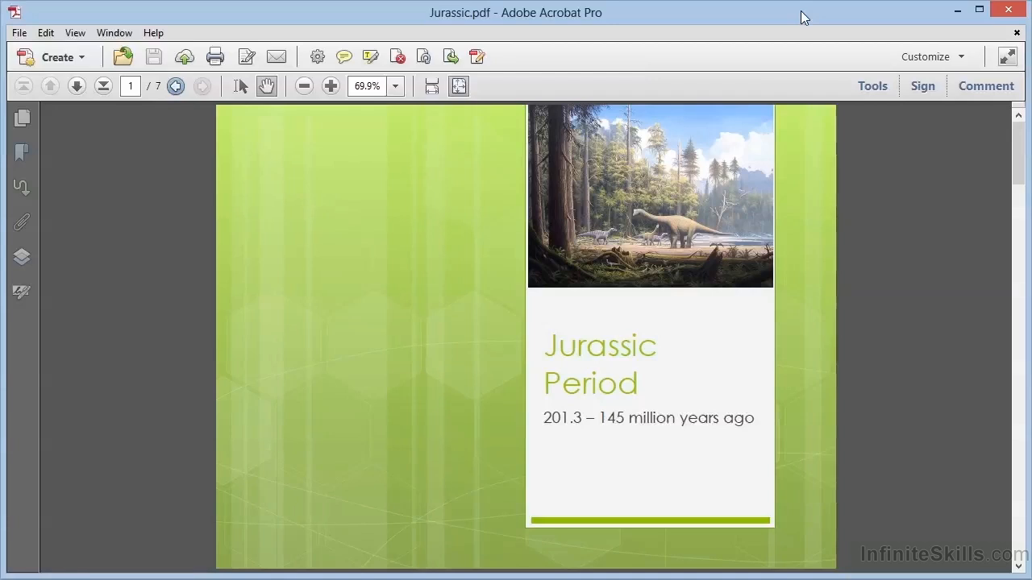
{"action": "mouse_move", "coordinate": [843, 60]}
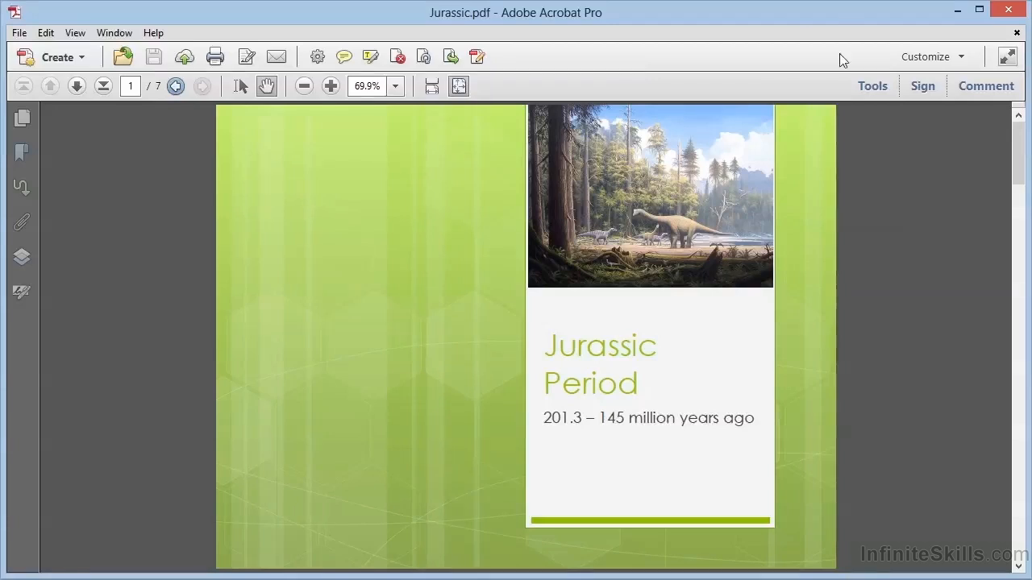
- Show the Tools pane and expand the Interactive Objects tool group
{"action": "left_click", "coordinate": [873, 85]}
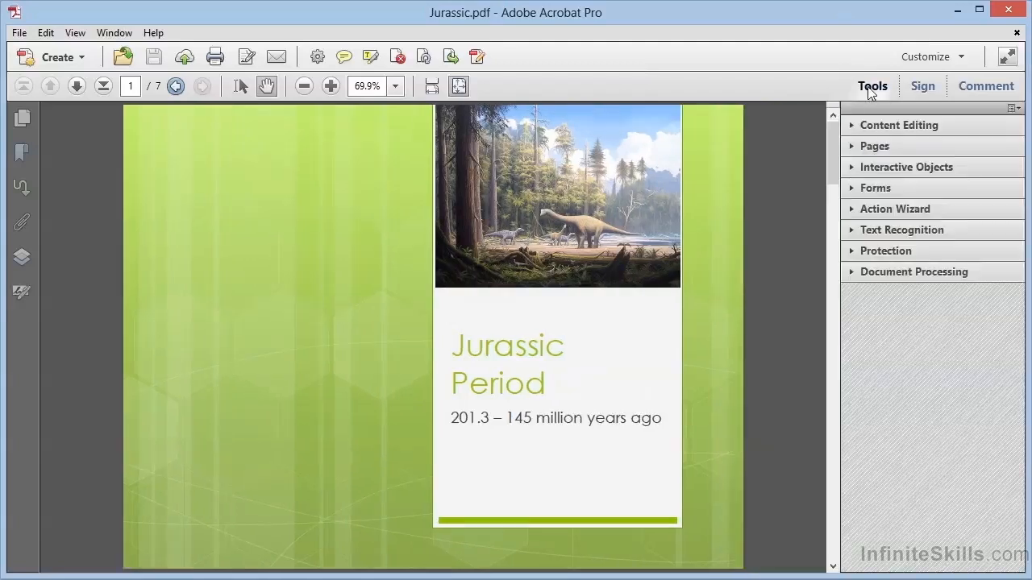
{"action": "mouse_move", "coordinate": [905, 167]}
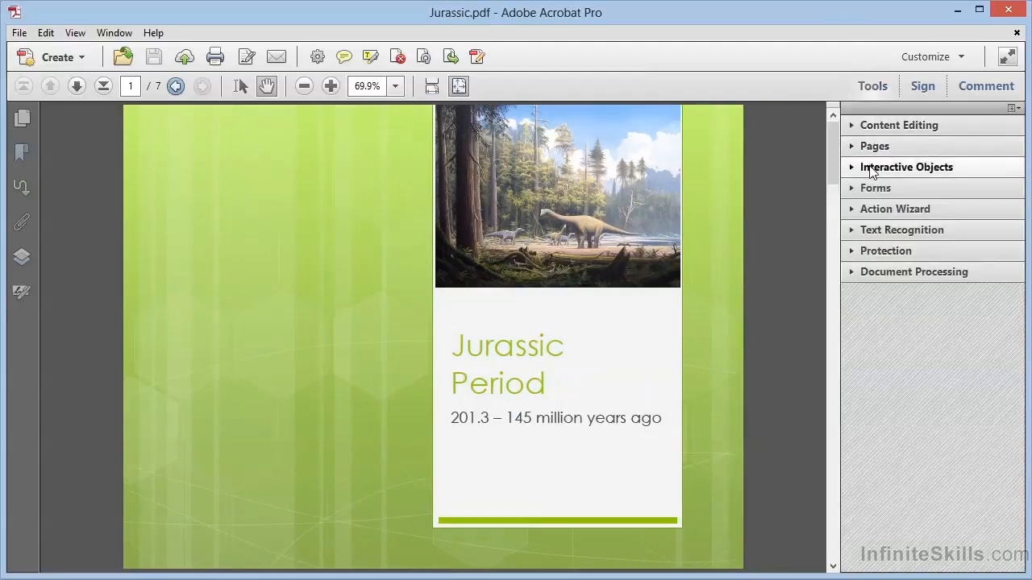
{"action": "left_click", "coordinate": [906, 166]}
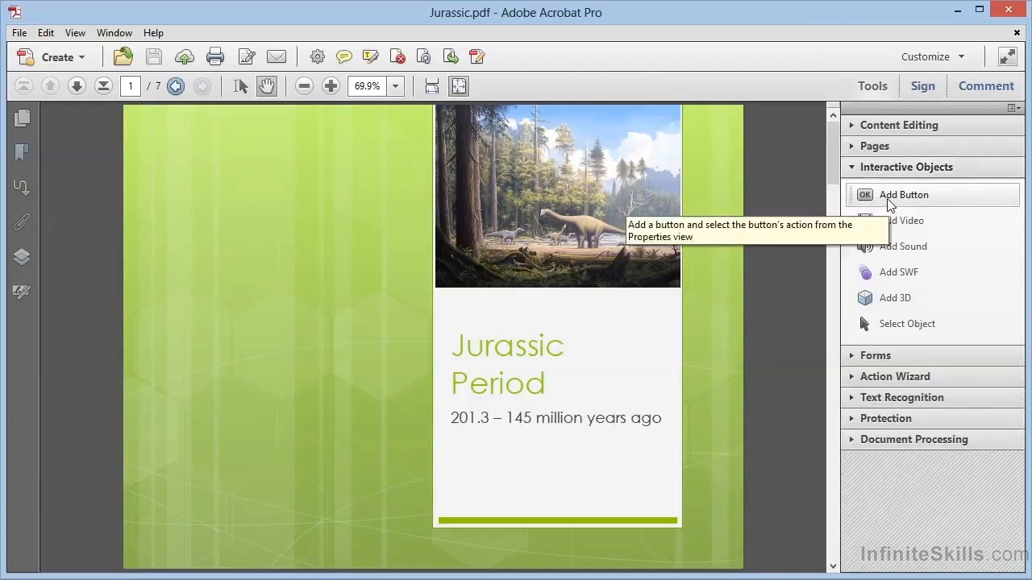
- Draw a button at the first page's top-left corner and name it NextPage
{"action": "left_click", "coordinate": [904, 194]}
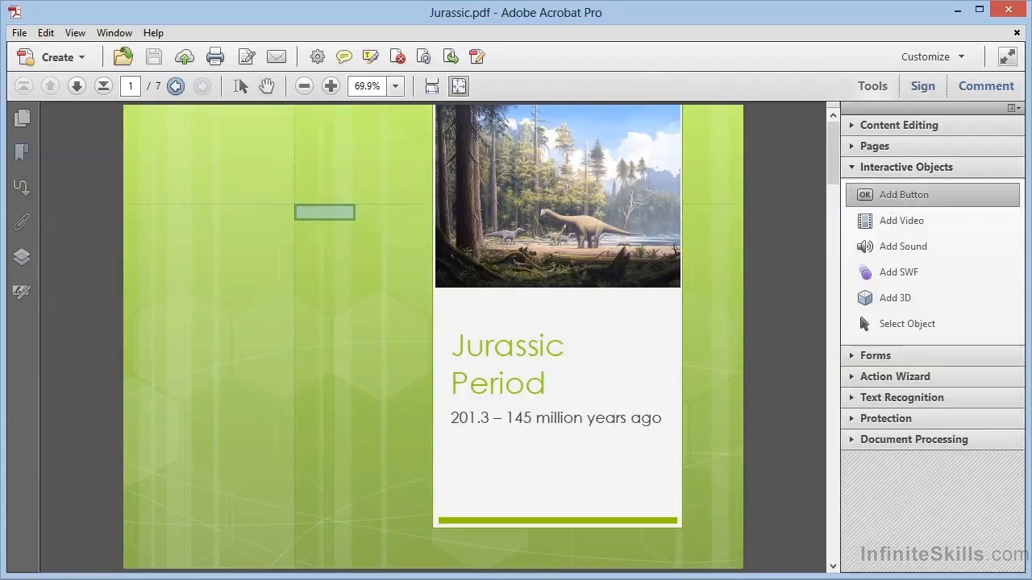
{"action": "left_click_drag", "start_coordinate": [324, 212], "coordinate": [317, 224]}
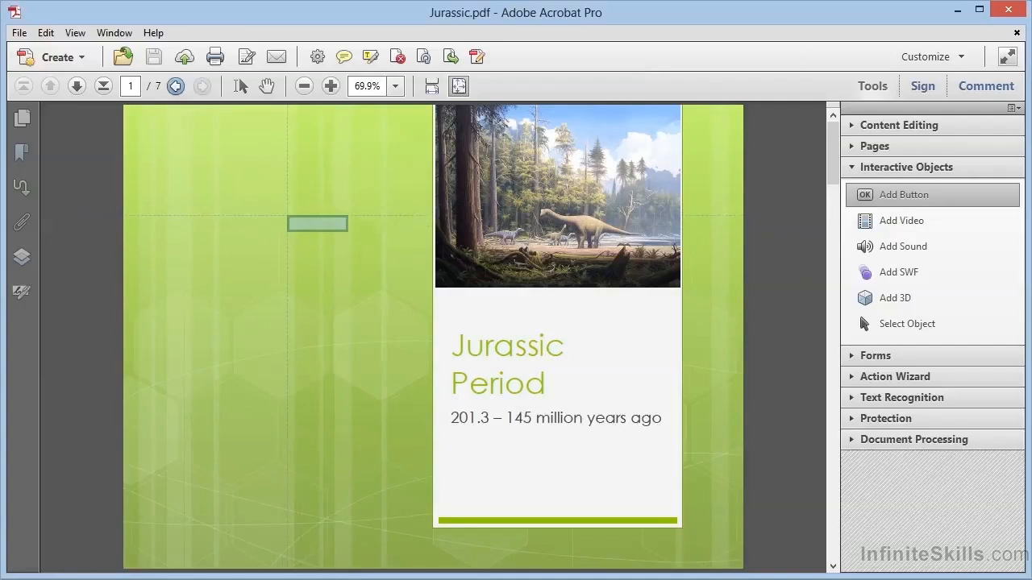
{"action": "left_click_drag", "start_coordinate": [317, 223], "coordinate": [236, 126]}
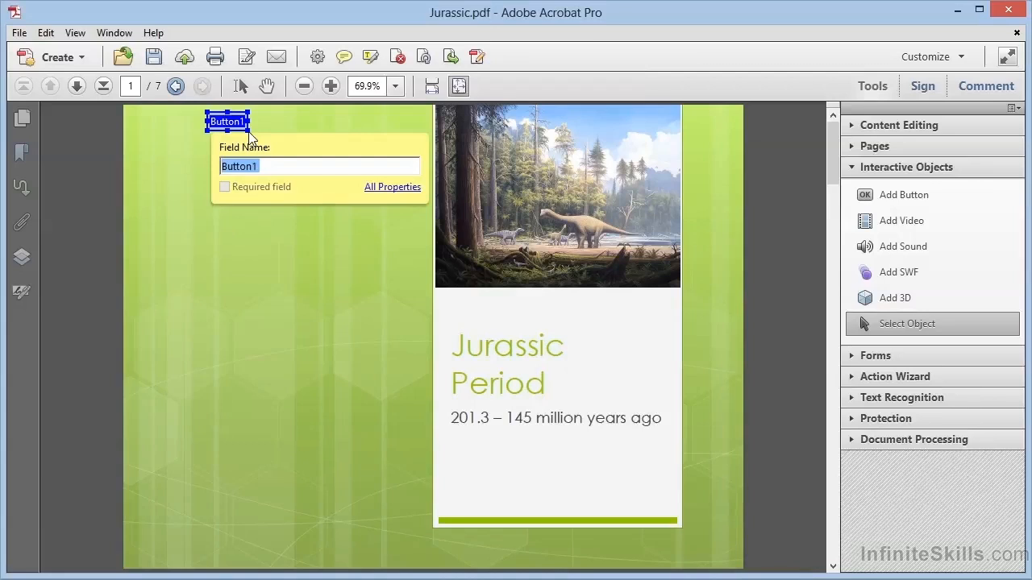
{"action": "mouse_move", "coordinate": [234, 141]}
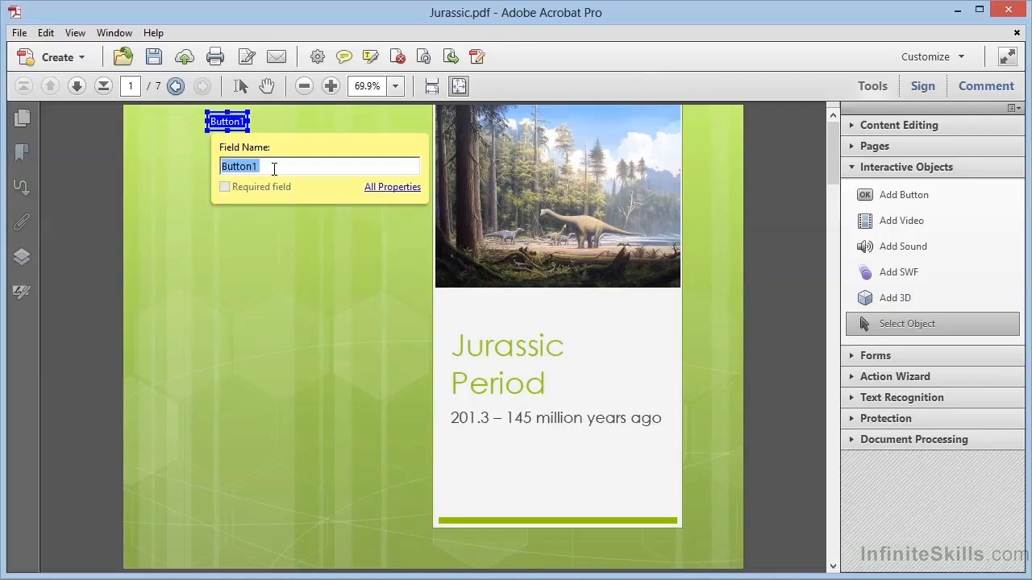
{"action": "type", "text": "NextPage"}
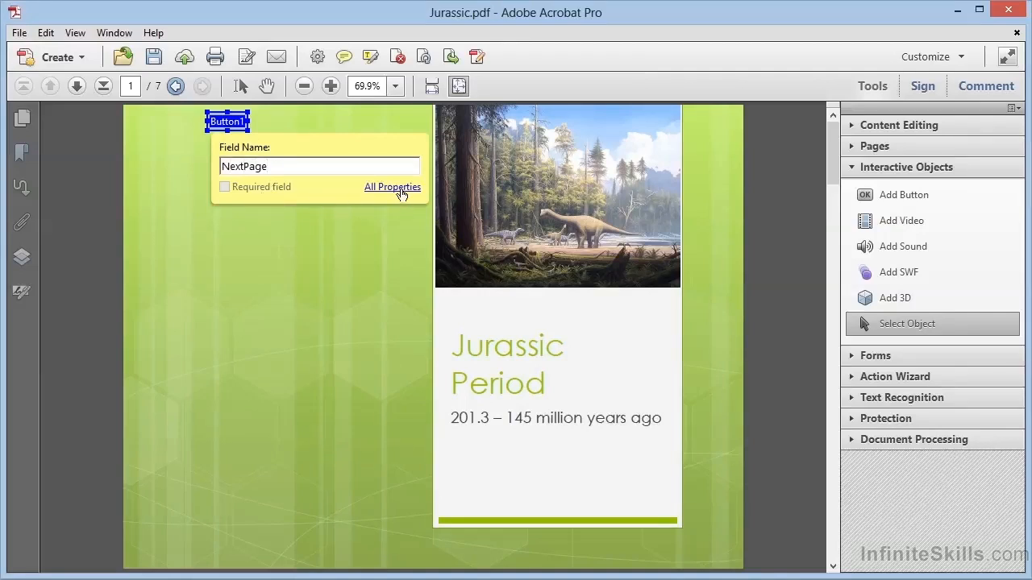
- In All Properties, set the button tooltip to 'Click to go to the next page'
{"action": "left_click", "coordinate": [393, 186]}
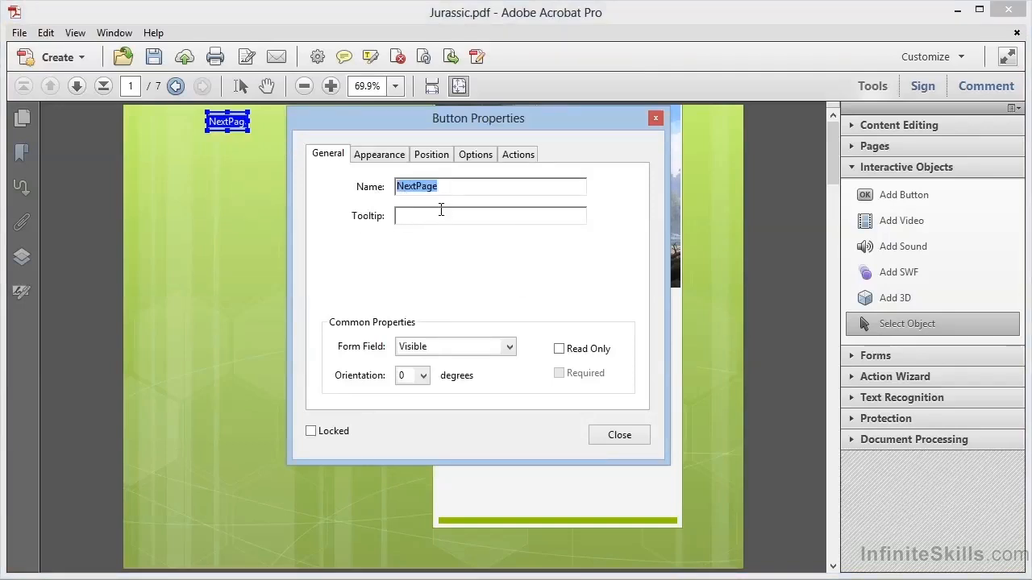
{"action": "type", "text": "Click"}
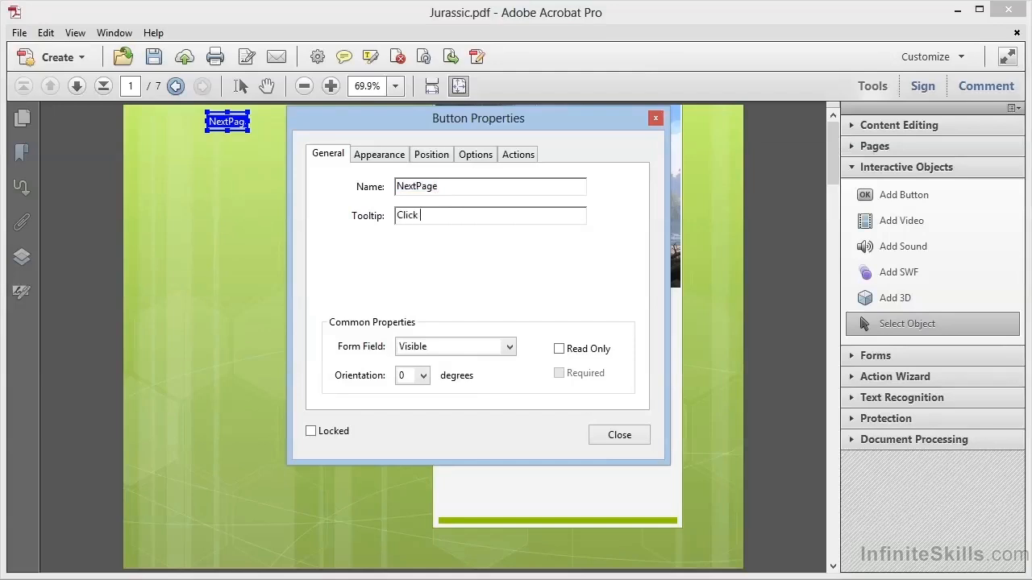
{"action": "type", "text": "to go to the next page"}
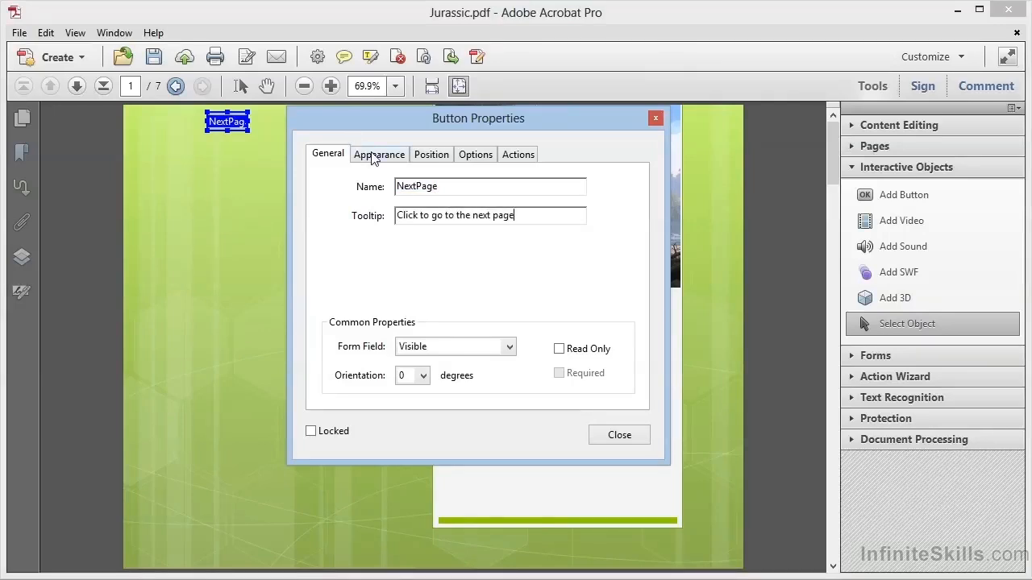
- Review the Appearance tab, then view the Options tab's label-only layout and empty label
{"action": "left_click", "coordinate": [379, 154]}
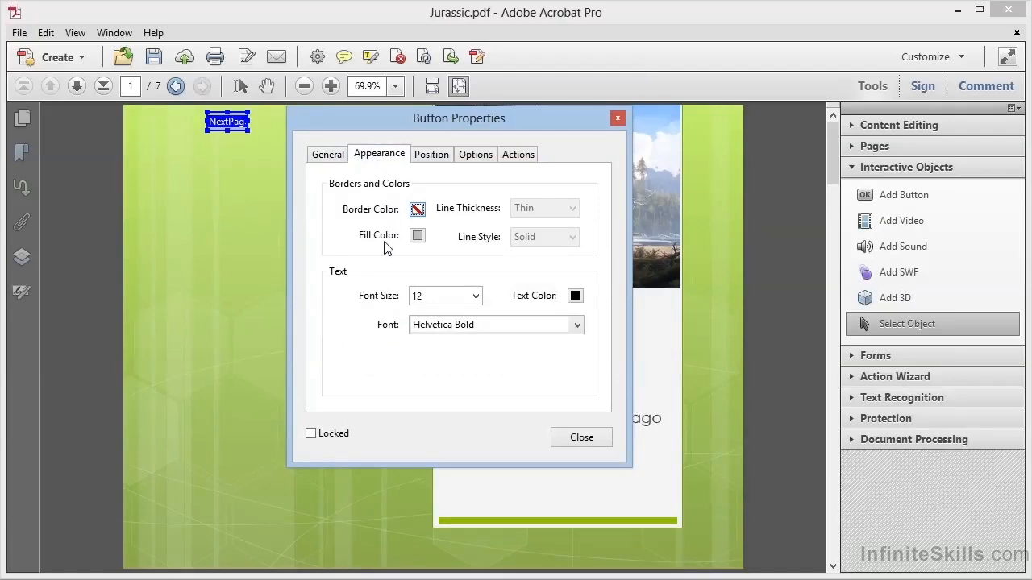
{"action": "mouse_move", "coordinate": [297, 216]}
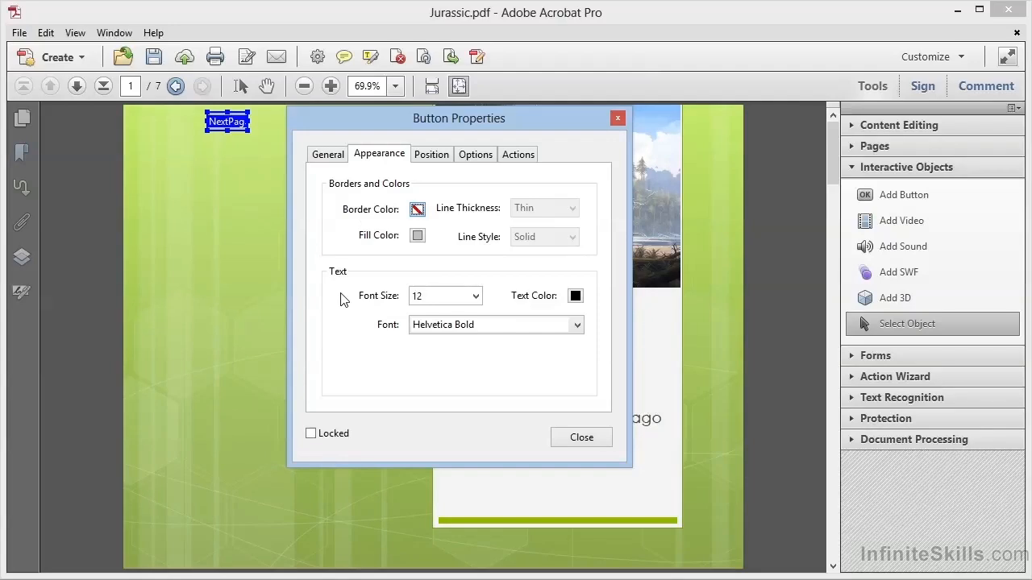
{"action": "mouse_move", "coordinate": [350, 333]}
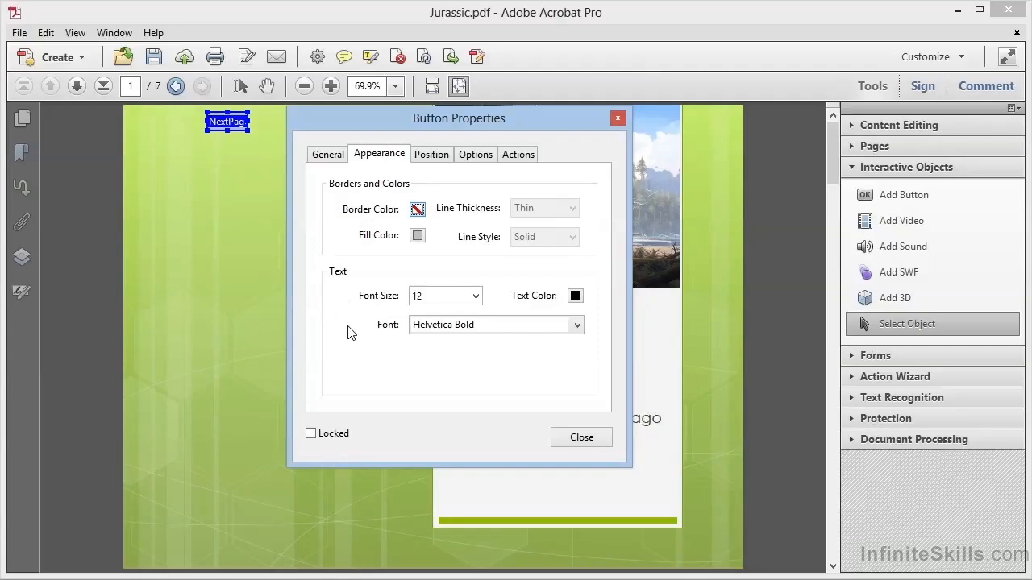
{"action": "mouse_move", "coordinate": [410, 351]}
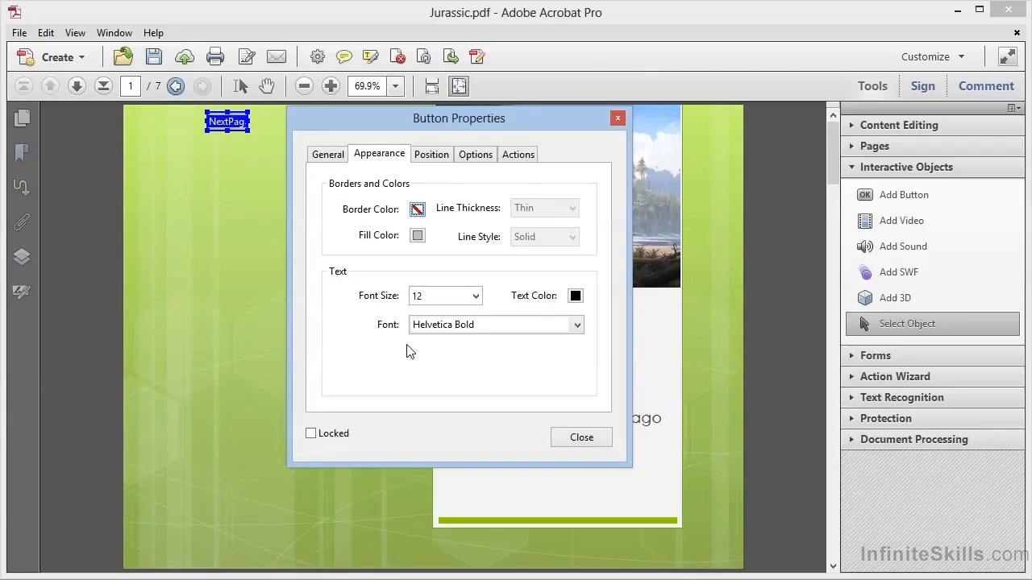
{"action": "mouse_move", "coordinate": [470, 195]}
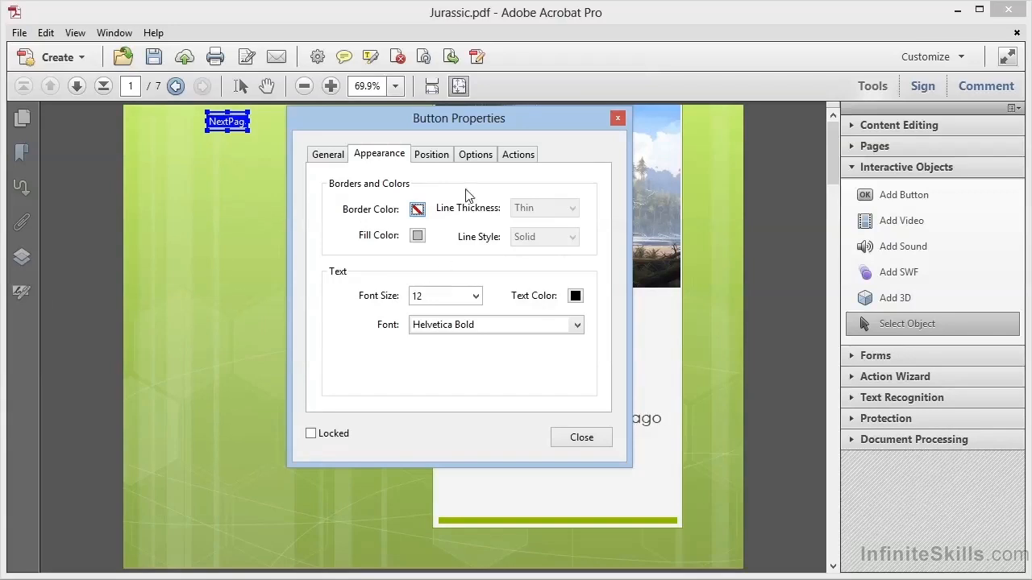
{"action": "left_click", "coordinate": [475, 154]}
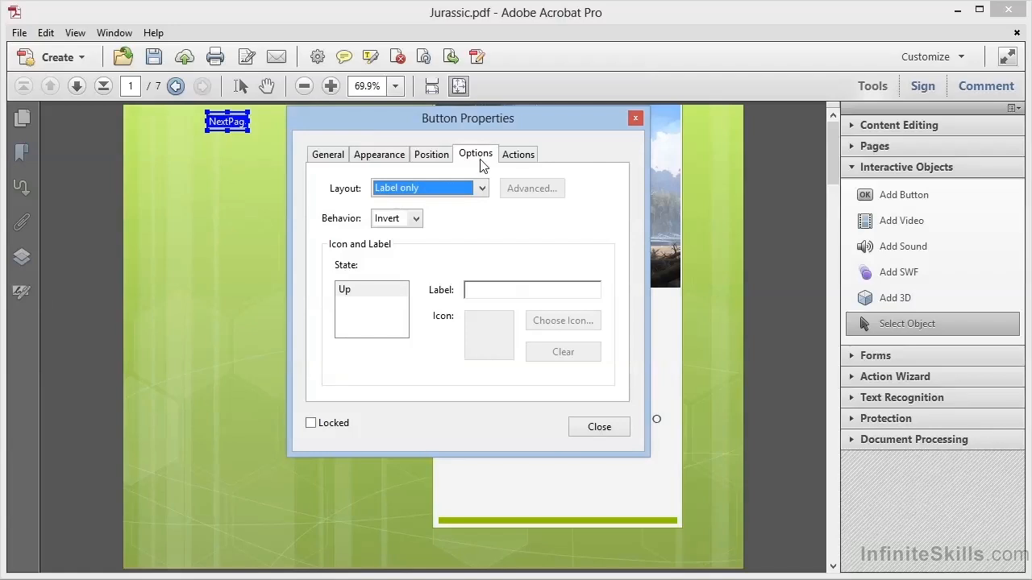
- Enter 'Next Page' as the button's label text
{"action": "left_click", "coordinate": [532, 289]}
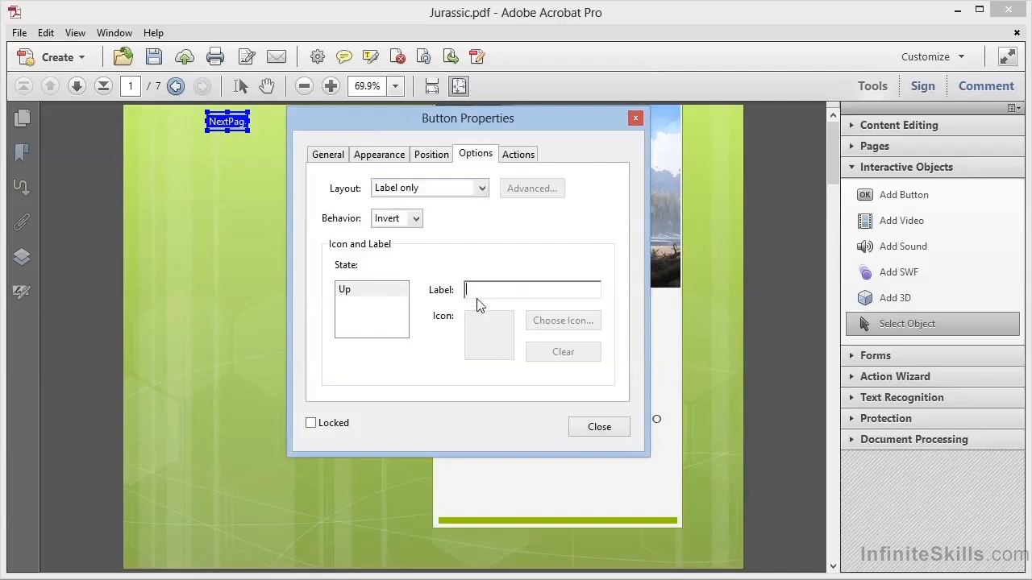
{"action": "type", "text": "Next"}
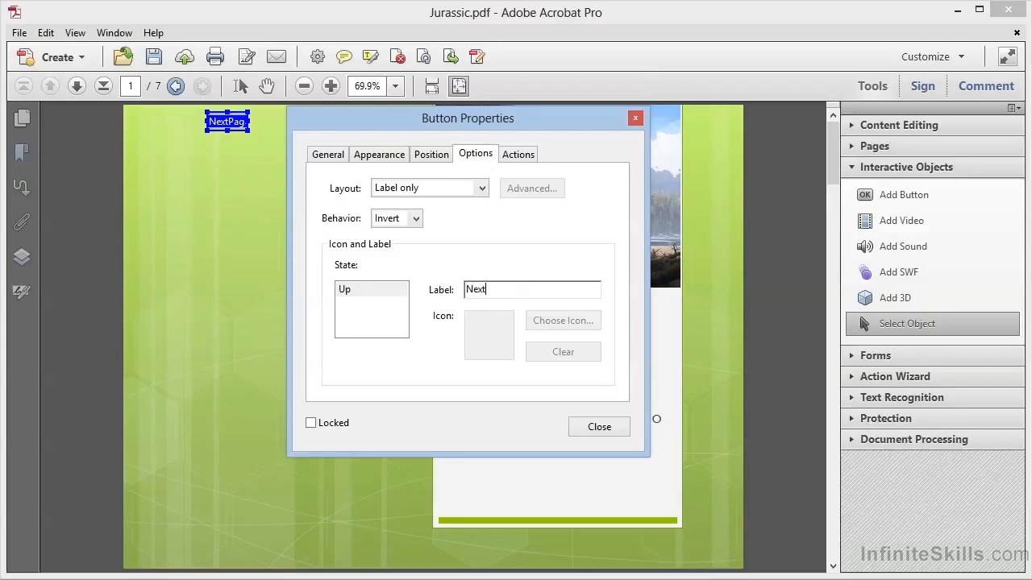
{"action": "type", "text": "Page"}
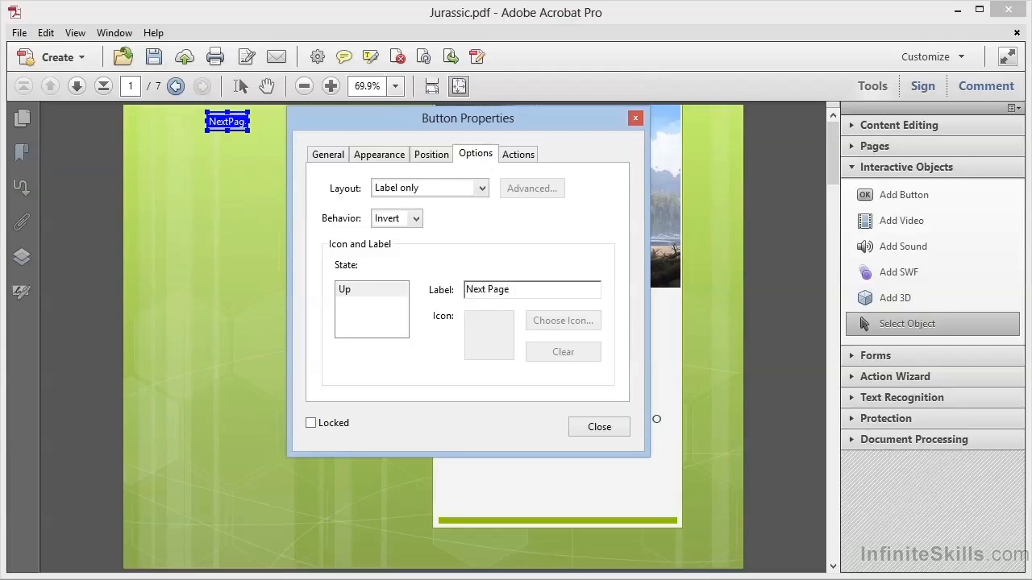
{"action": "left_click", "coordinate": [531, 289]}
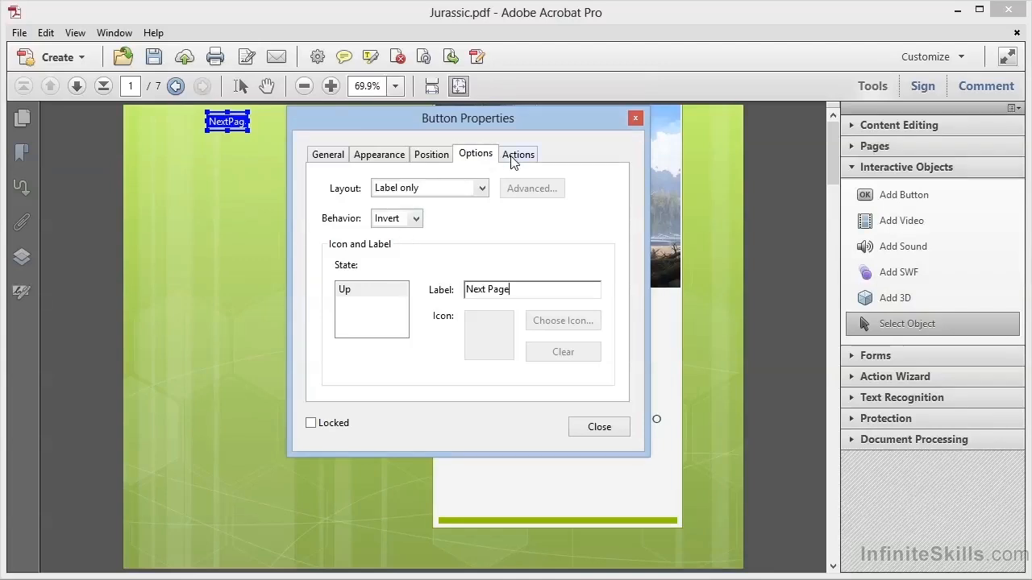
- In the Actions tab, keep Mouse Up as the trigger event
{"action": "left_click", "coordinate": [518, 153]}
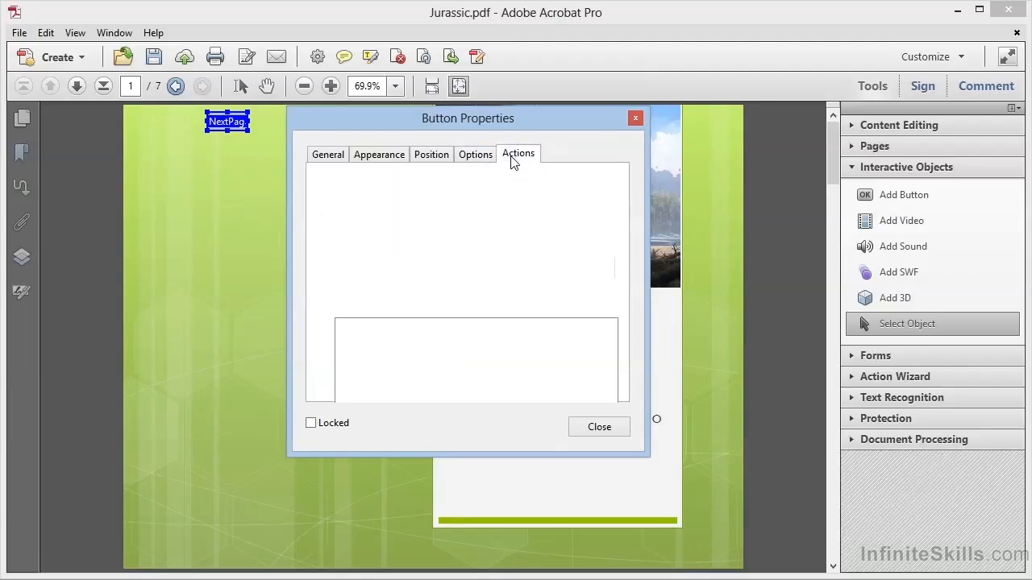
{"action": "left_click", "coordinate": [518, 154]}
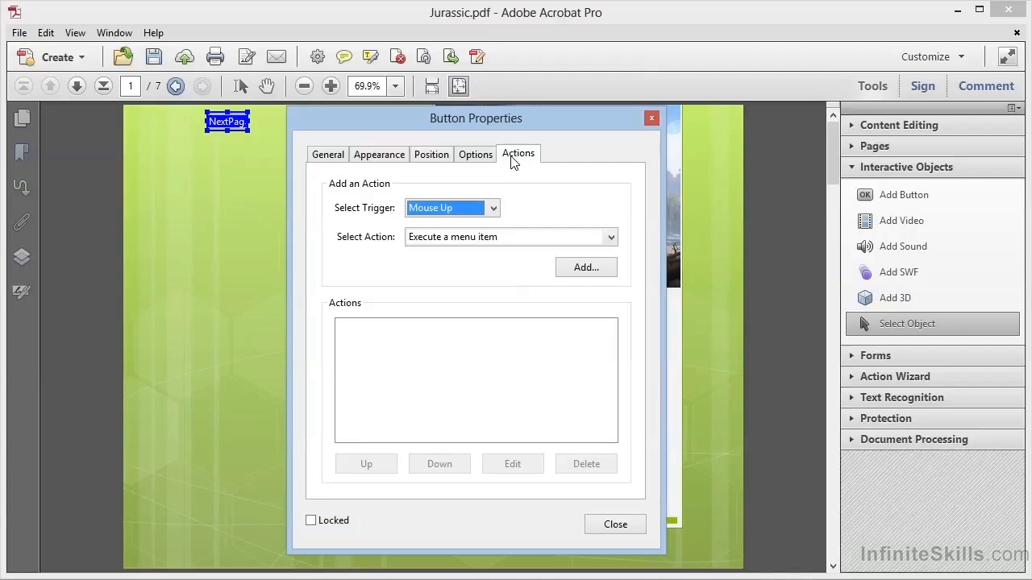
{"action": "mouse_move", "coordinate": [494, 226]}
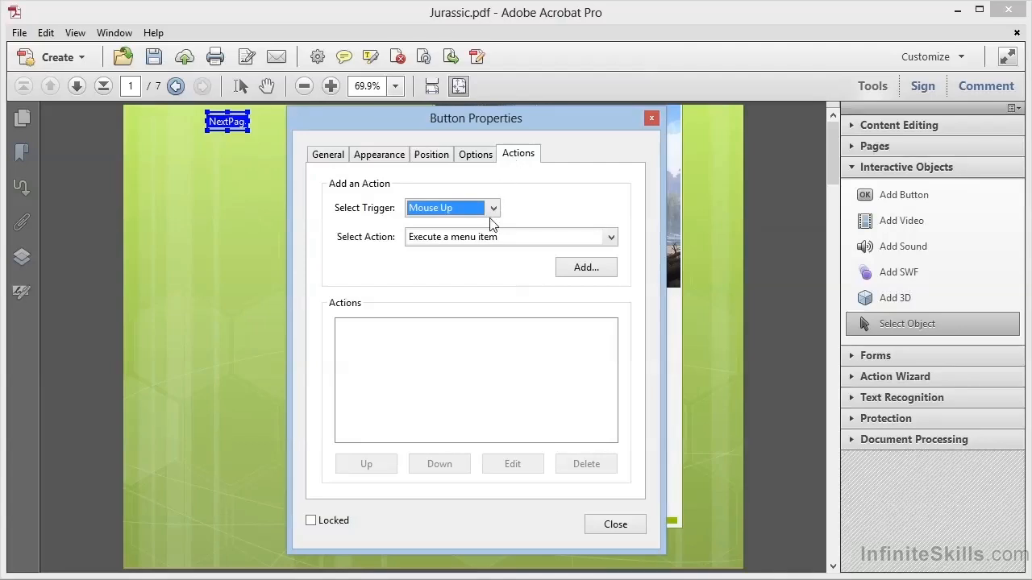
{"action": "left_click", "coordinate": [492, 208]}
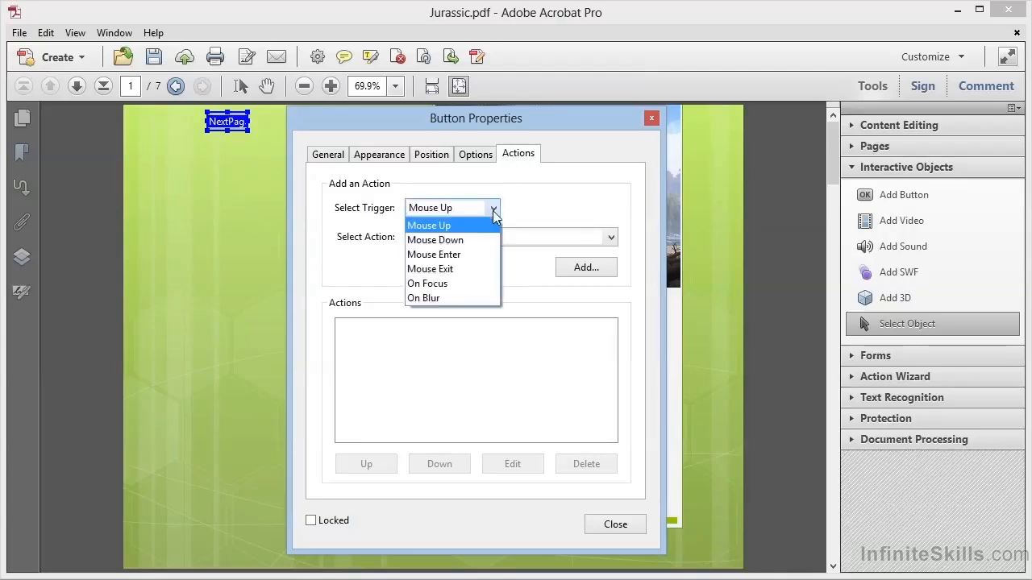
{"action": "mouse_move", "coordinate": [480, 235]}
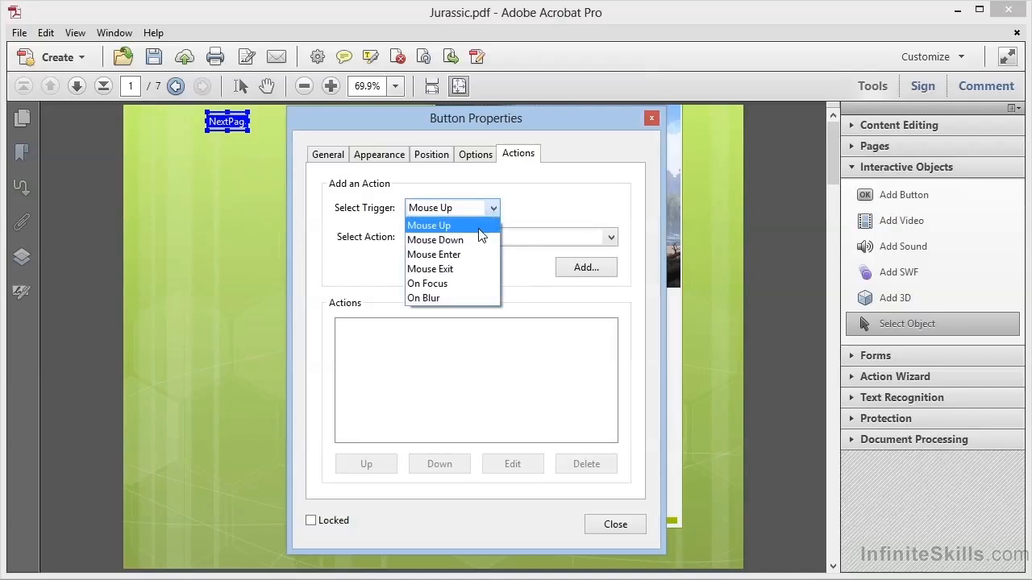
{"action": "mouse_move", "coordinate": [462, 255]}
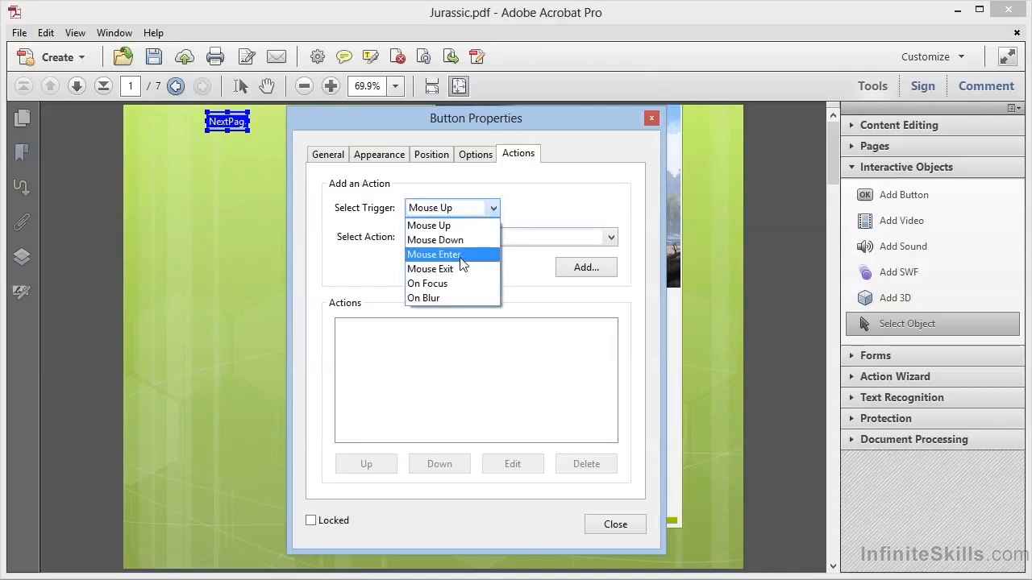
{"action": "mouse_move", "coordinate": [458, 270]}
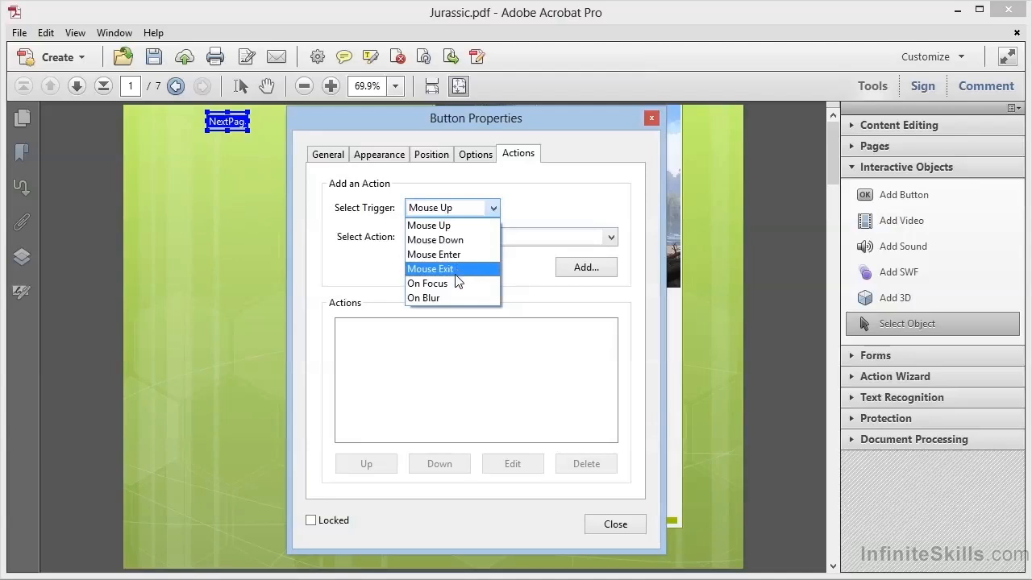
{"action": "mouse_move", "coordinate": [452, 225]}
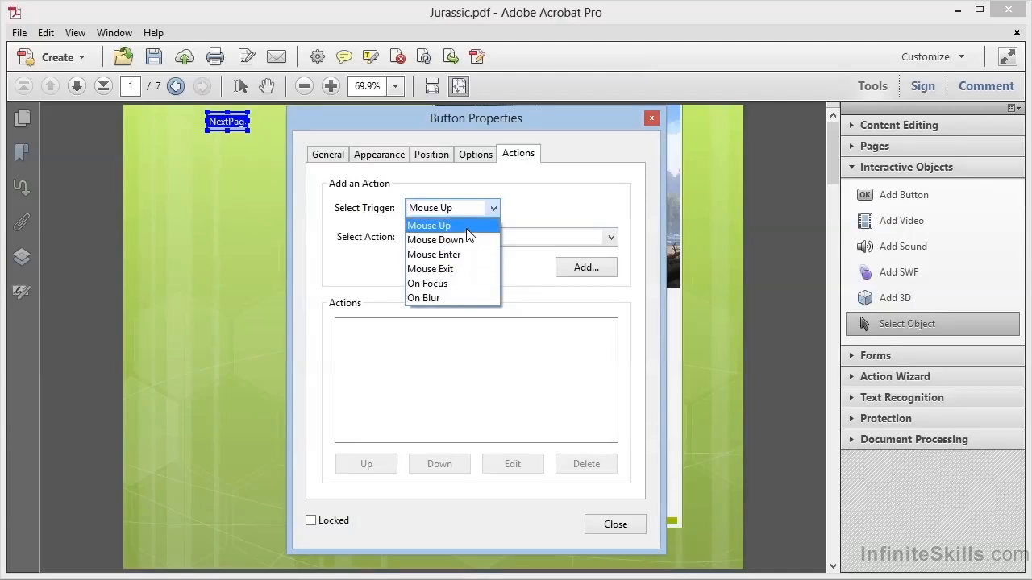
{"action": "left_click", "coordinate": [429, 225]}
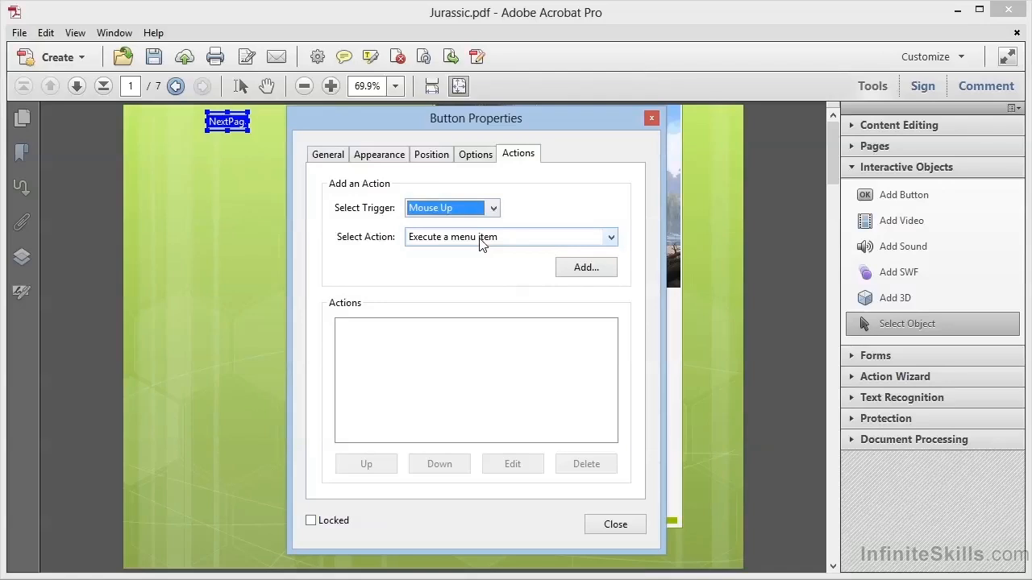
- Choose 'Execute a menu item' as the button's action
{"action": "left_click", "coordinate": [610, 236]}
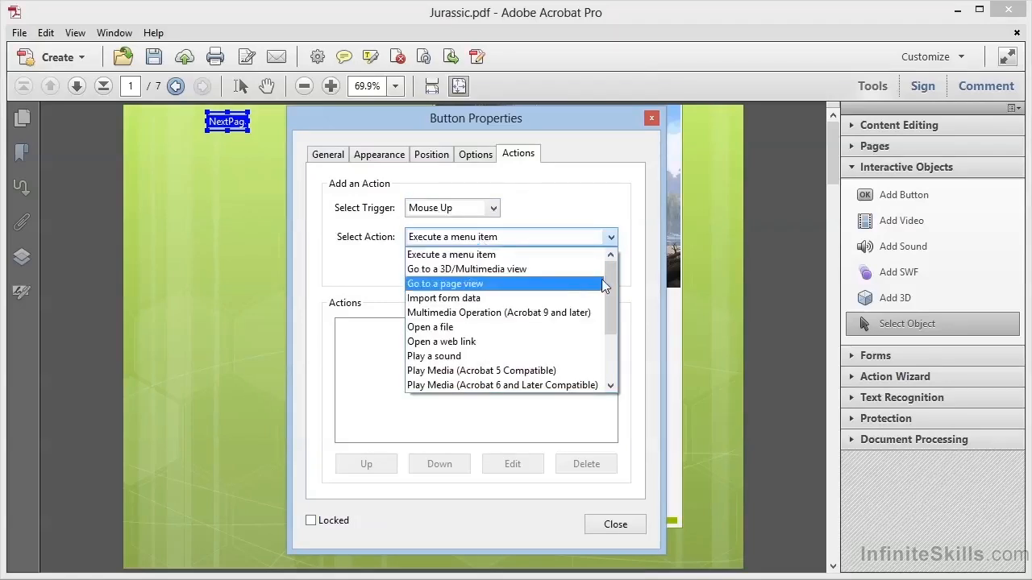
{"action": "scroll", "scroll_direction": "down", "scroll_amount": 3}
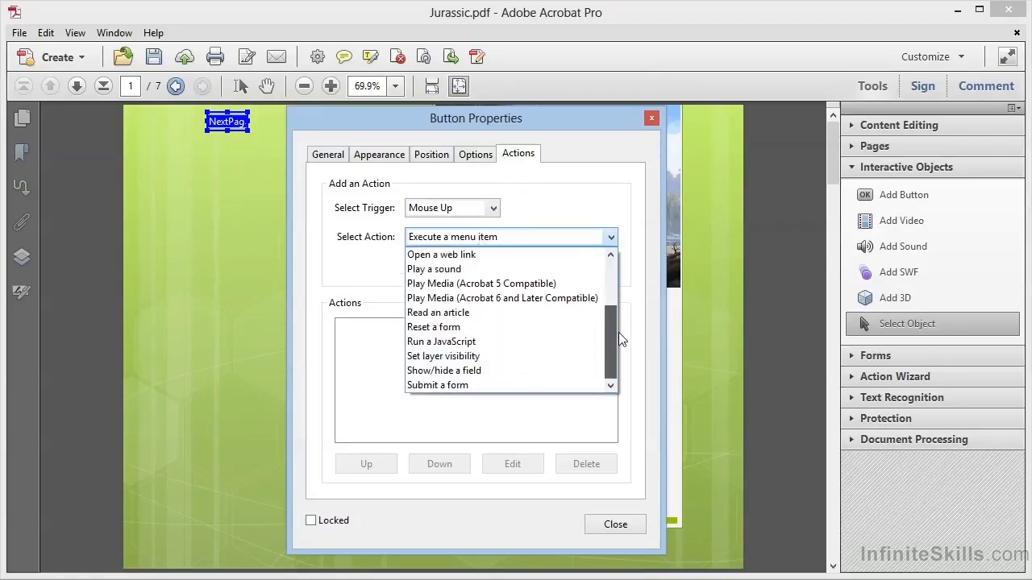
{"action": "scroll", "scroll_direction": "up", "scroll_amount": 3}
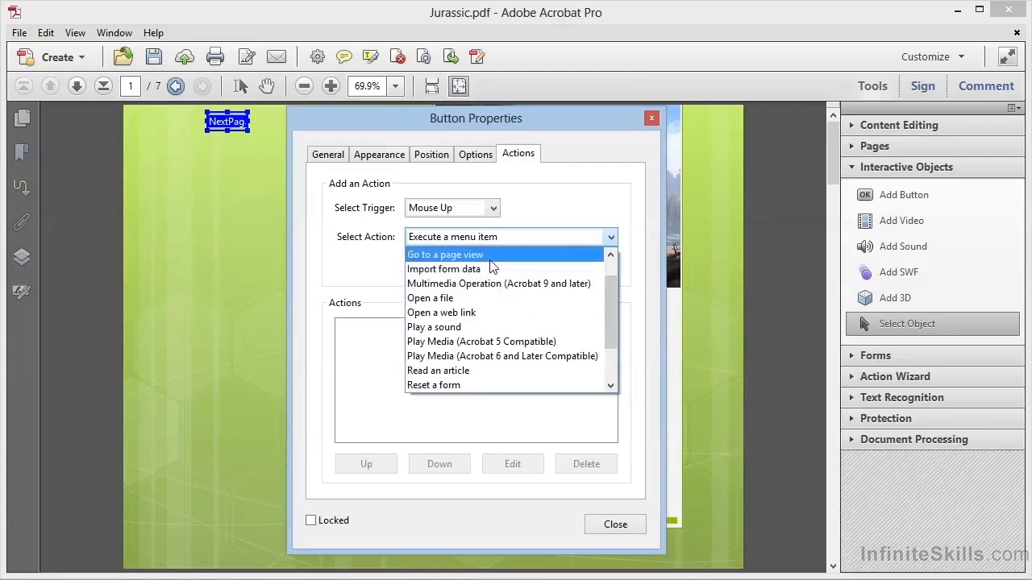
{"action": "mouse_move", "coordinate": [480, 313]}
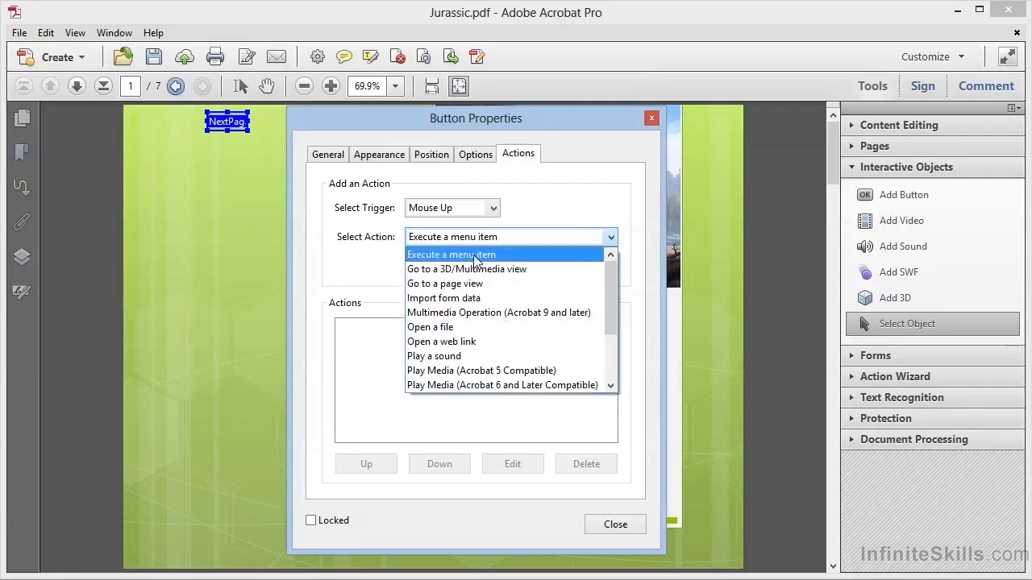
{"action": "left_click", "coordinate": [453, 254]}
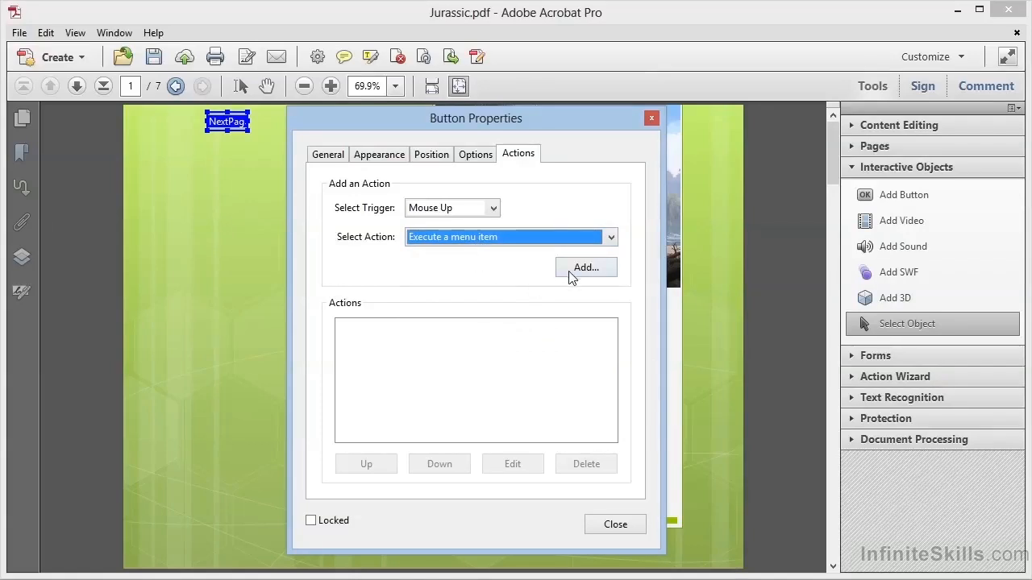
- Add a Mouse Up action running View > Page Navigation > Next Page
{"action": "left_click", "coordinate": [586, 267]}
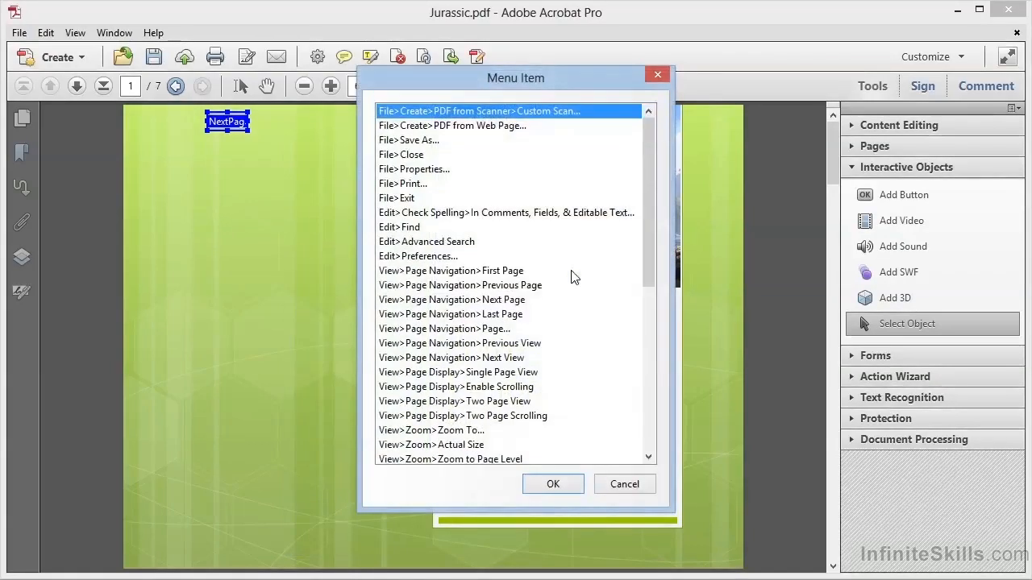
{"action": "mouse_move", "coordinate": [508, 309]}
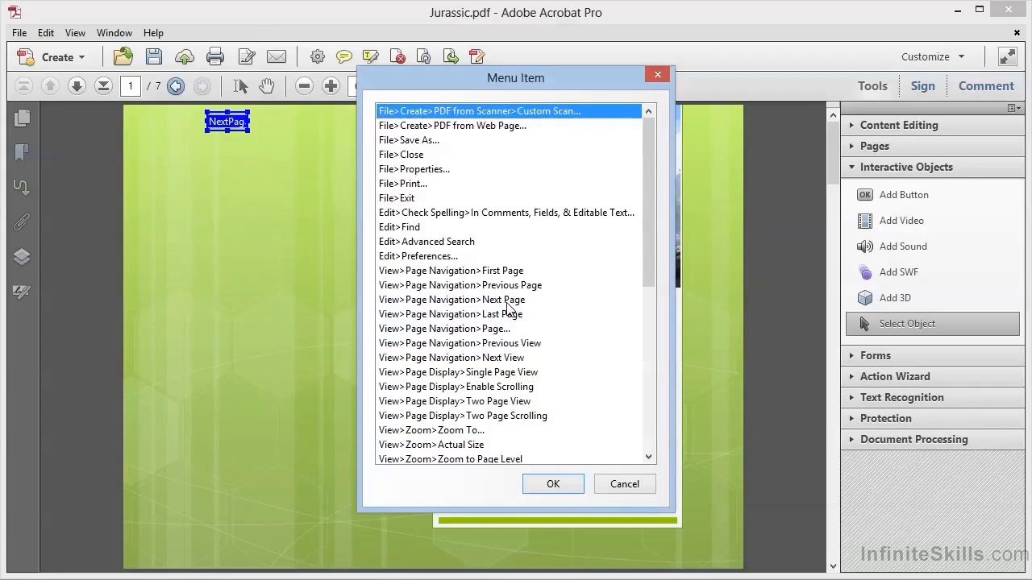
{"action": "scroll", "scroll_direction": "down", "scroll_amount": 3}
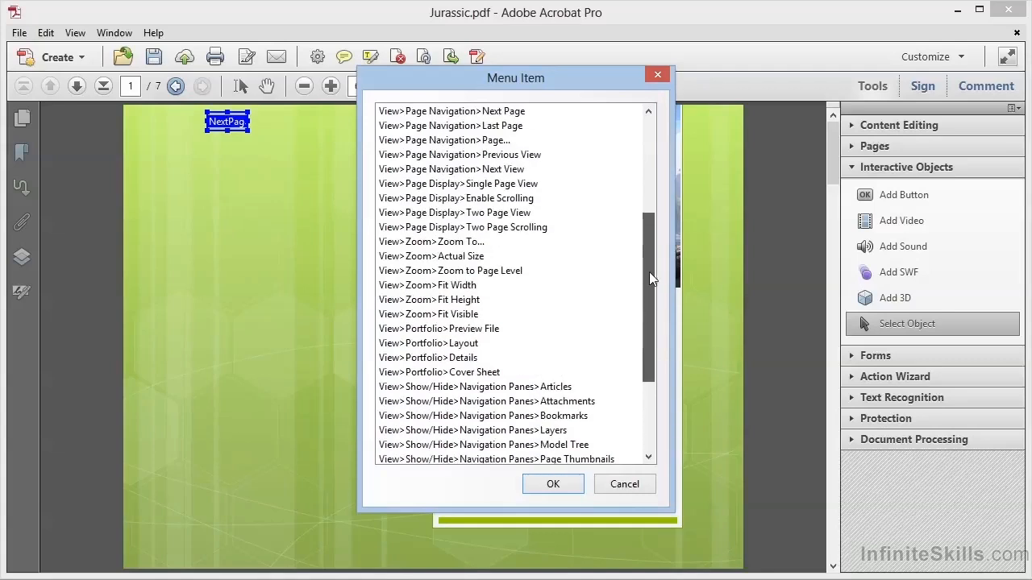
{"action": "scroll", "scroll_direction": "up", "scroll_amount": 3}
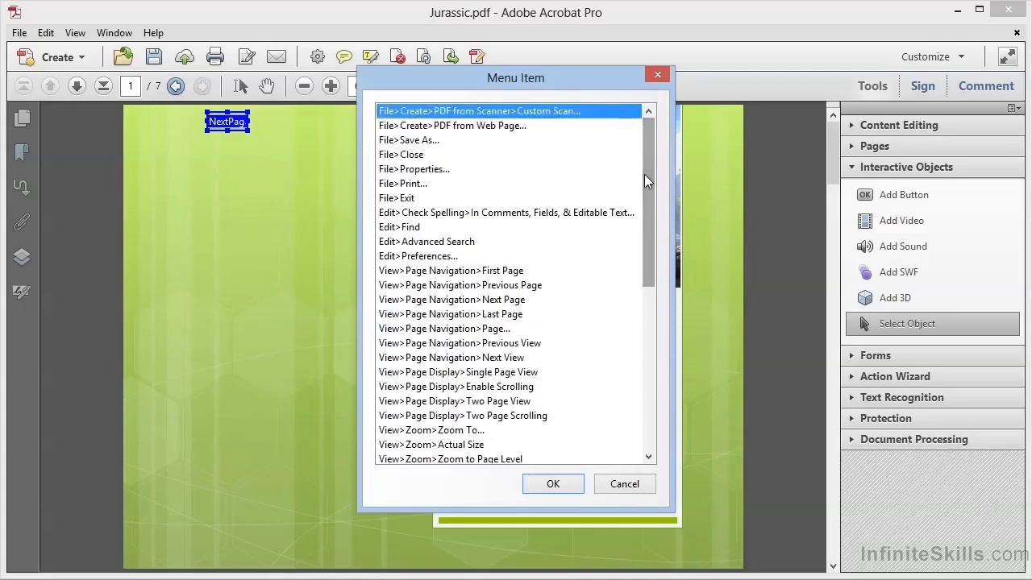
{"action": "mouse_move", "coordinate": [536, 224]}
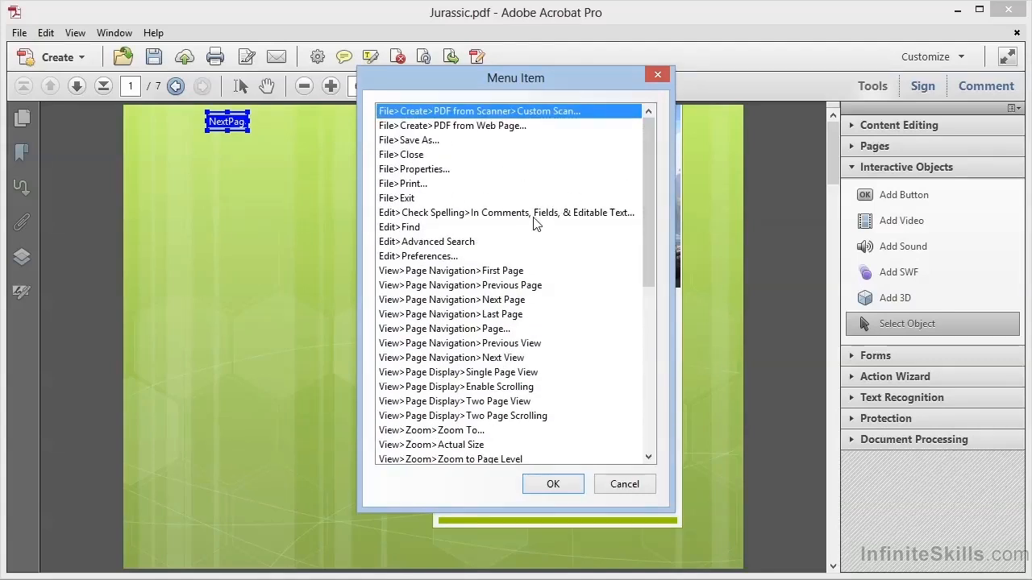
{"action": "mouse_move", "coordinate": [504, 304]}
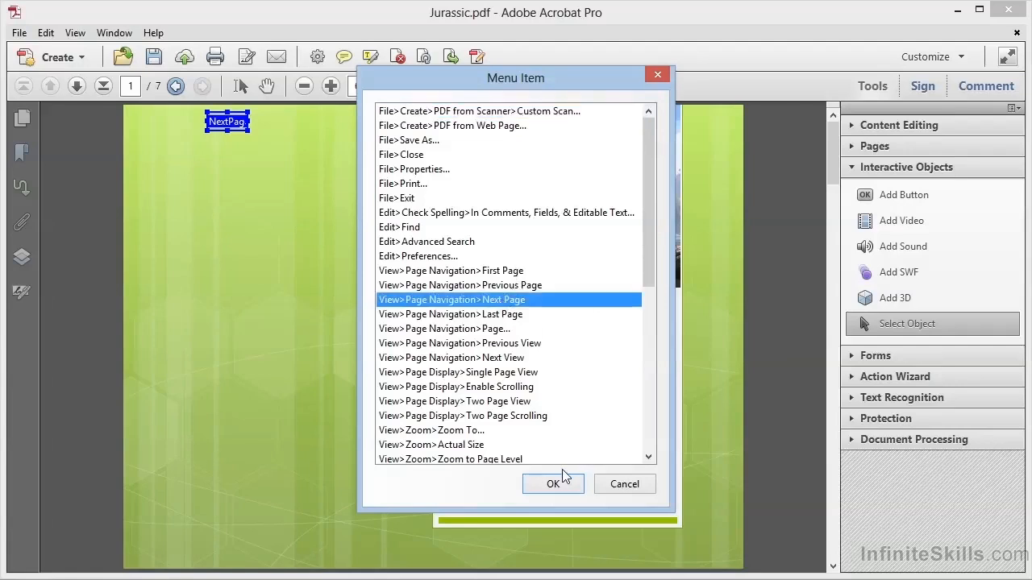
{"action": "left_click", "coordinate": [553, 484]}
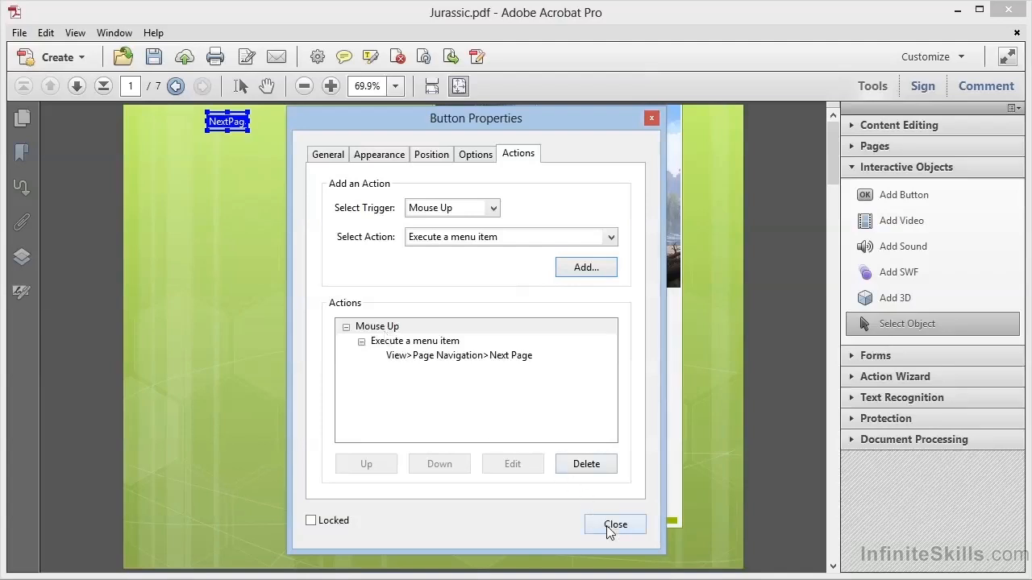
- Close Button Properties, test the button advances to page 2, and return to page 1
{"action": "left_click", "coordinate": [616, 525]}
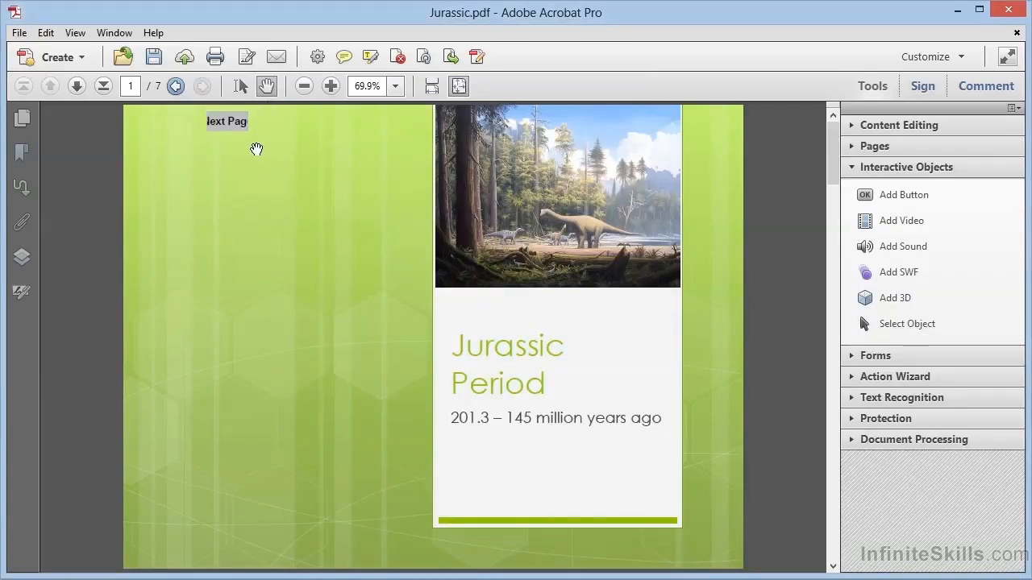
{"action": "mouse_move", "coordinate": [234, 132]}
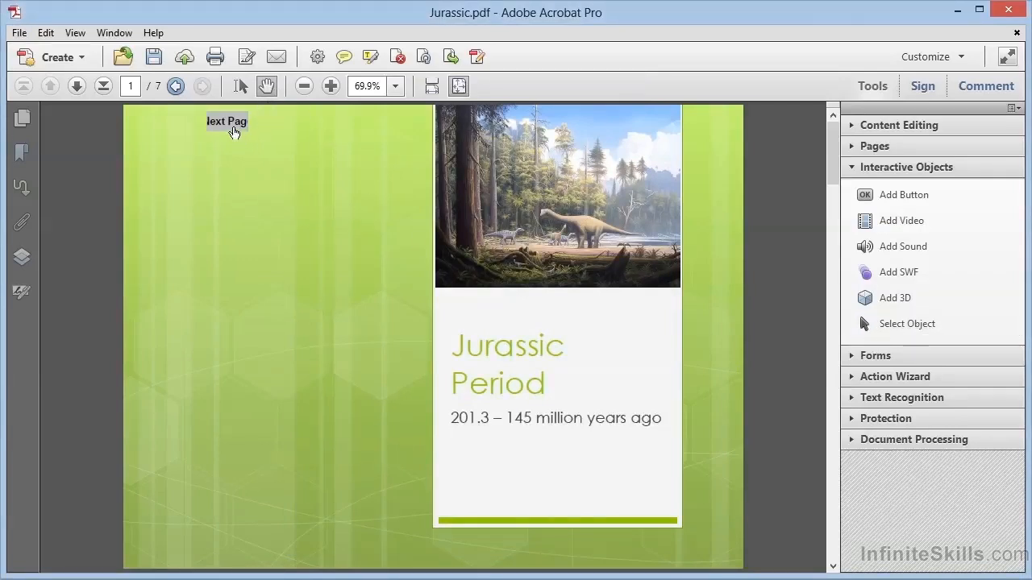
{"action": "mouse_move", "coordinate": [228, 122]}
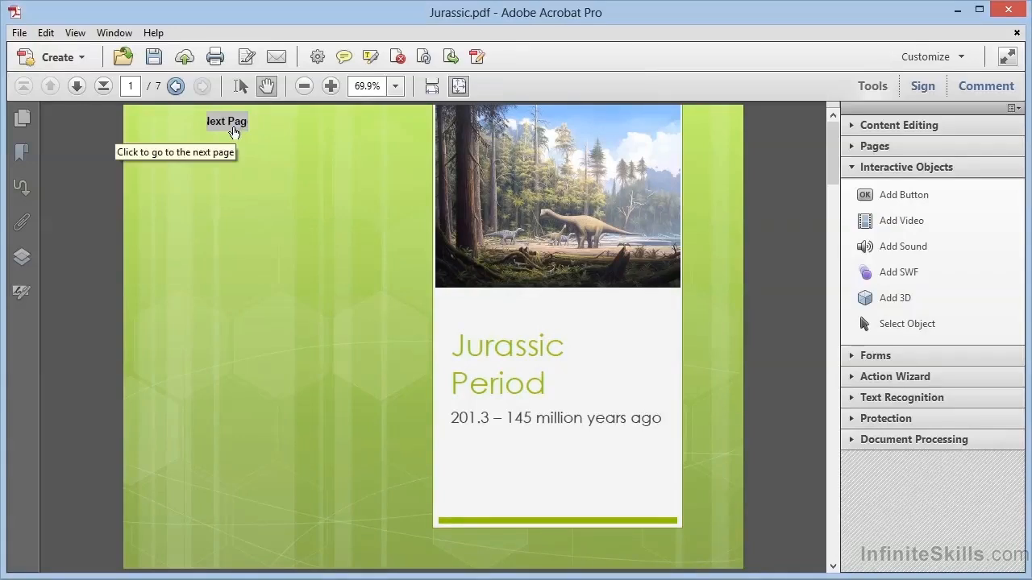
{"action": "left_click", "coordinate": [226, 121]}
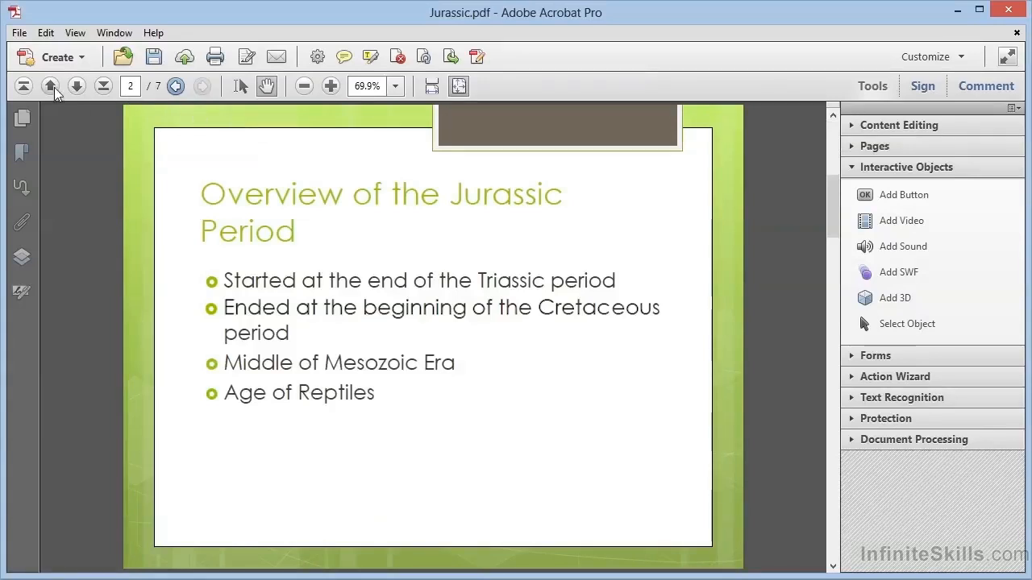
{"action": "left_click", "coordinate": [50, 86]}
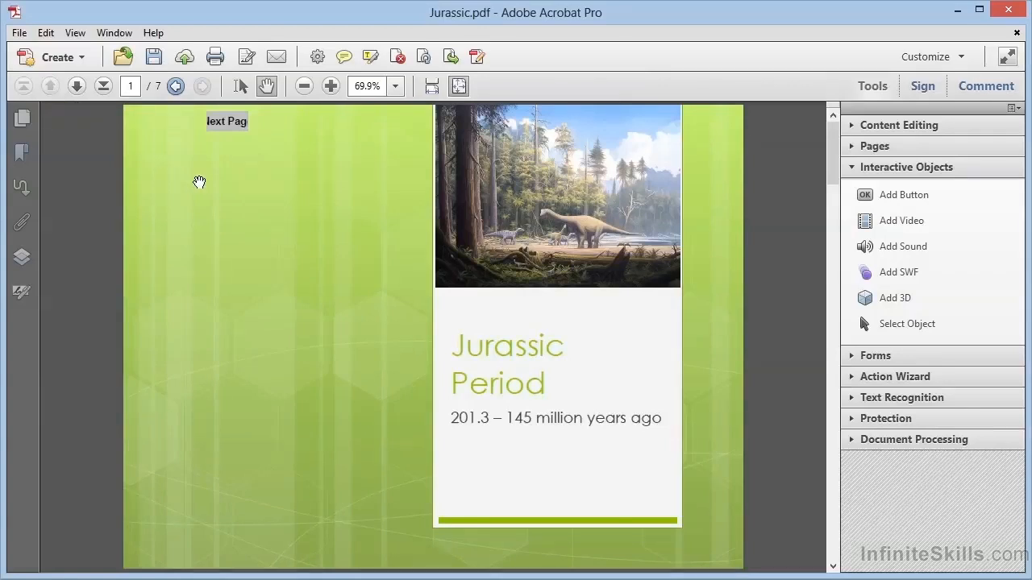
{"action": "mouse_move", "coordinate": [236, 133]}
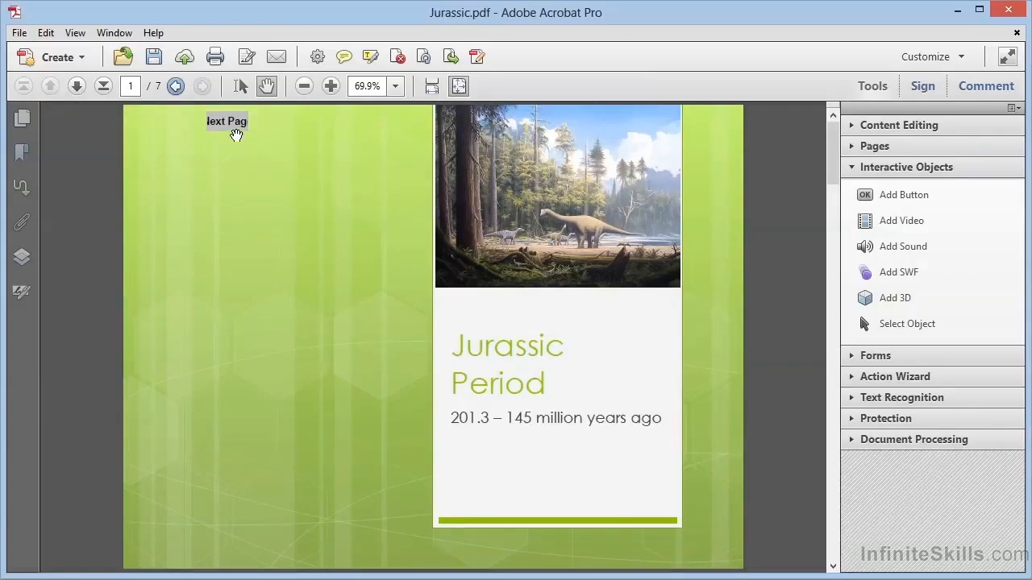
{"action": "mouse_move", "coordinate": [228, 133]}
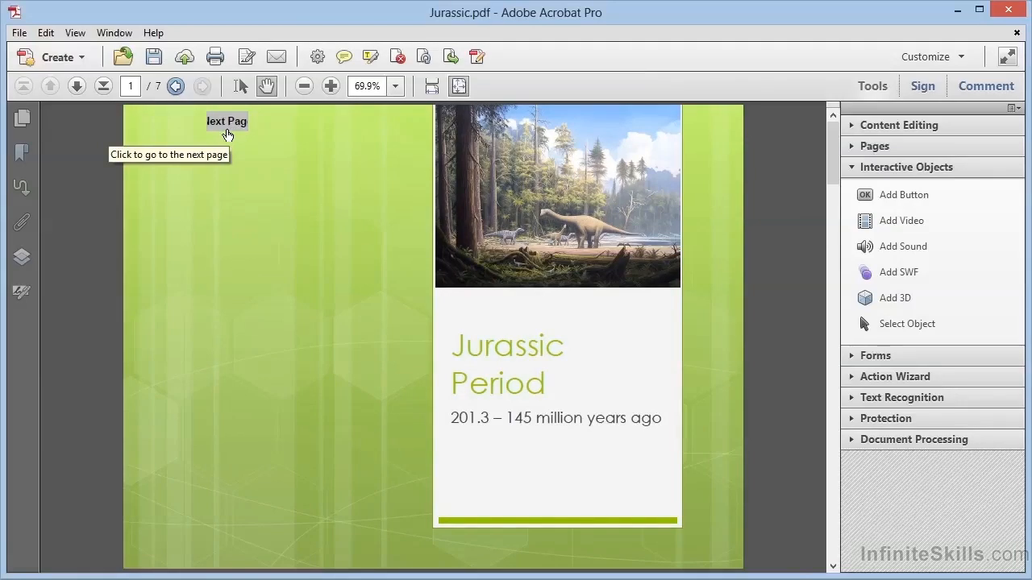
{"action": "mouse_move", "coordinate": [234, 131]}
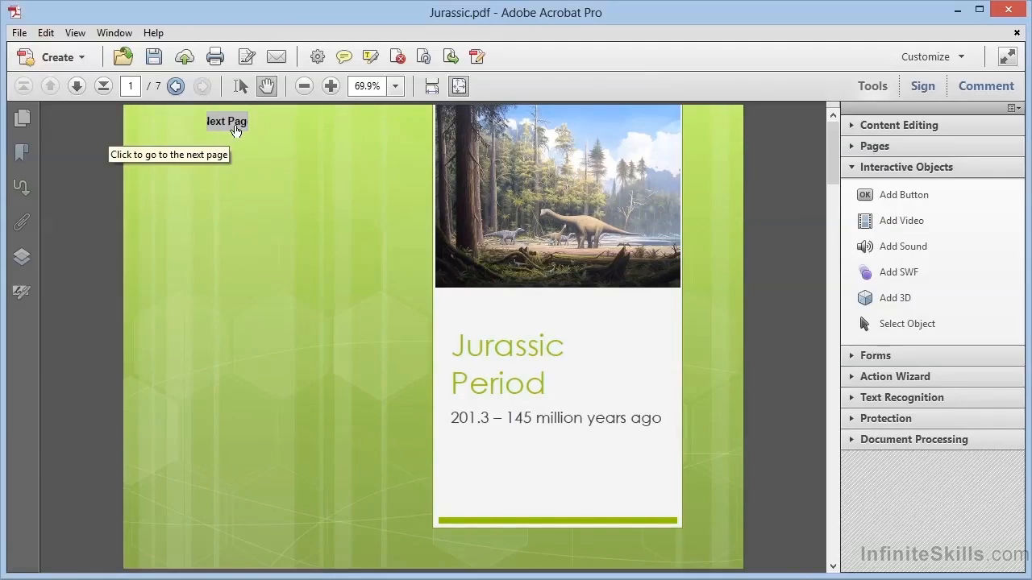
{"action": "mouse_move", "coordinate": [887, 337]}
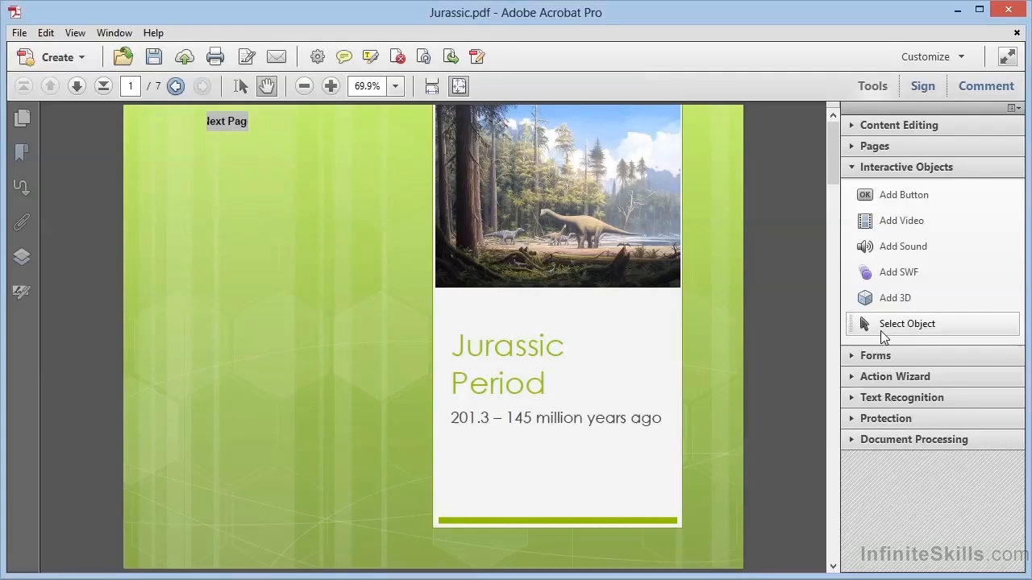
{"action": "mouse_move", "coordinate": [906, 324]}
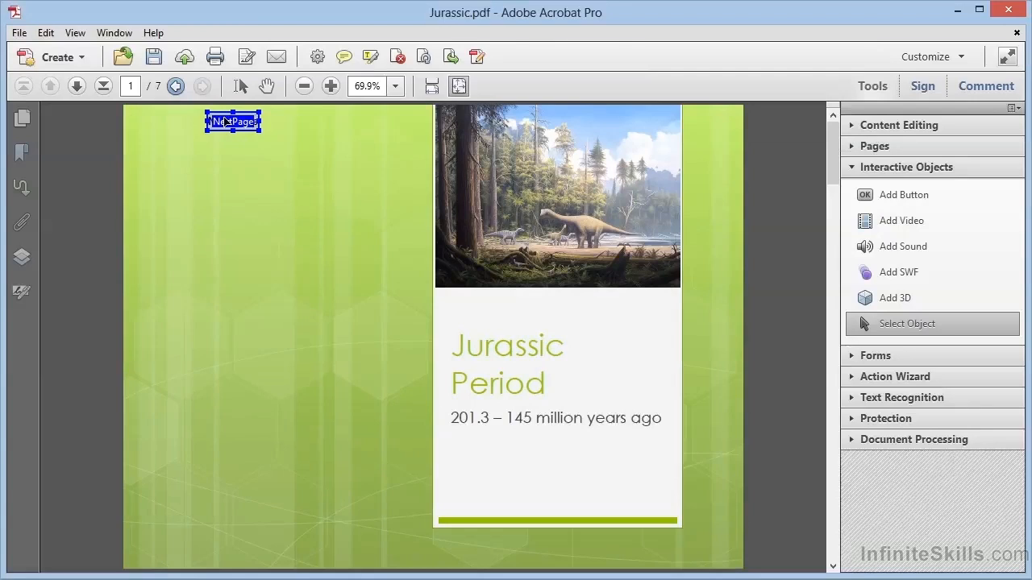
- Open the NextPage button's Properties from its right-click menu
{"action": "right_click", "coordinate": [233, 121]}
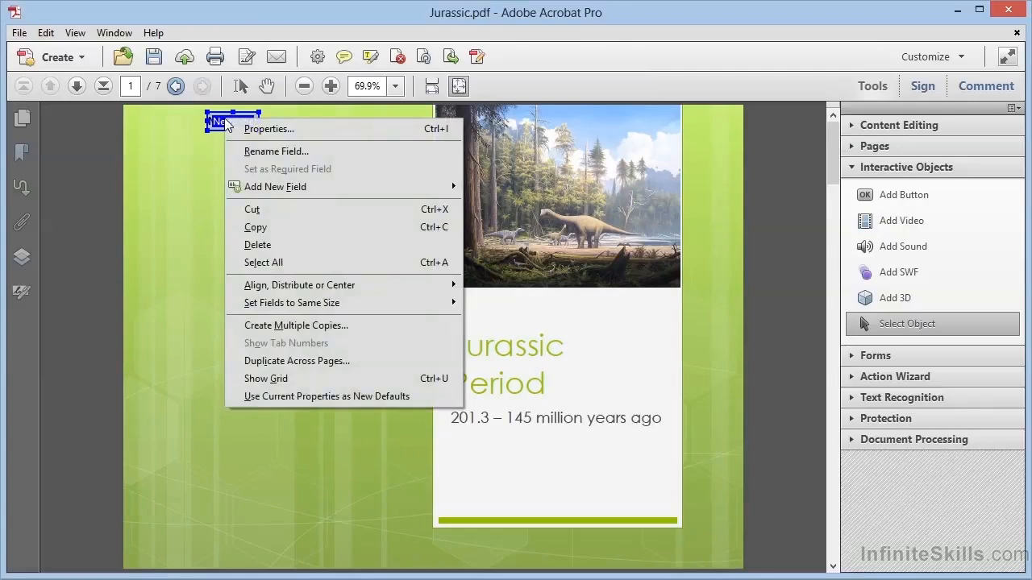
{"action": "mouse_move", "coordinate": [295, 187]}
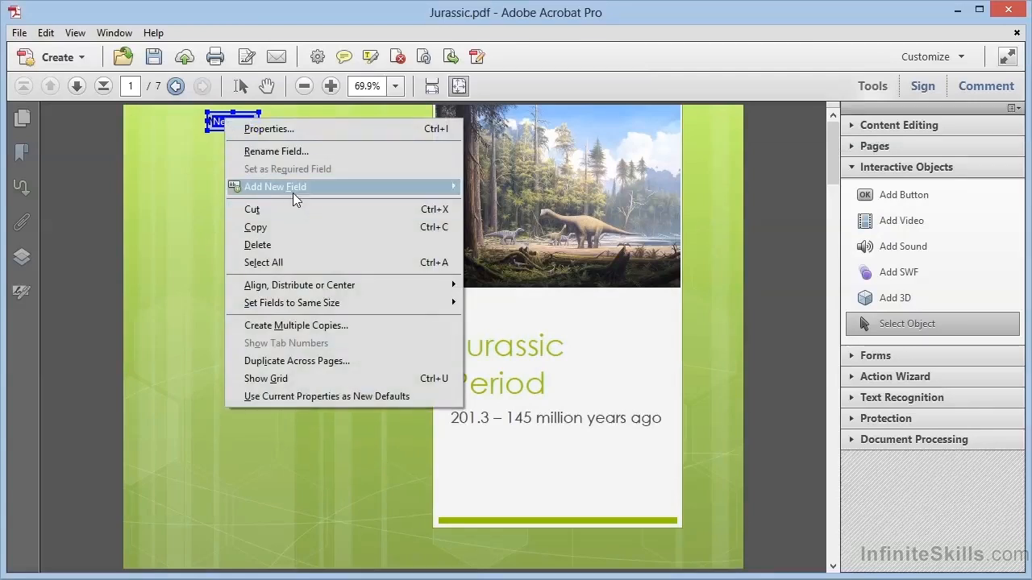
{"action": "left_click", "coordinate": [268, 128]}
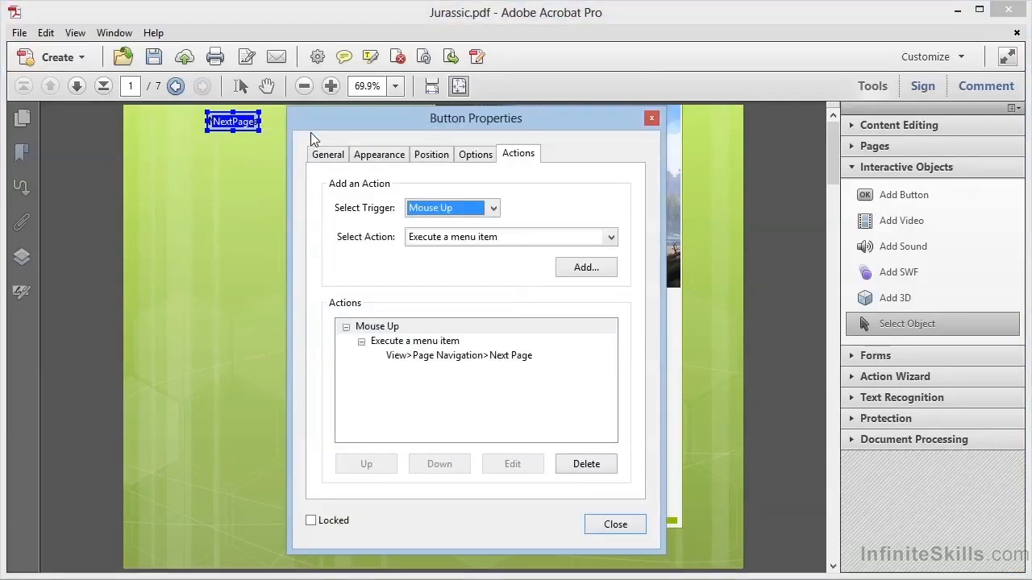
{"action": "mouse_move", "coordinate": [462, 290]}
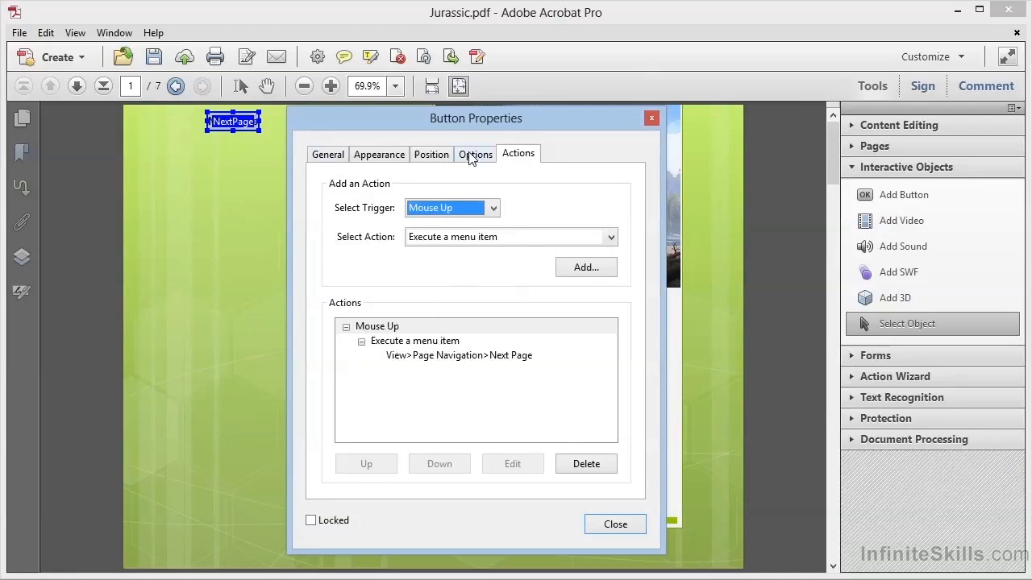
- Set the NextPage button layout to Icon only and open Choose Icon
{"action": "left_click", "coordinate": [475, 154]}
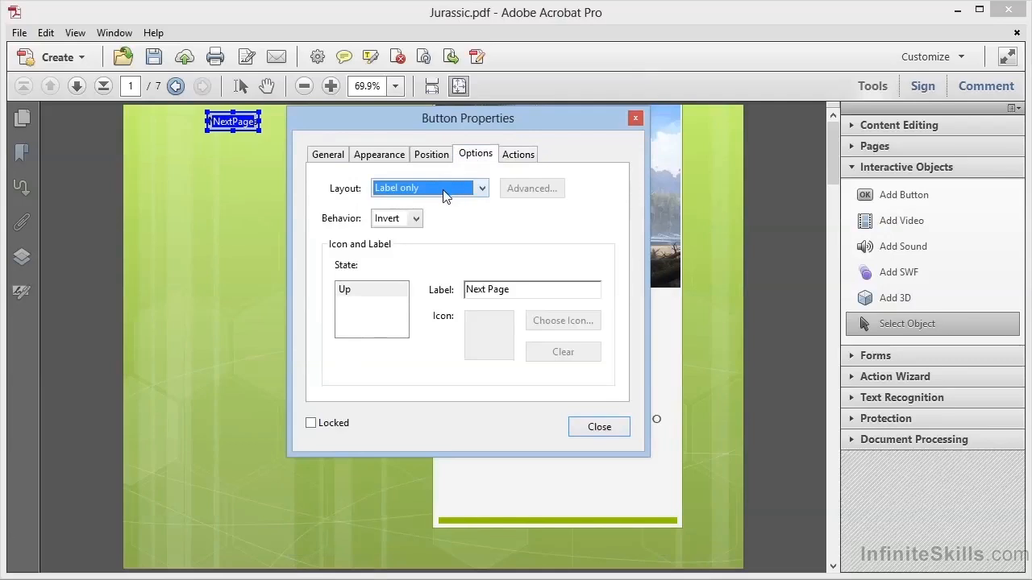
{"action": "left_click", "coordinate": [482, 188]}
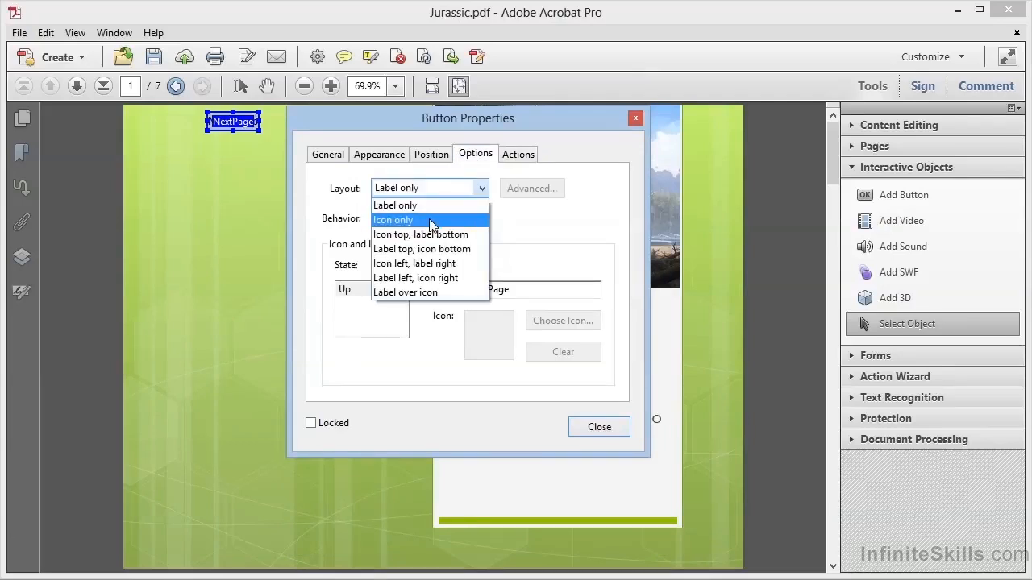
{"action": "left_click", "coordinate": [394, 220]}
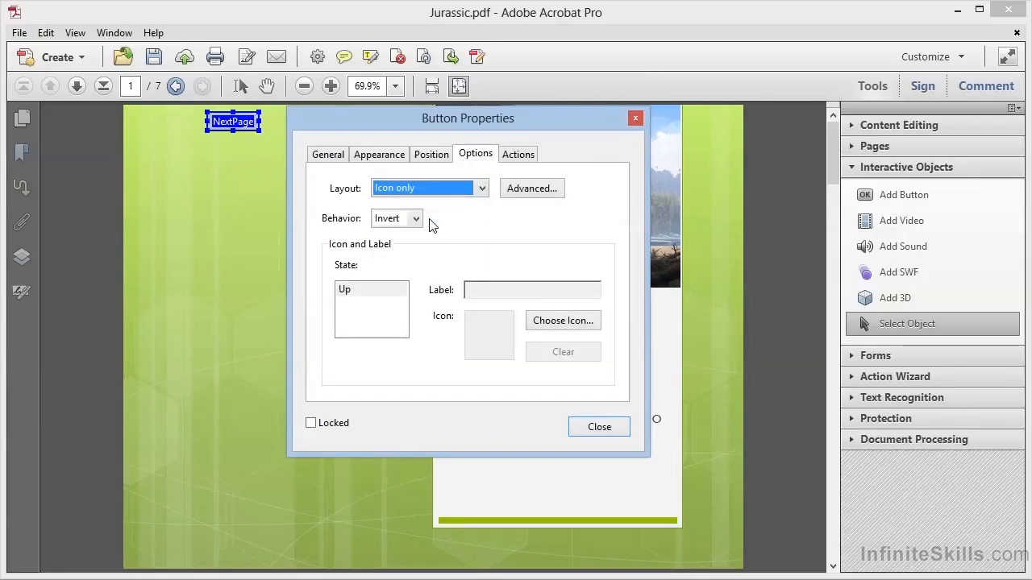
{"action": "mouse_move", "coordinate": [547, 324]}
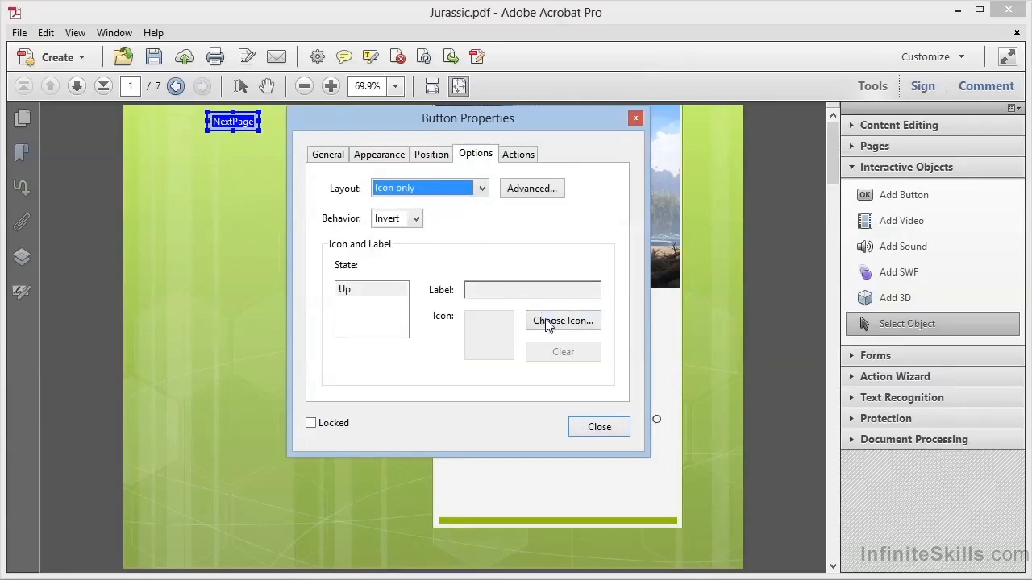
{"action": "left_click", "coordinate": [563, 320]}
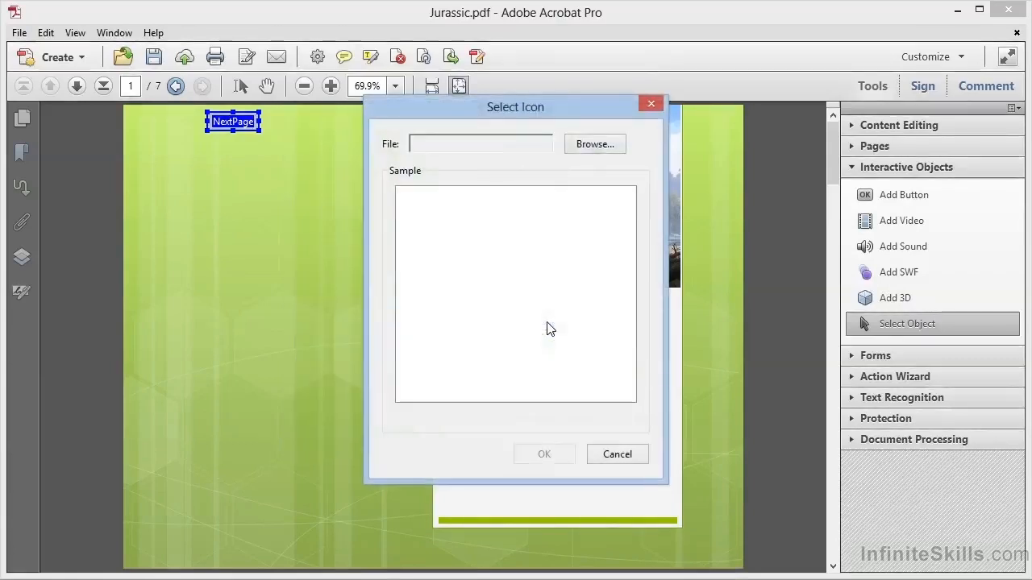
- Set Arrow-right.png as the NextPage button's icon image
{"action": "left_click", "coordinate": [594, 144]}
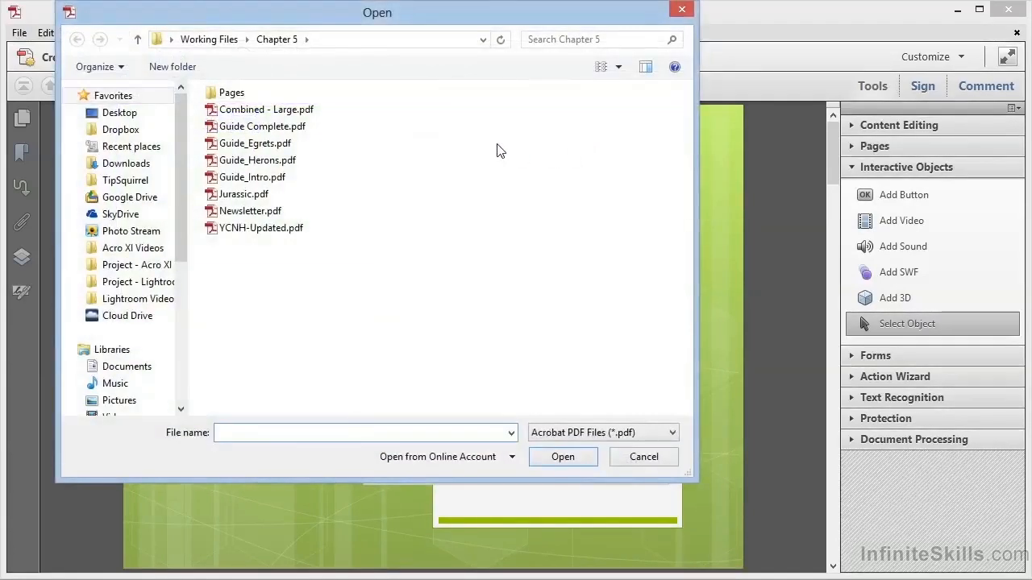
{"action": "mouse_move", "coordinate": [383, 323]}
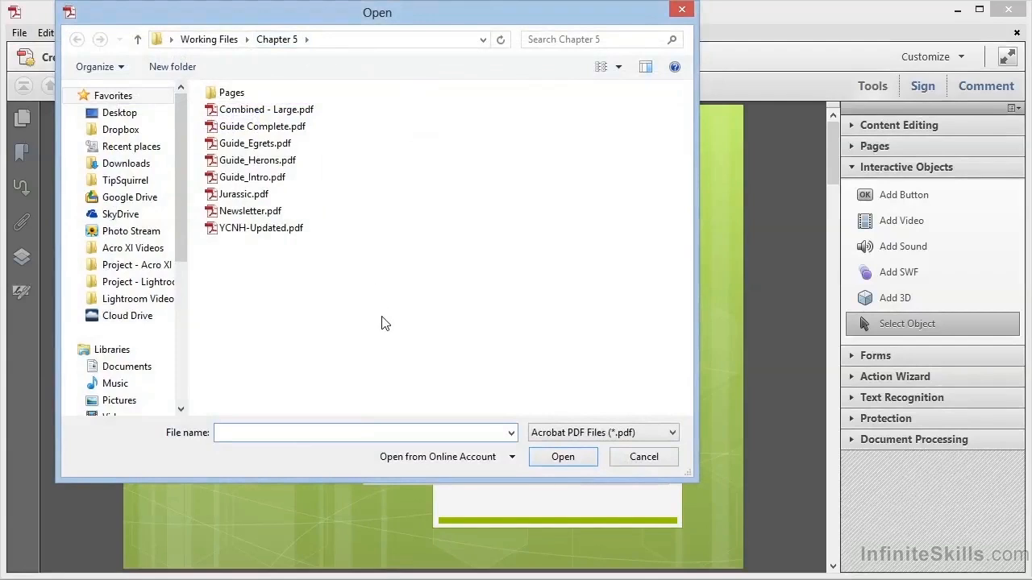
{"action": "mouse_move", "coordinate": [328, 264]}
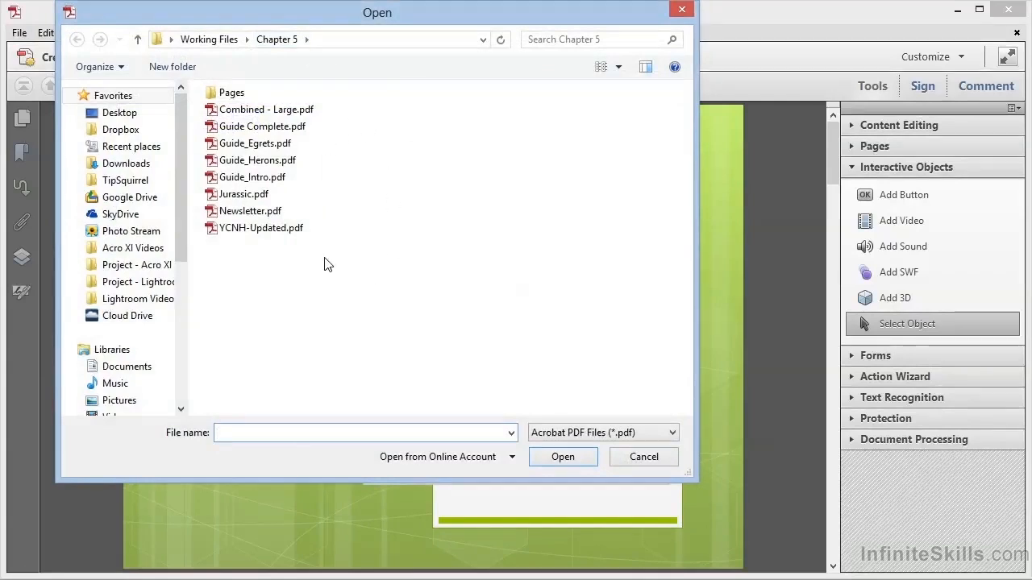
{"action": "mouse_move", "coordinate": [514, 346]}
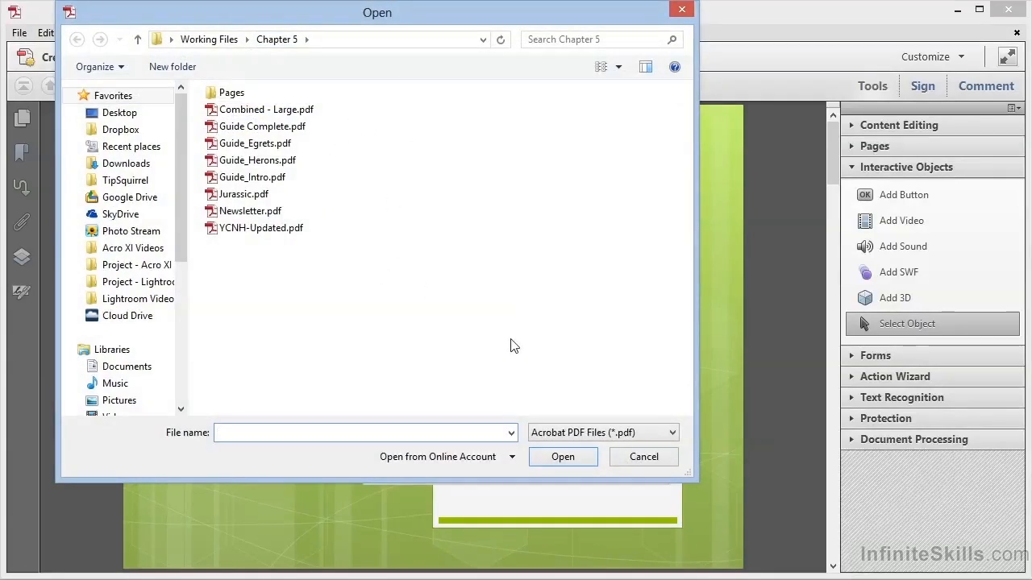
{"action": "left_click", "coordinate": [602, 433]}
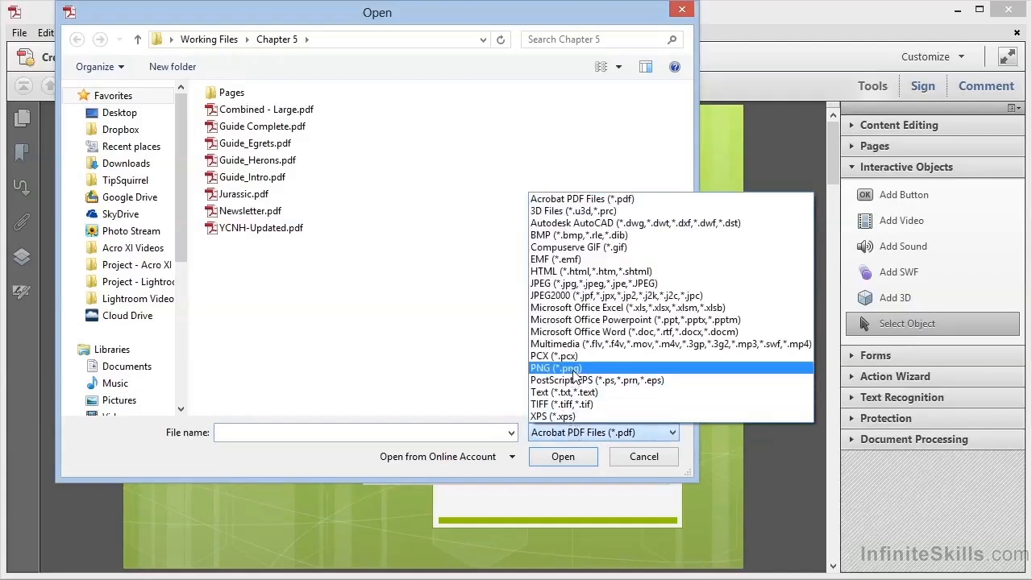
{"action": "left_click", "coordinate": [555, 368]}
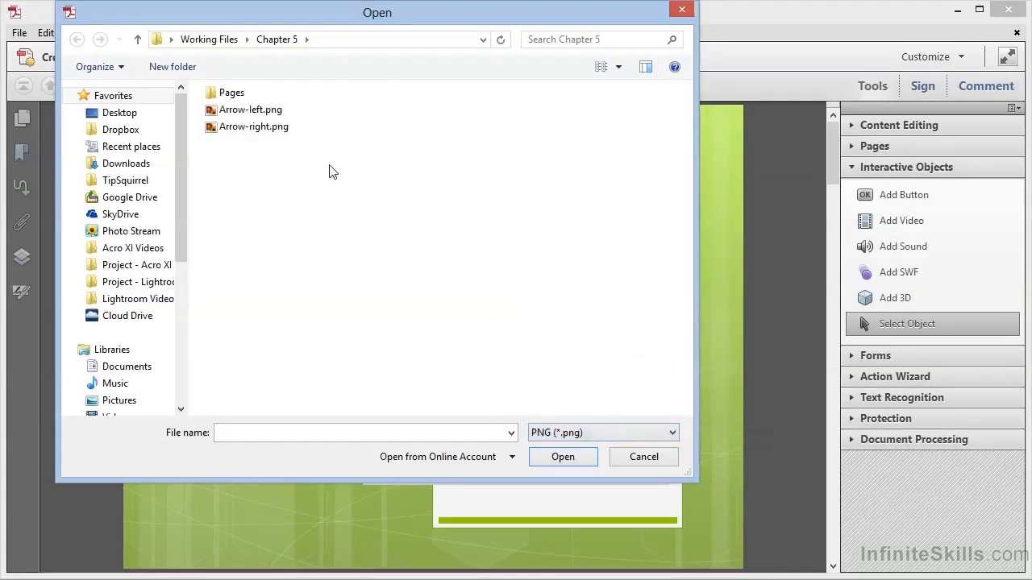
{"action": "left_click", "coordinate": [253, 127]}
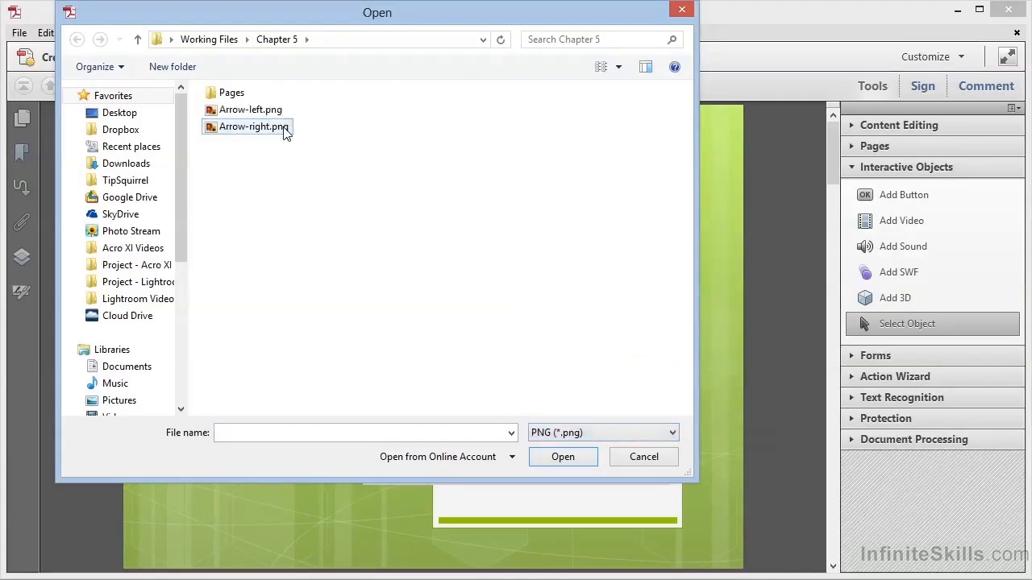
{"action": "mouse_move", "coordinate": [258, 129]}
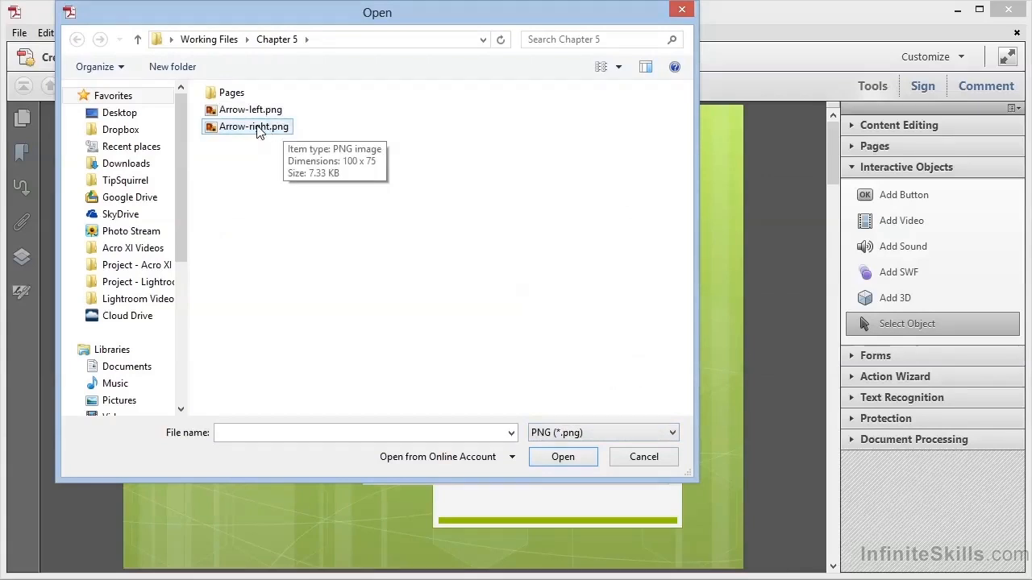
{"action": "left_click", "coordinate": [253, 127]}
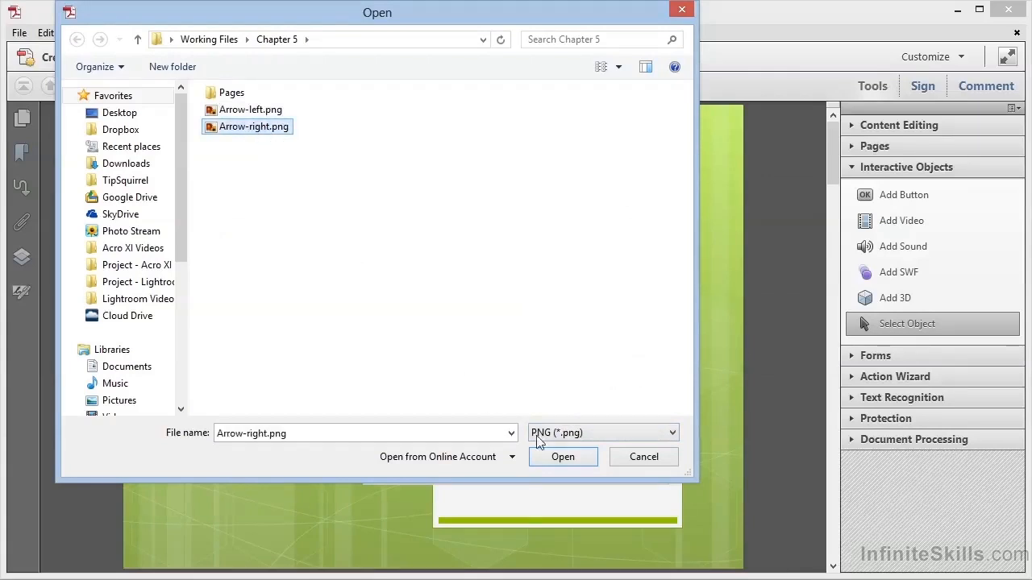
{"action": "left_click", "coordinate": [562, 457]}
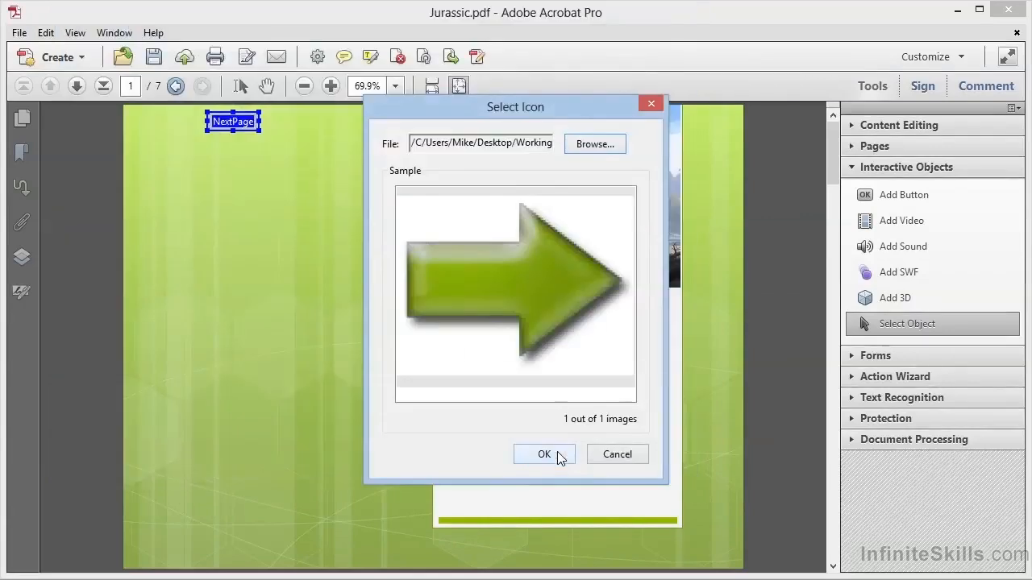
{"action": "mouse_move", "coordinate": [587, 454]}
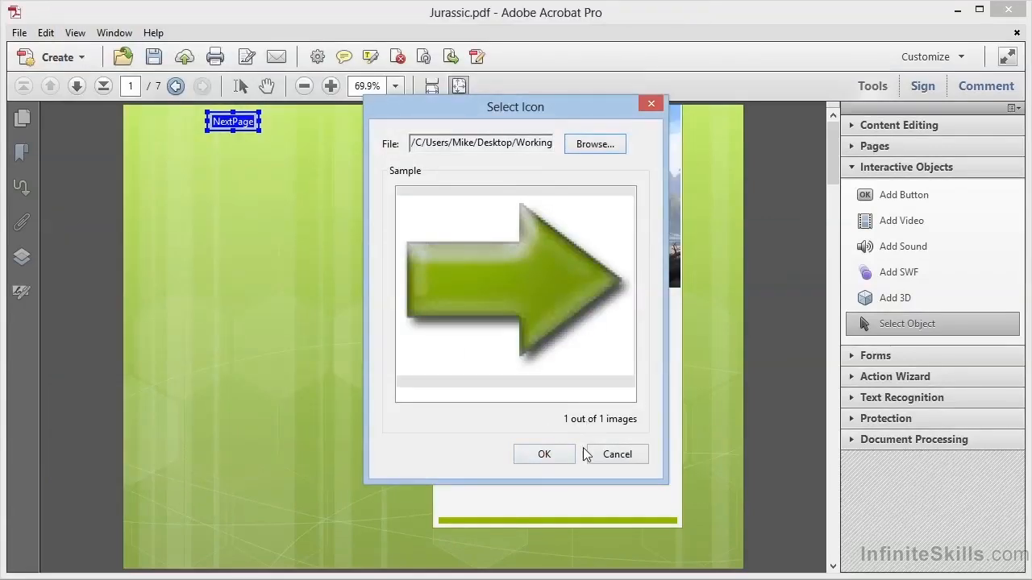
{"action": "left_click", "coordinate": [543, 454]}
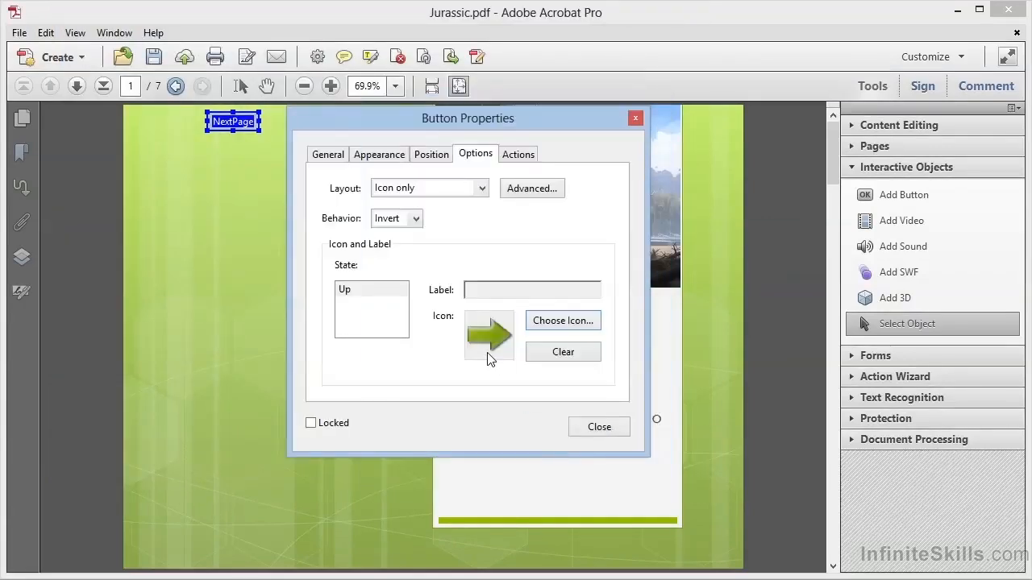
{"action": "mouse_move", "coordinate": [381, 169]}
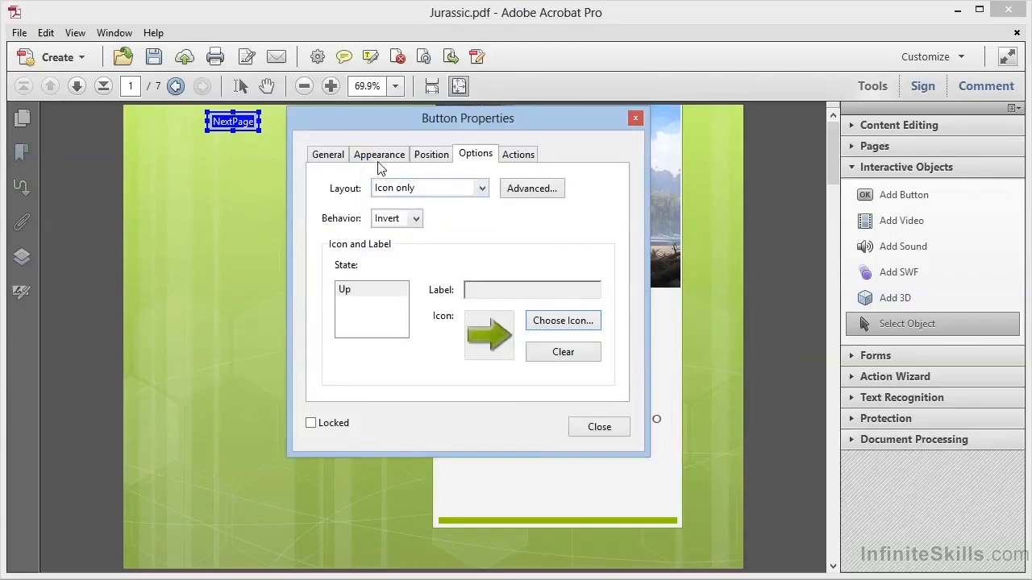
- Set the NextPage button's fill colour to No Color and close its properties
{"action": "left_click", "coordinate": [379, 154]}
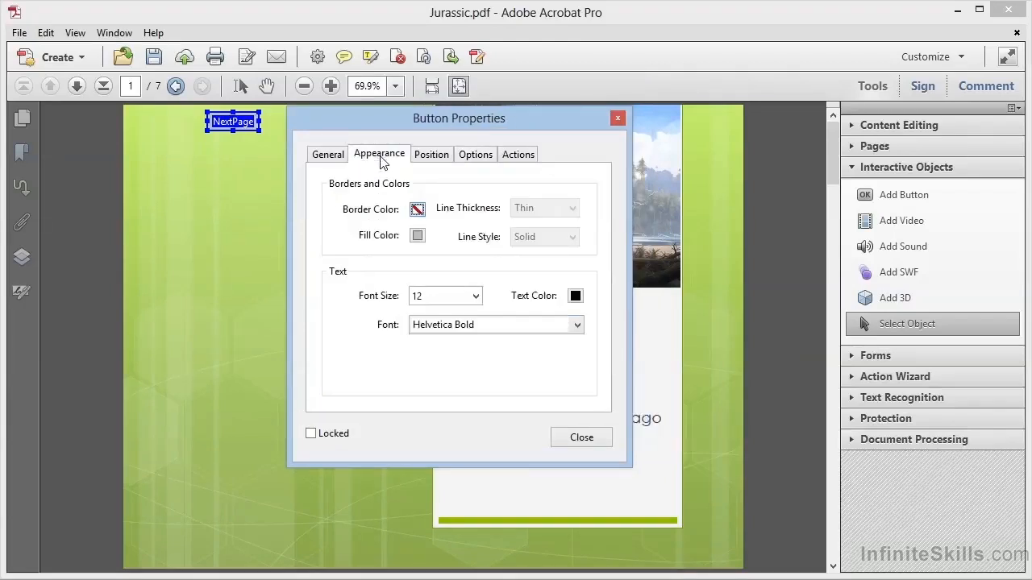
{"action": "mouse_move", "coordinate": [418, 240]}
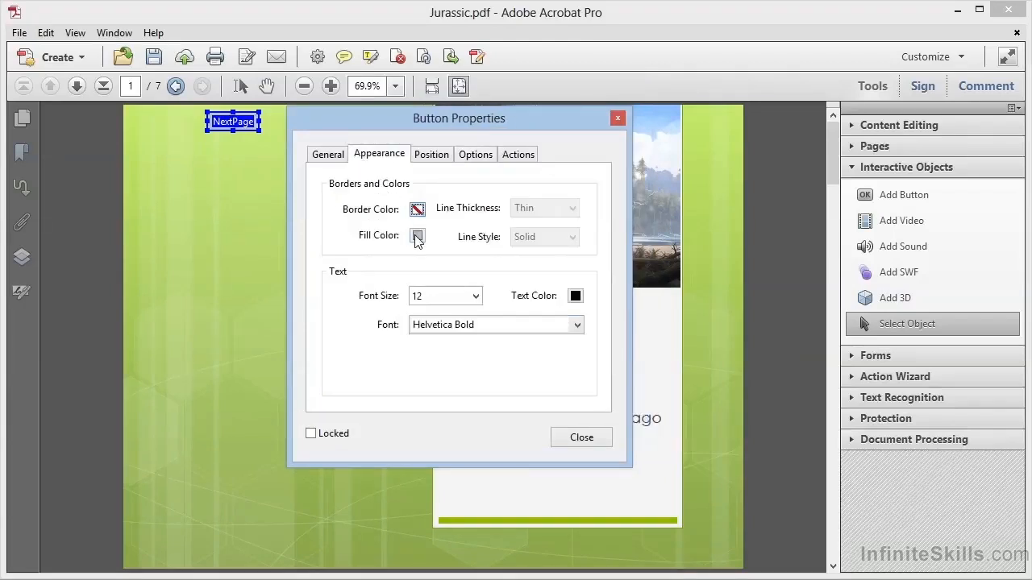
{"action": "left_click", "coordinate": [418, 237]}
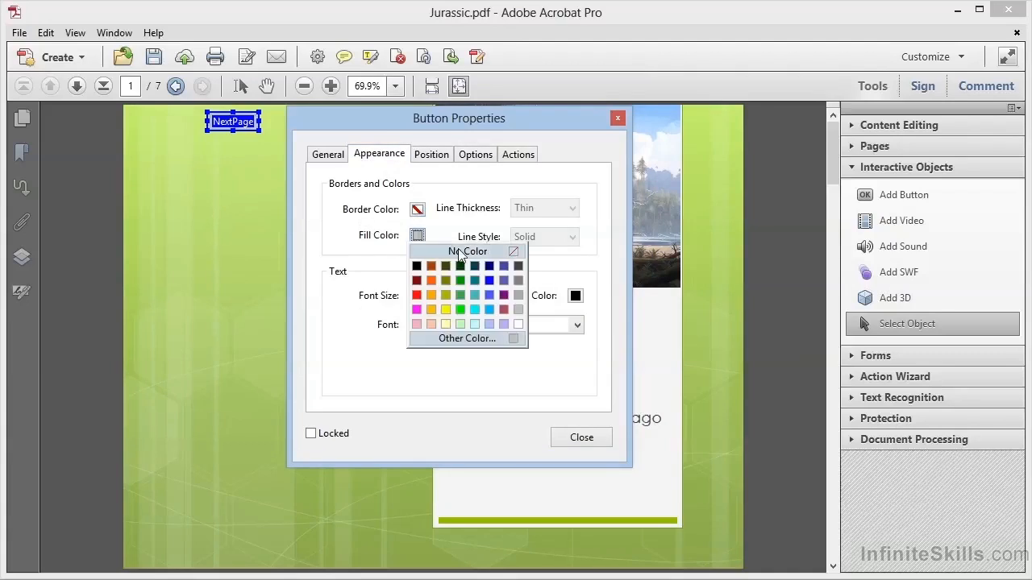
{"action": "left_click", "coordinate": [467, 251]}
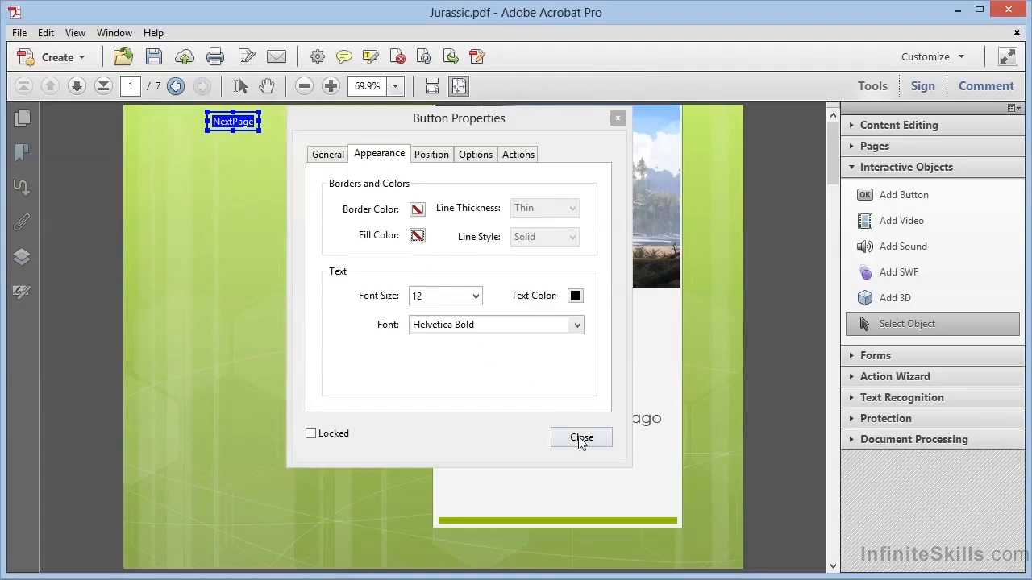
{"action": "left_click", "coordinate": [582, 437]}
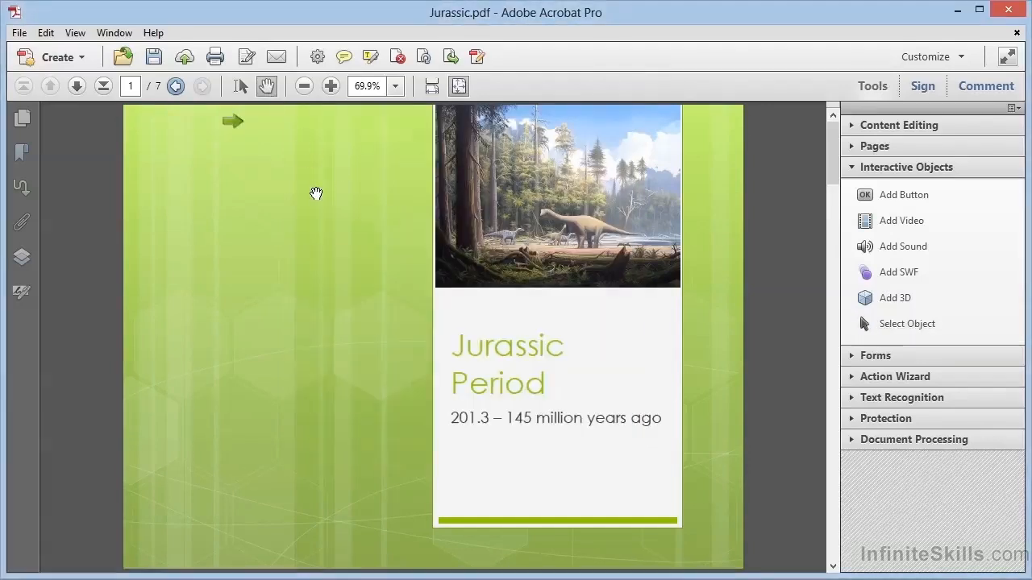
{"action": "mouse_move", "coordinate": [256, 171]}
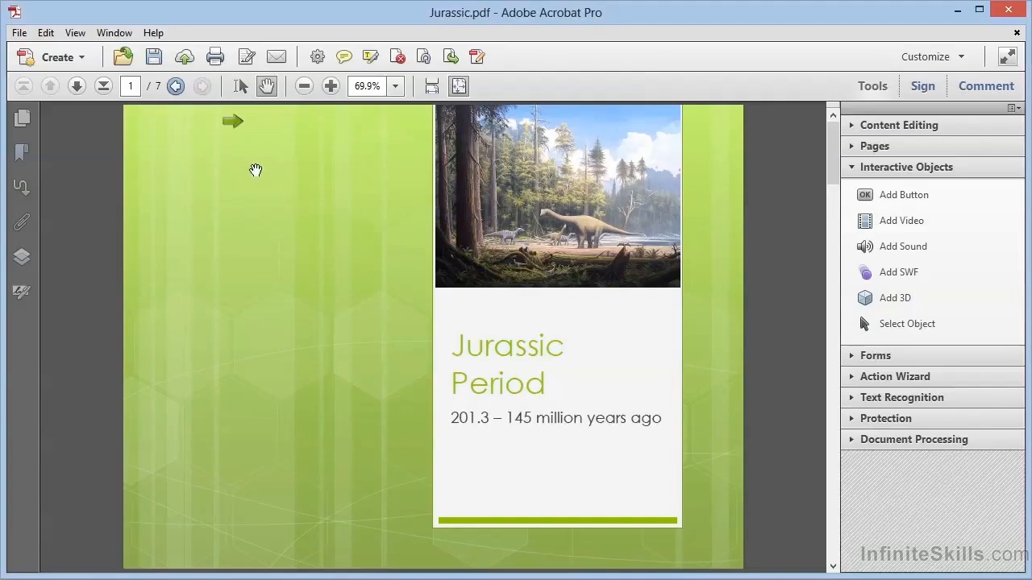
{"action": "mouse_move", "coordinate": [231, 127]}
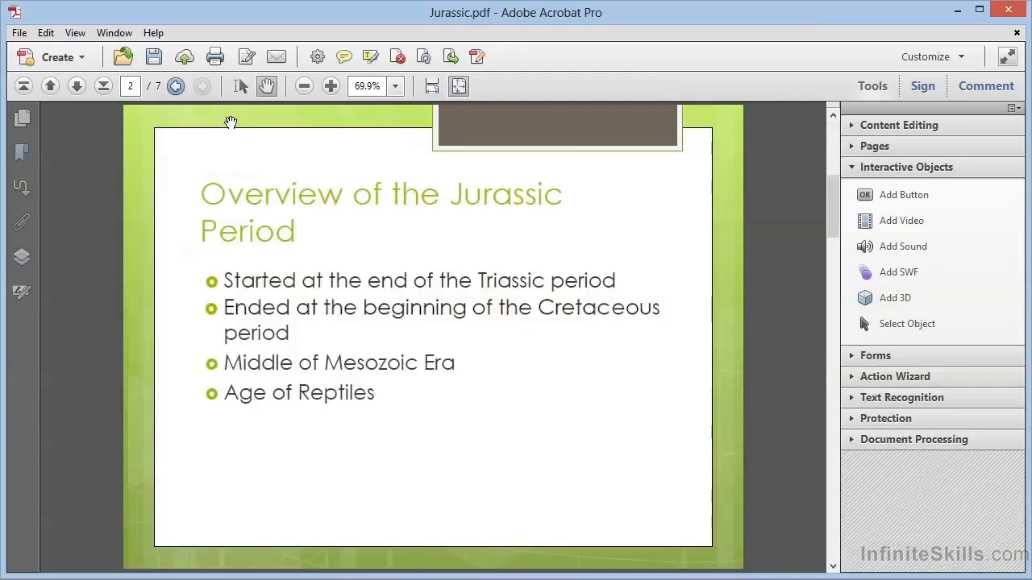
{"action": "mouse_move", "coordinate": [67, 101]}
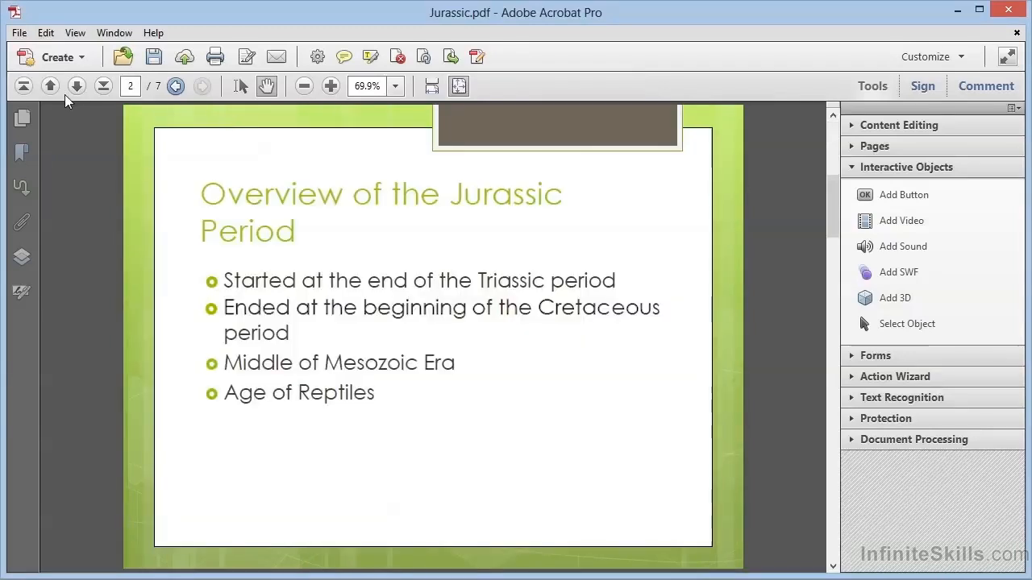
{"action": "left_click", "coordinate": [49, 86]}
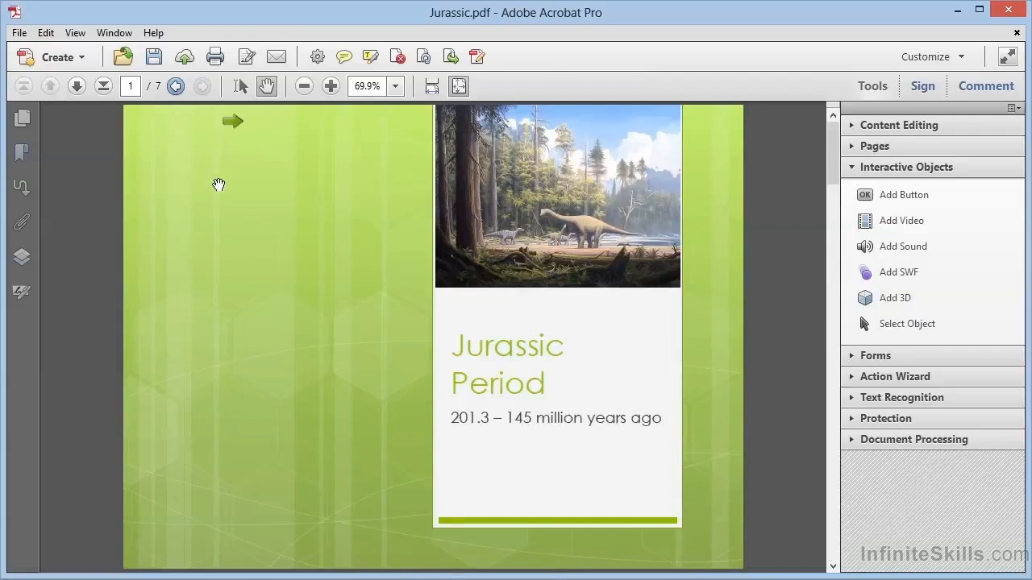
{"action": "mouse_move", "coordinate": [229, 169]}
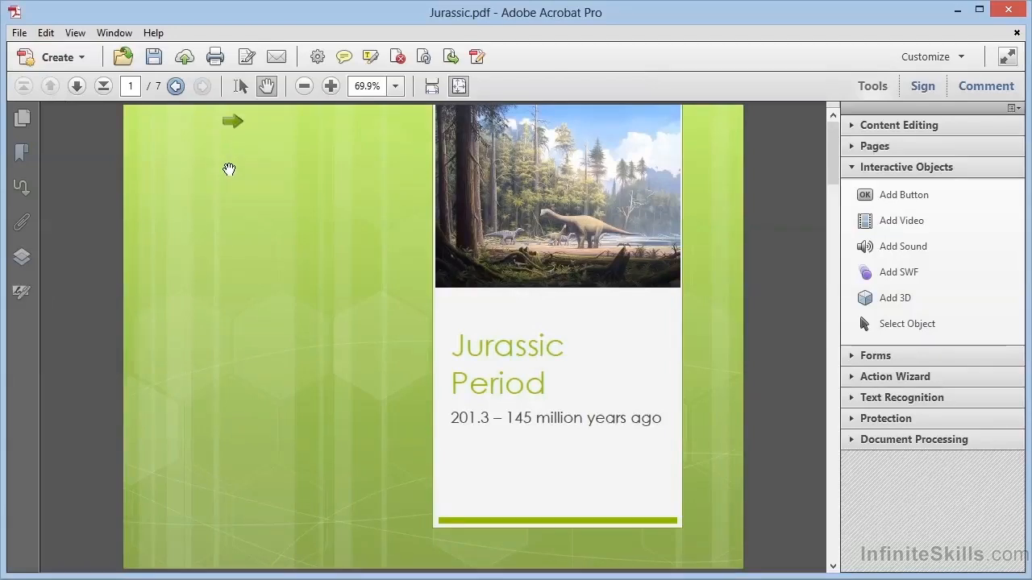
{"action": "mouse_move", "coordinate": [158, 97]}
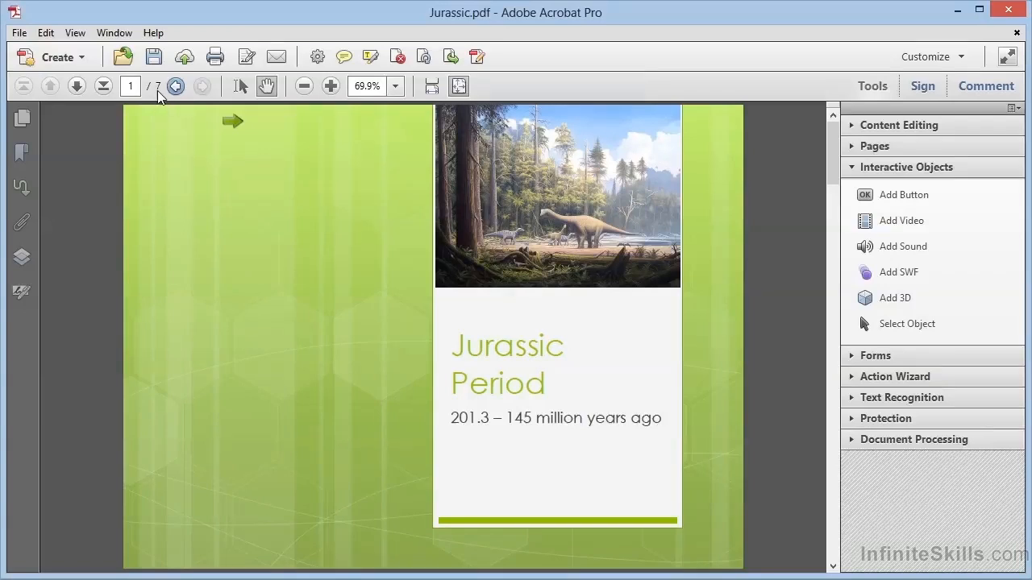
{"action": "mouse_move", "coordinate": [182, 230]}
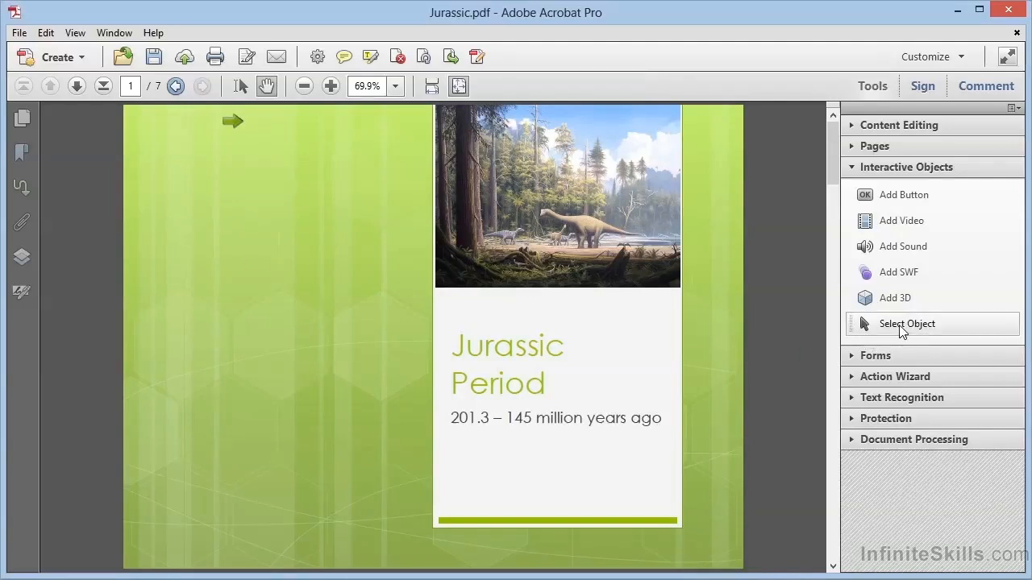
- Duplicate the NextPage button across pages 1 to 6
{"action": "left_click", "coordinate": [906, 323]}
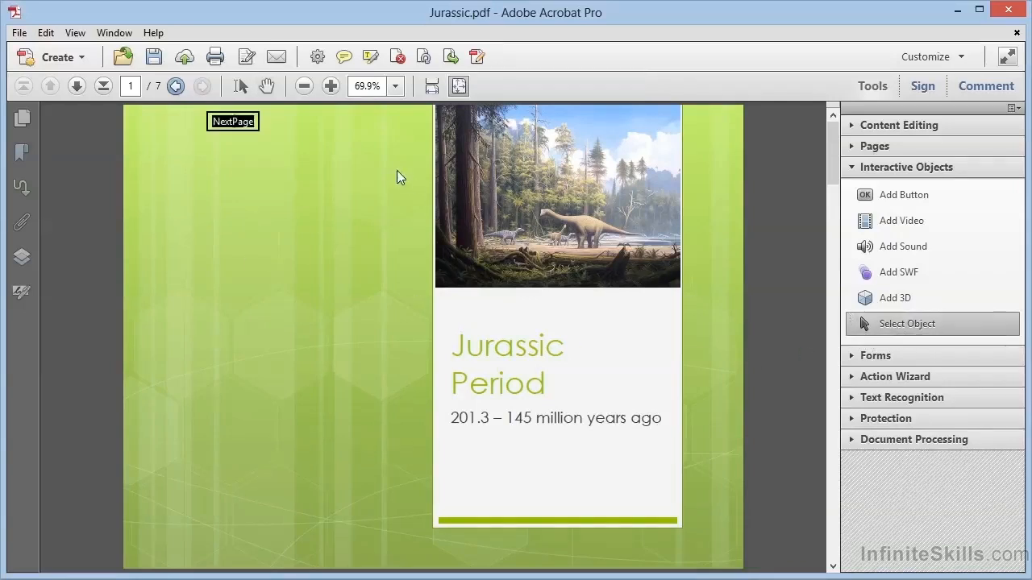
{"action": "left_click", "coordinate": [233, 121]}
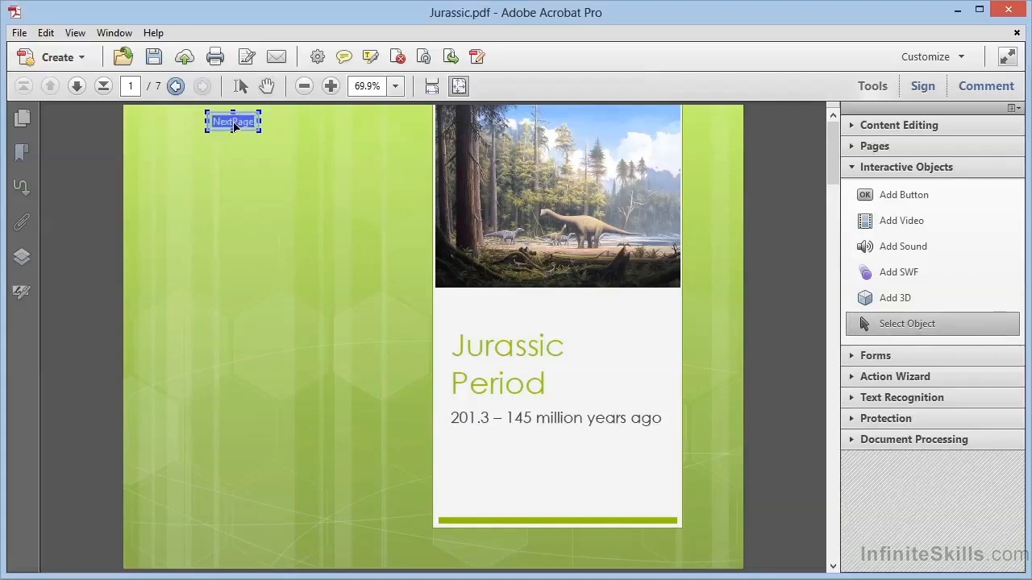
{"action": "right_click", "coordinate": [233, 121]}
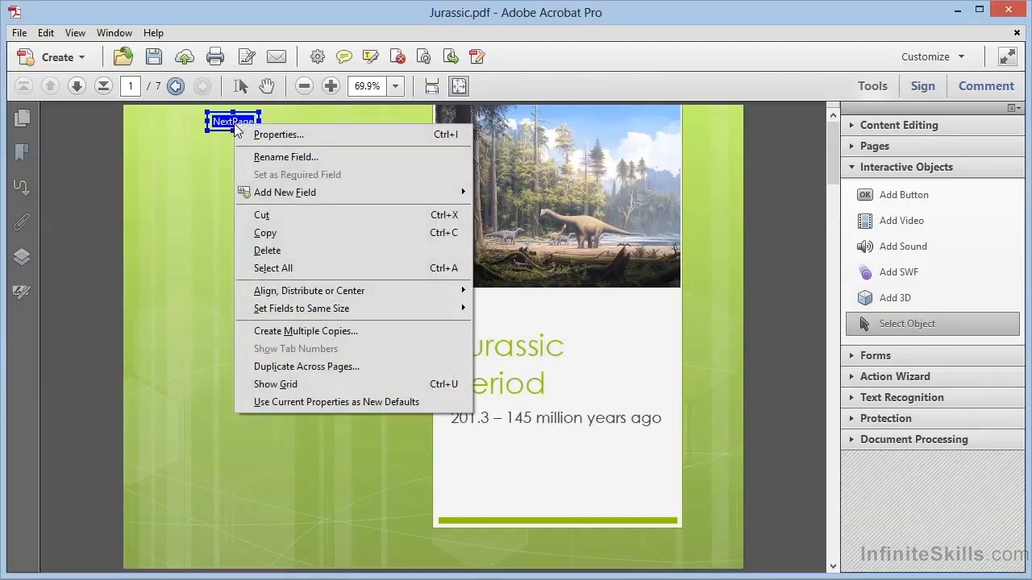
{"action": "mouse_move", "coordinate": [306, 366]}
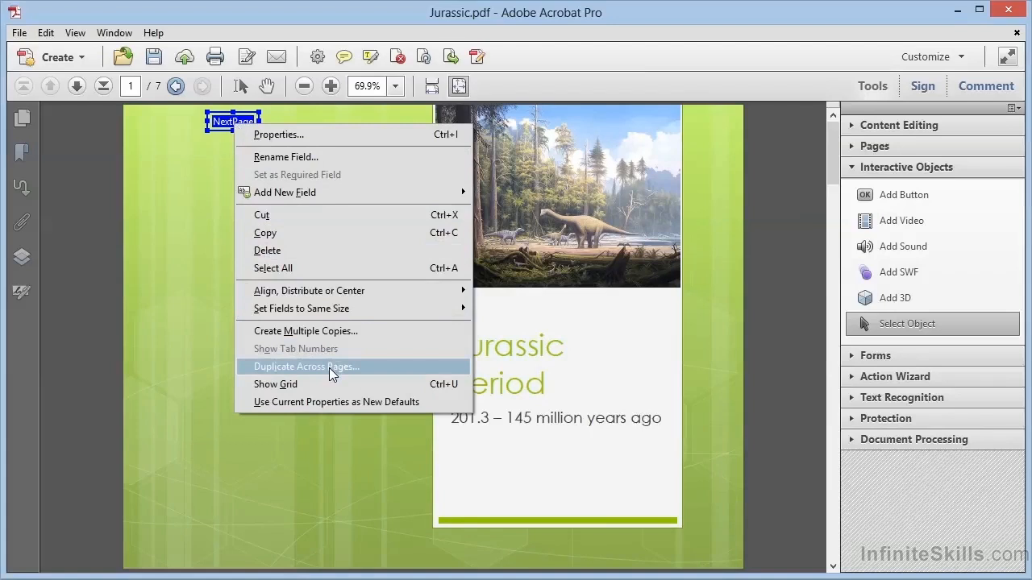
{"action": "left_click", "coordinate": [306, 366]}
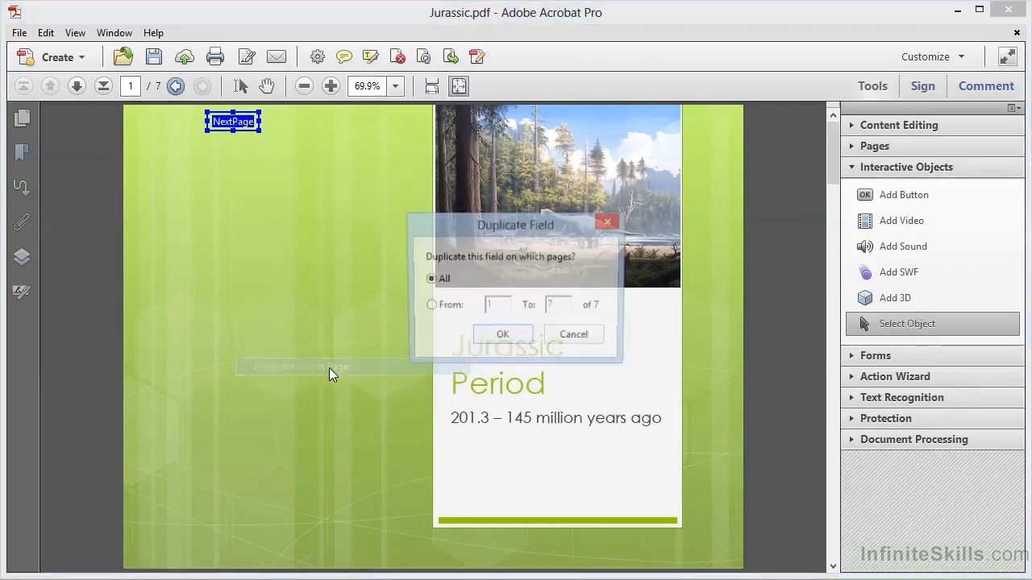
{"action": "mouse_move", "coordinate": [442, 307]}
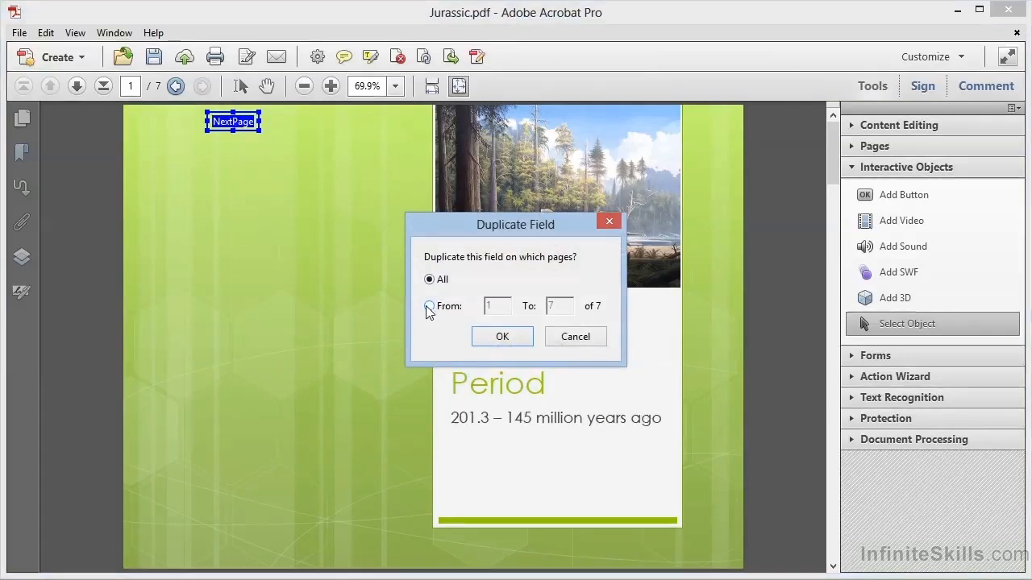
{"action": "left_click", "coordinate": [430, 306]}
{"action": "type", "text": "6"}
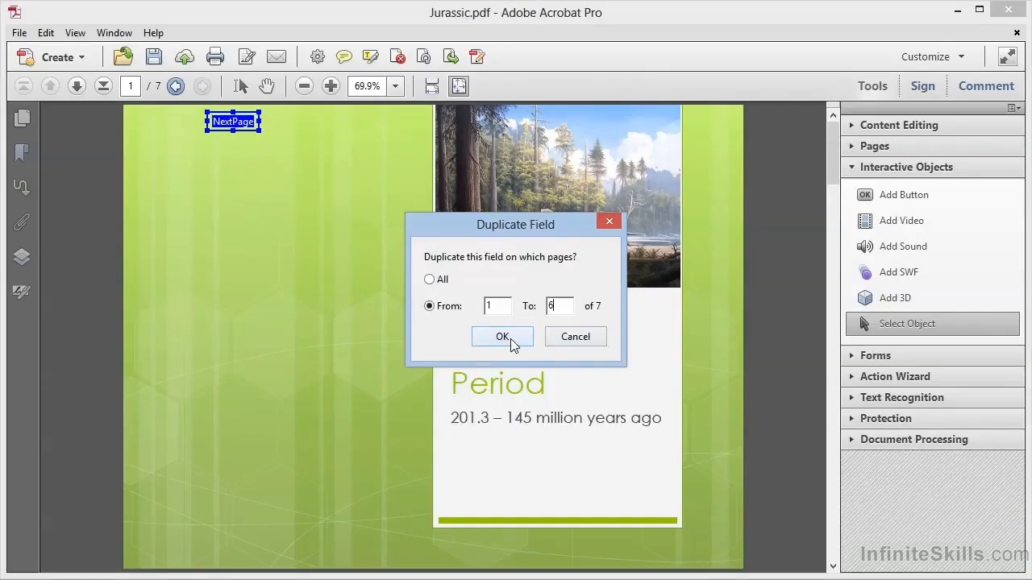
{"action": "left_click", "coordinate": [502, 336]}
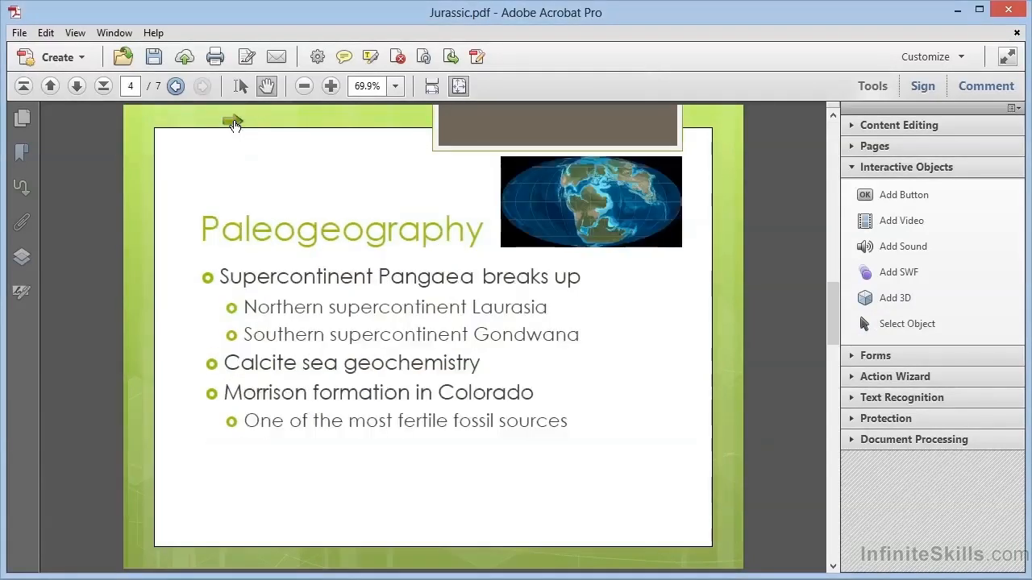
- Test the green arrows by advancing slides, then go back to page 1 and page 2
{"action": "left_click", "coordinate": [234, 121]}
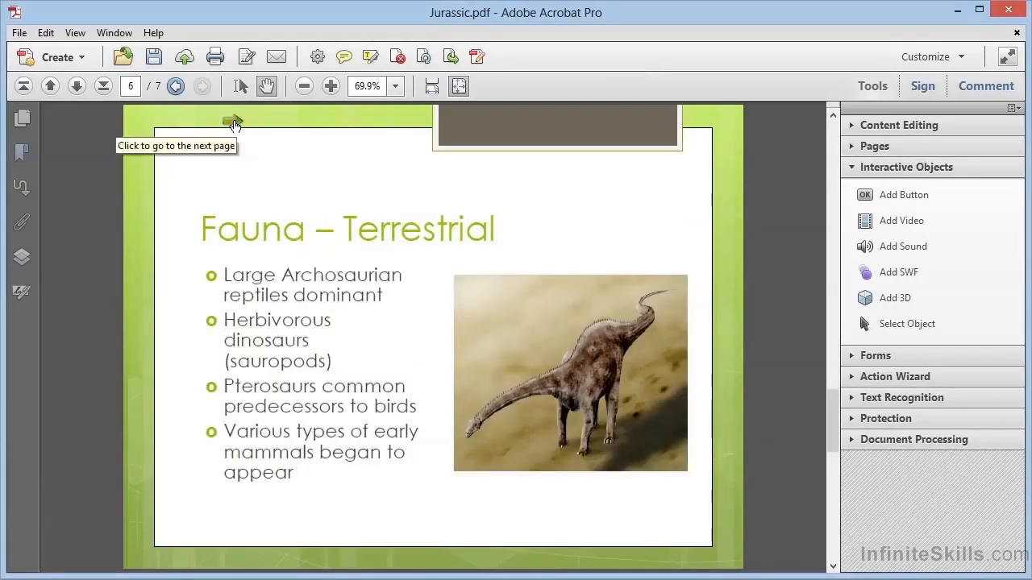
{"action": "left_click", "coordinate": [233, 121]}
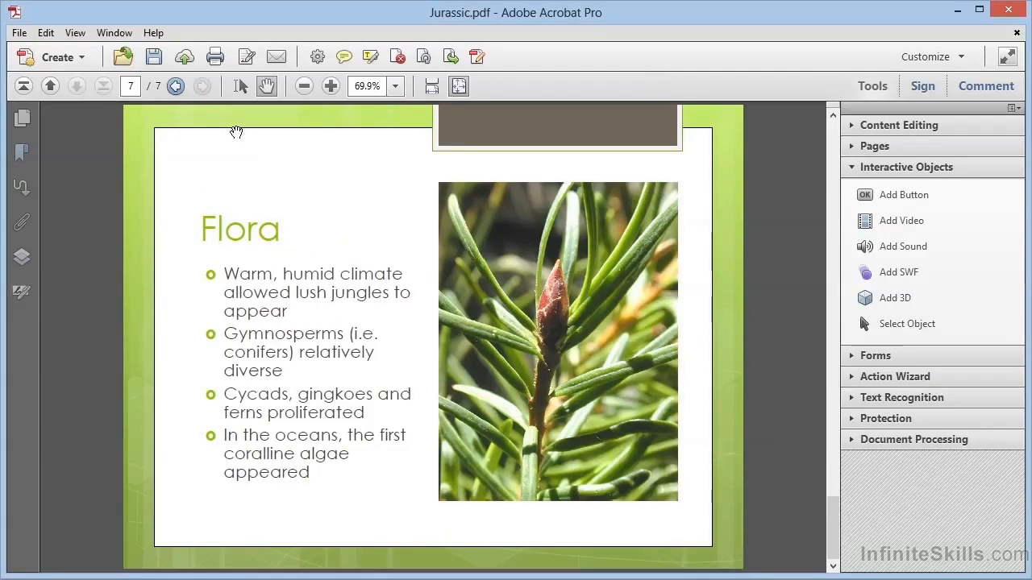
{"action": "mouse_move", "coordinate": [219, 127]}
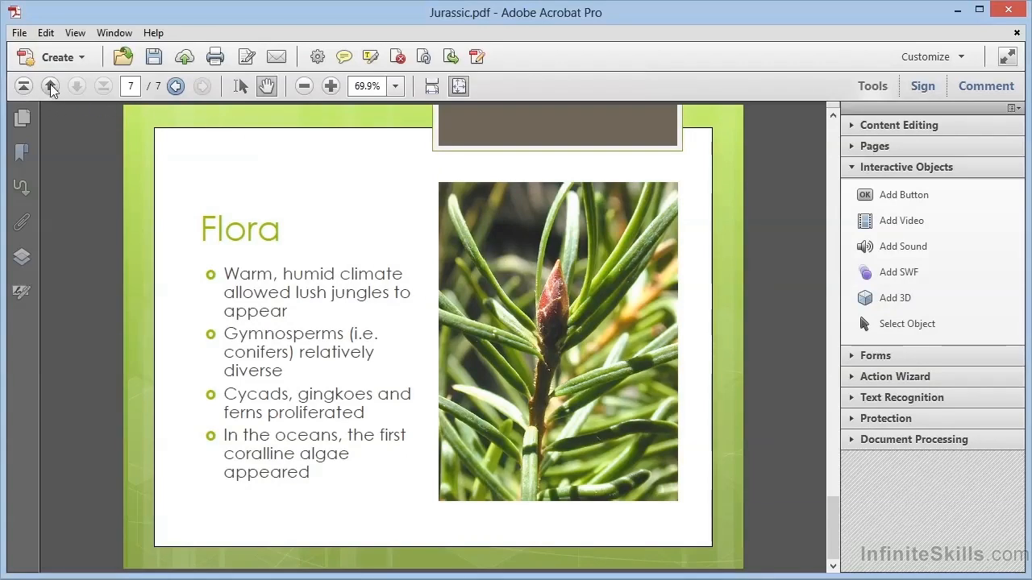
{"action": "left_click", "coordinate": [22, 86]}
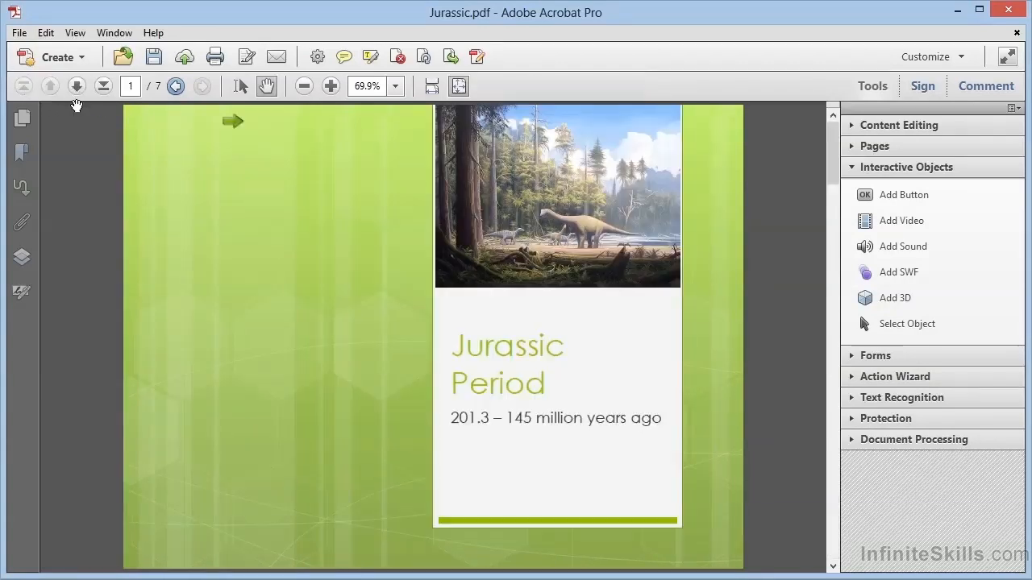
{"action": "mouse_move", "coordinate": [187, 139]}
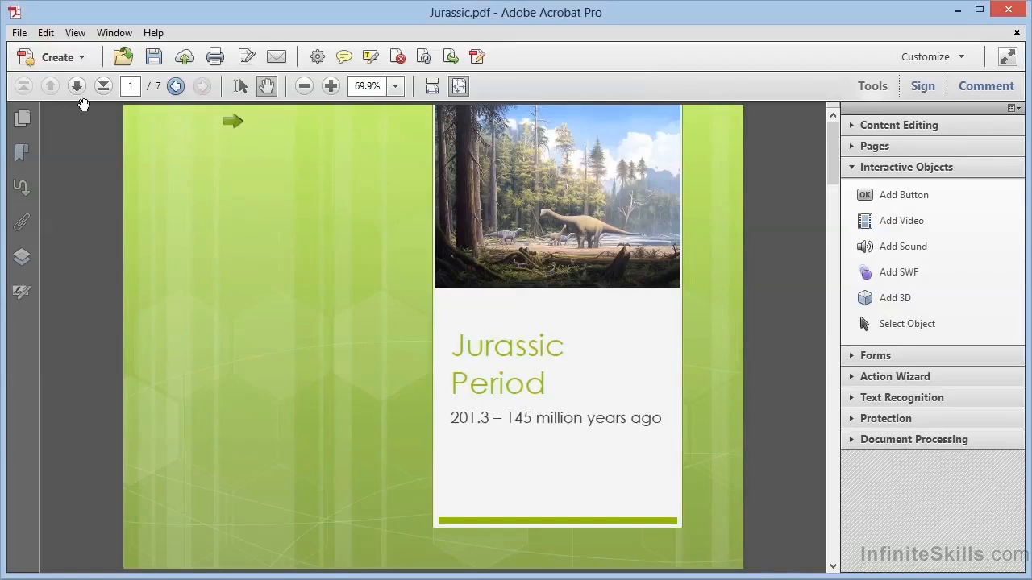
{"action": "left_click", "coordinate": [77, 87]}
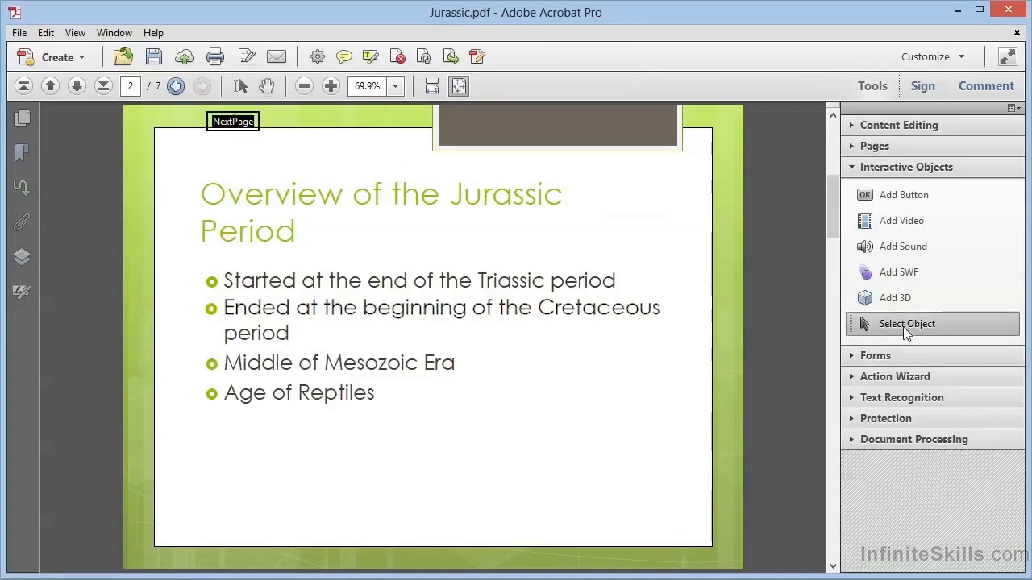
- Paste a NextPage copy left of the original on page 2 and bottom-align both
{"action": "left_click", "coordinate": [233, 121]}
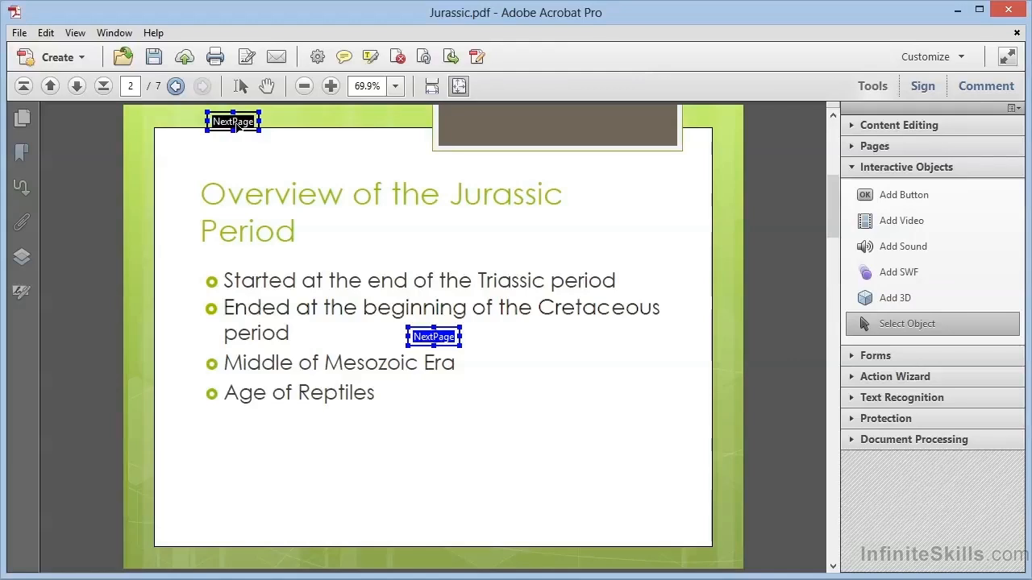
{"action": "left_click", "coordinate": [434, 336]}
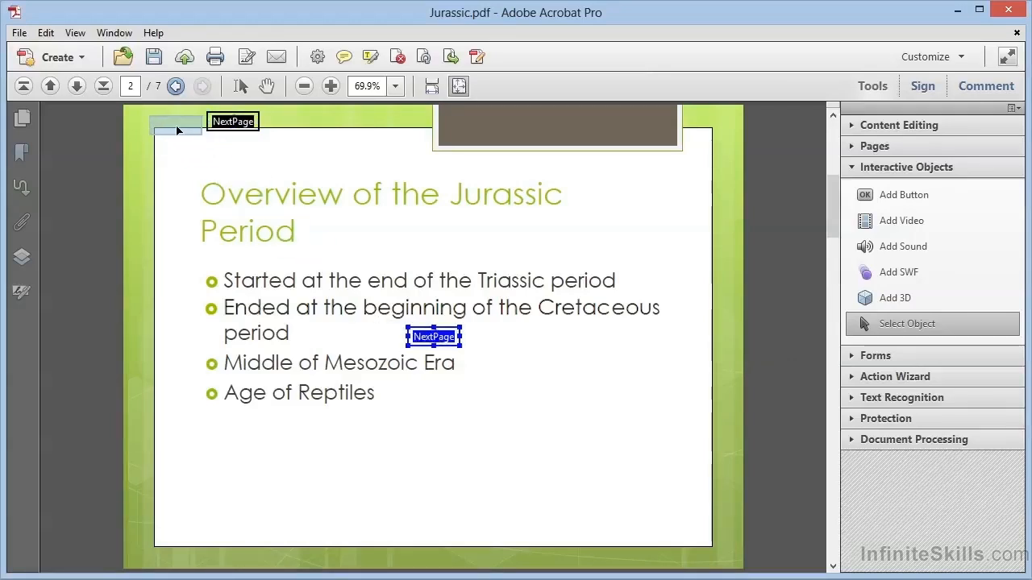
{"action": "left_click_drag", "start_coordinate": [433, 336], "coordinate": [176, 119]}
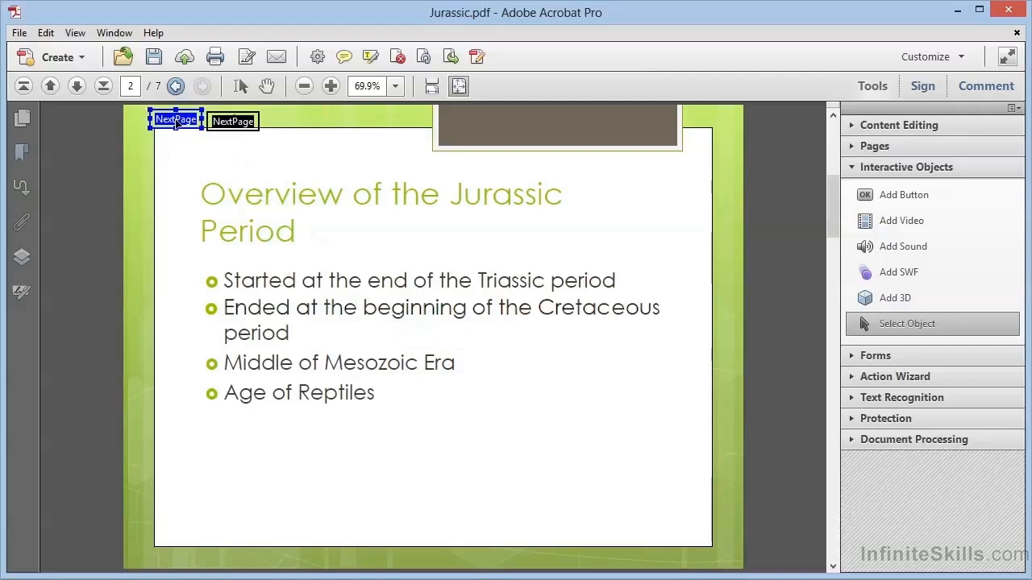
{"action": "left_click", "coordinate": [233, 121]}
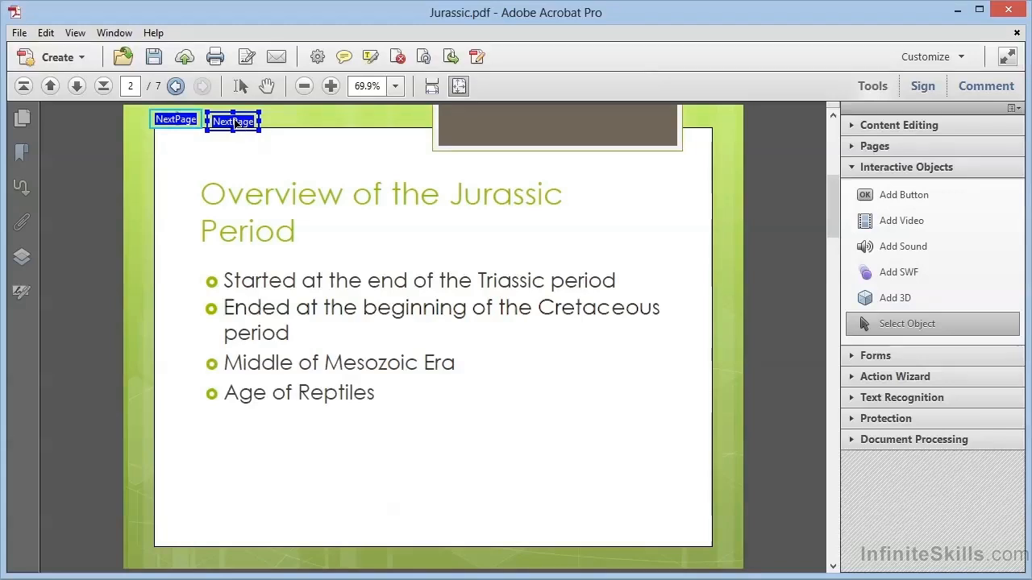
{"action": "right_click", "coordinate": [233, 121]}
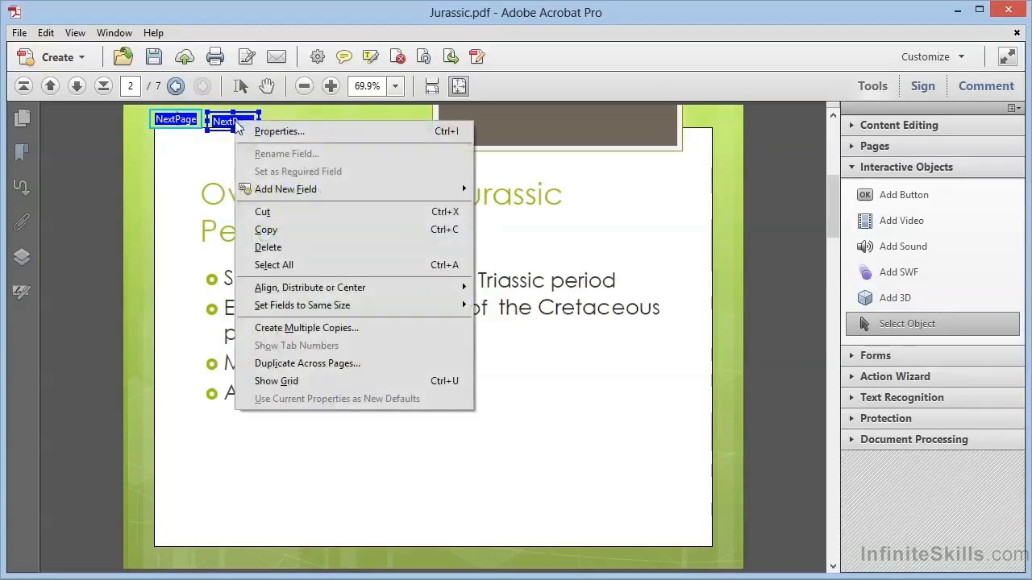
{"action": "mouse_move", "coordinate": [330, 230]}
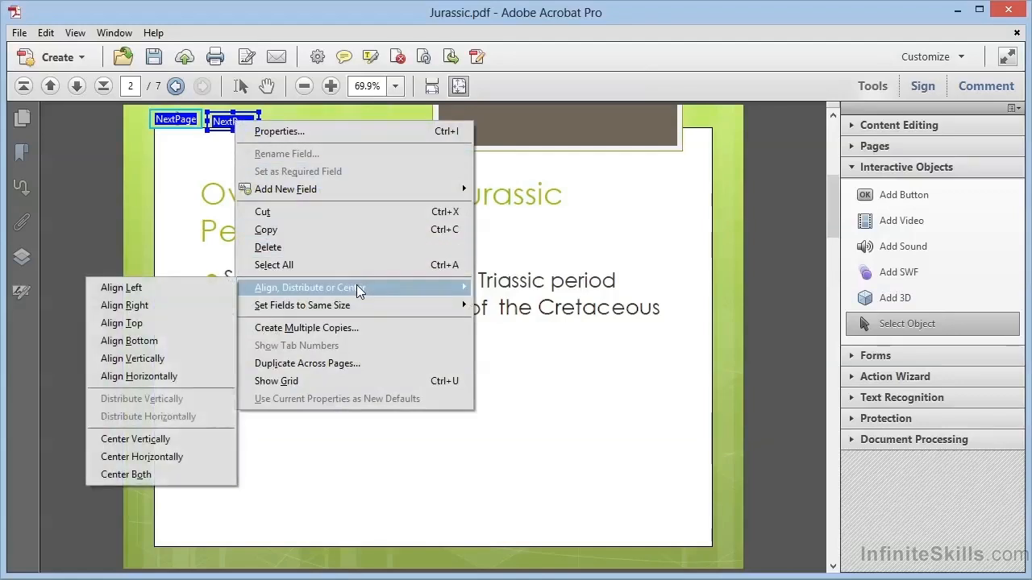
{"action": "mouse_move", "coordinate": [128, 341]}
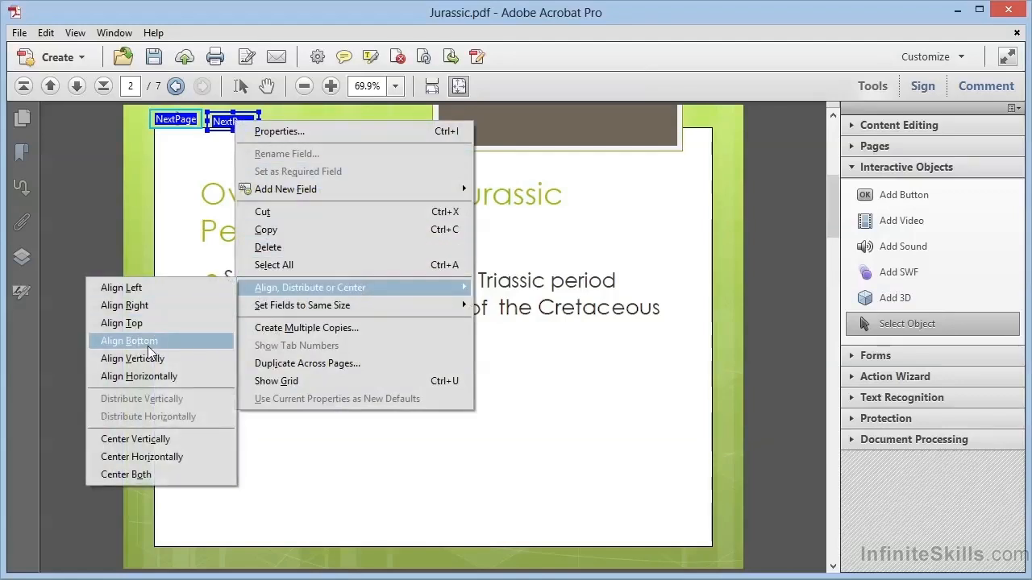
{"action": "left_click", "coordinate": [129, 341]}
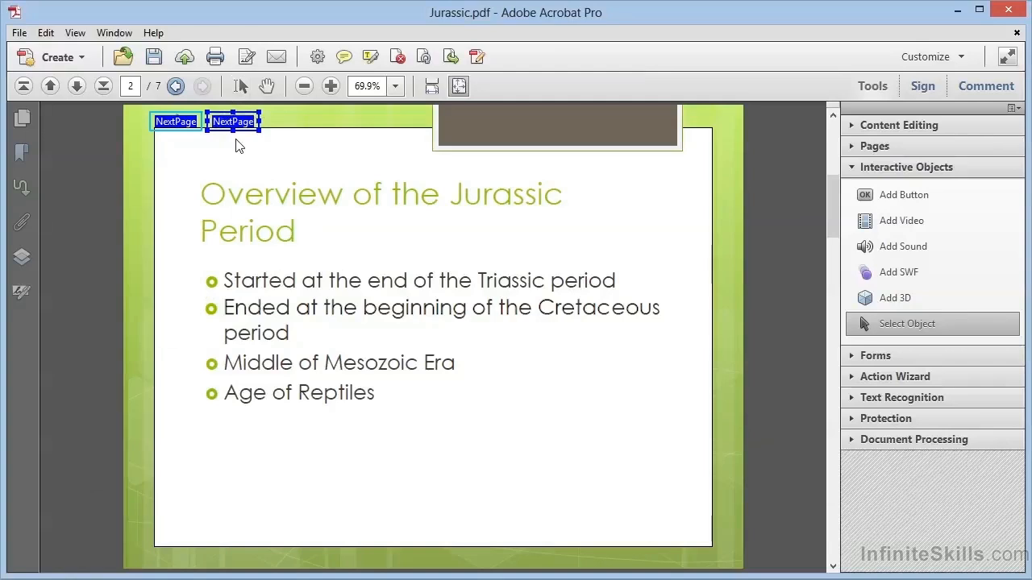
{"action": "mouse_move", "coordinate": [300, 129]}
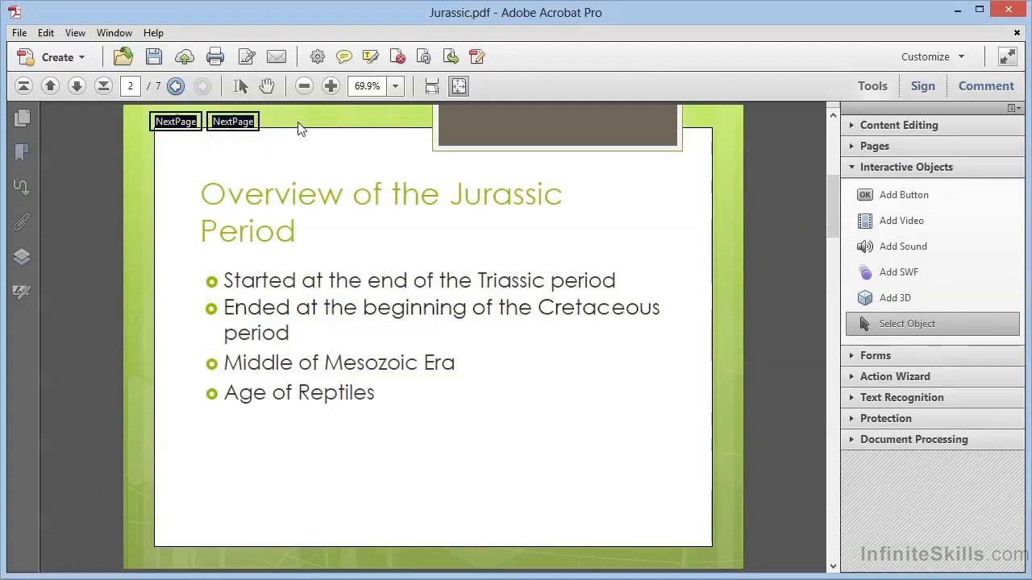
- Rename the left copy PrevPage with tooltip 'Click to go to the previous page'
{"action": "left_click", "coordinate": [175, 121]}
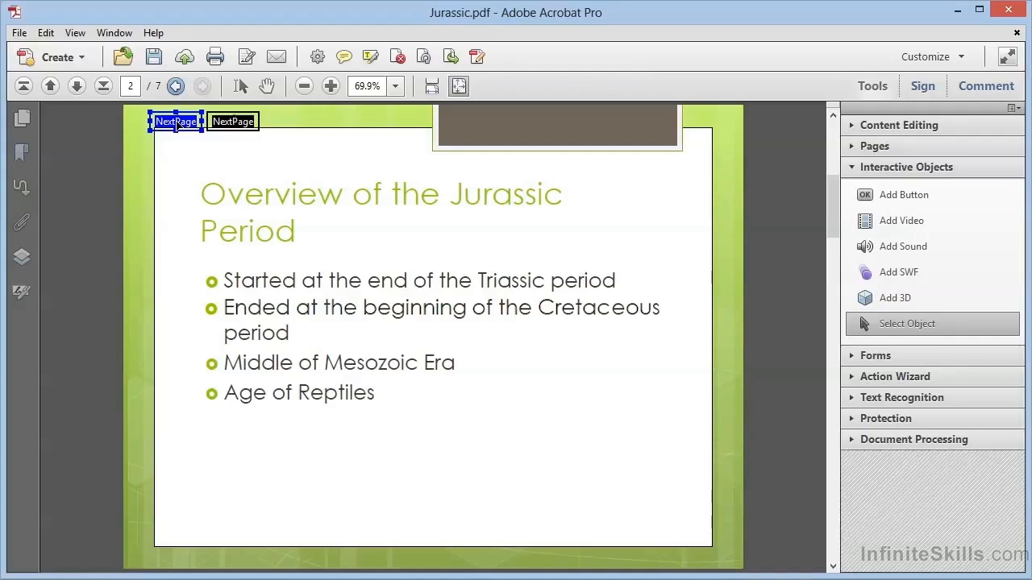
{"action": "right_click", "coordinate": [174, 120]}
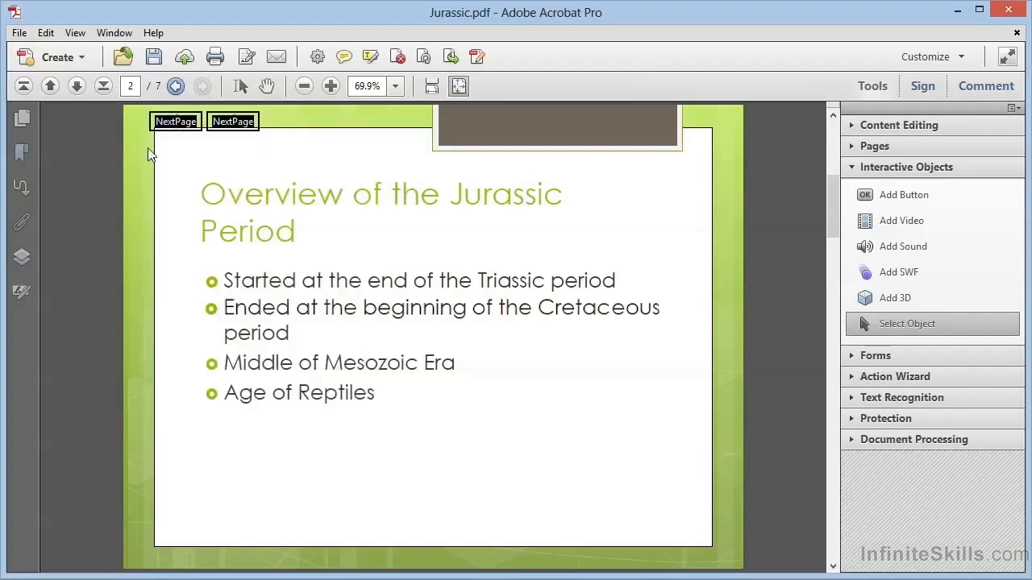
{"action": "left_click", "coordinate": [175, 121]}
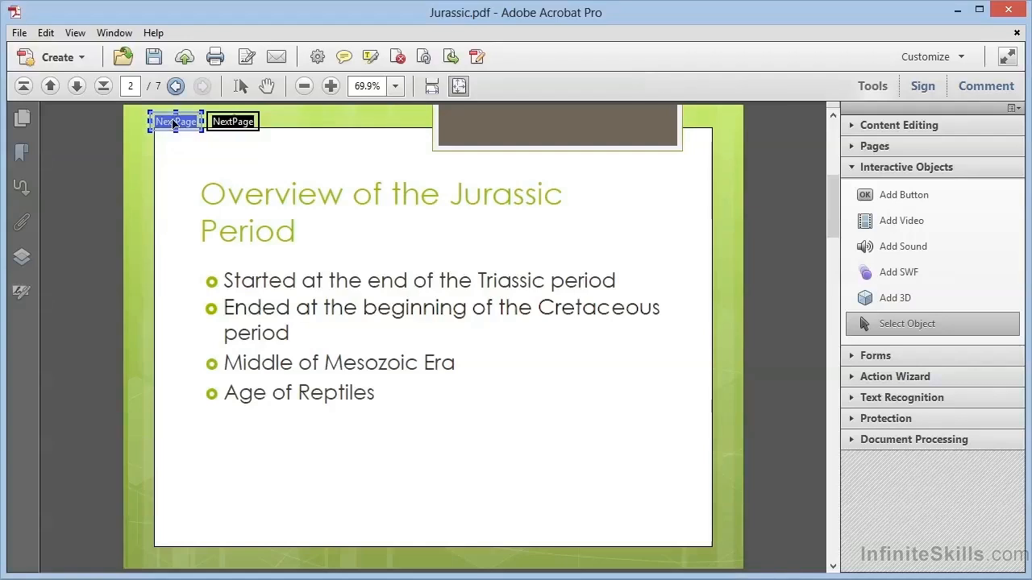
{"action": "double_click", "coordinate": [176, 121]}
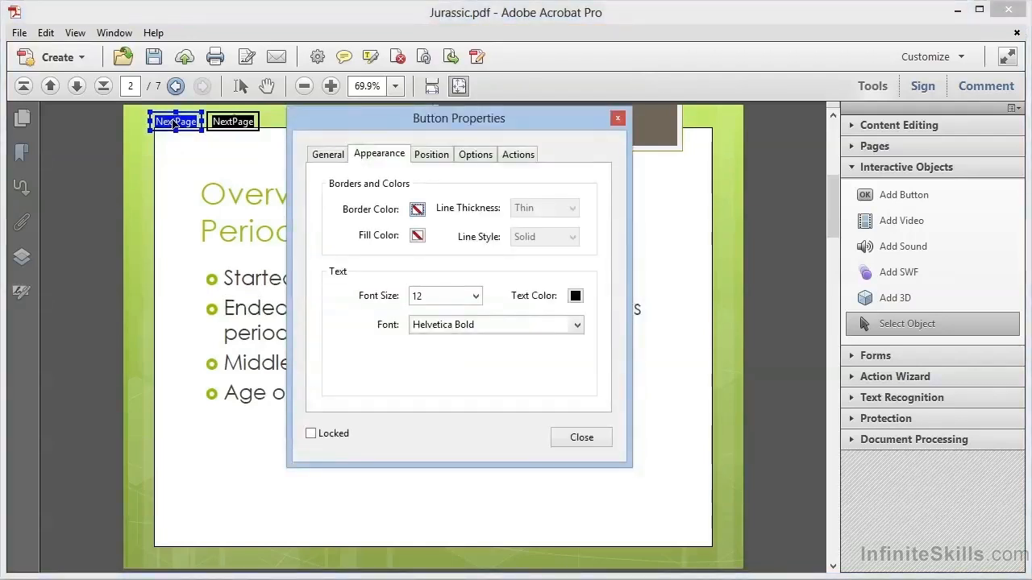
{"action": "mouse_move", "coordinate": [333, 174]}
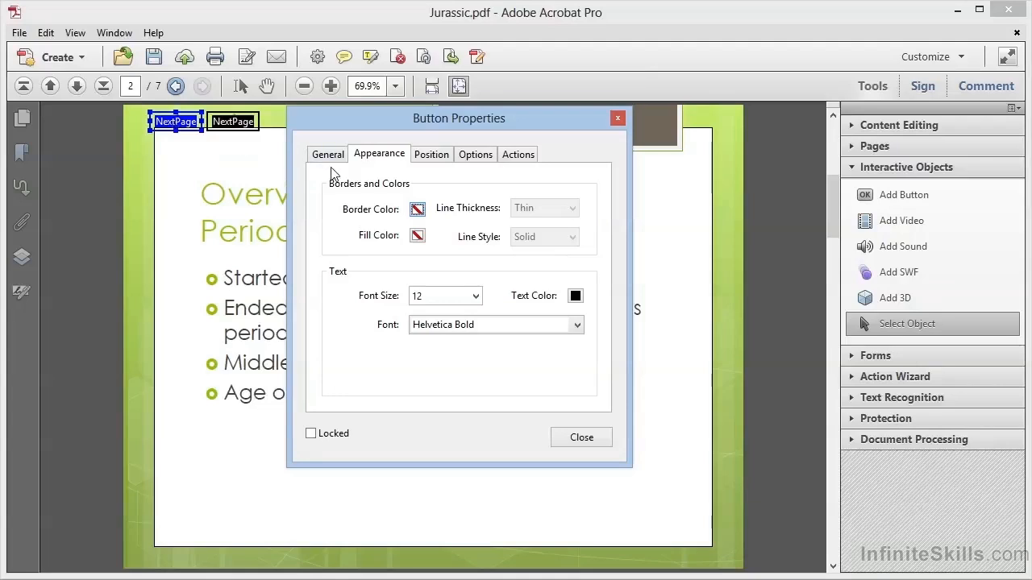
{"action": "left_click", "coordinate": [327, 154]}
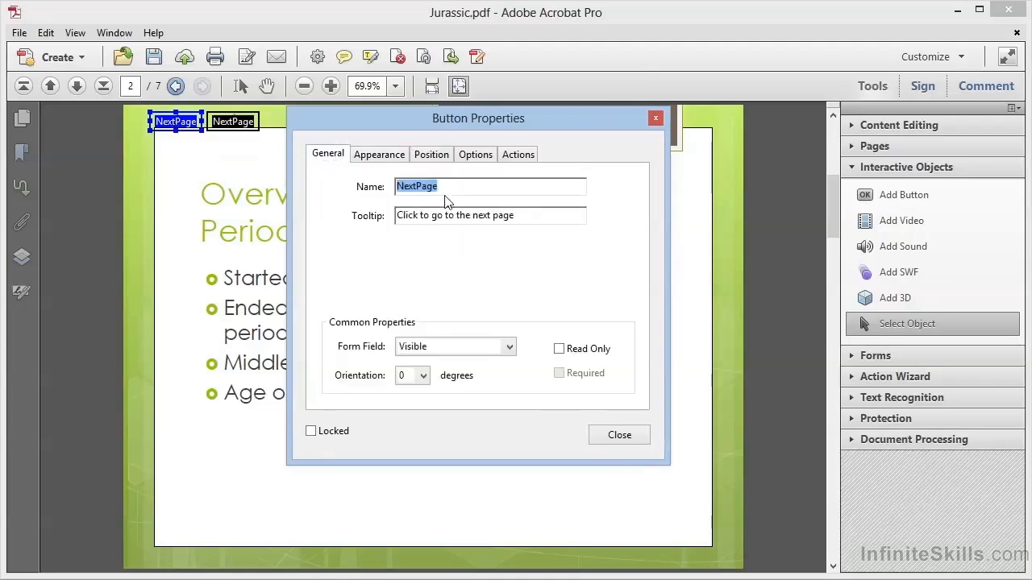
{"action": "type", "text": "Prev"}
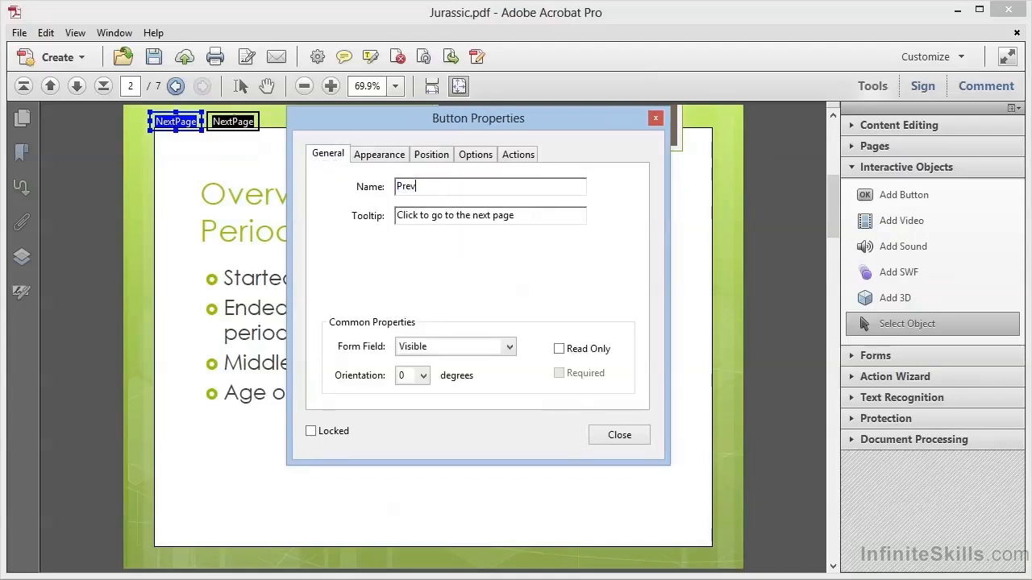
{"action": "type", "text": "Page"}
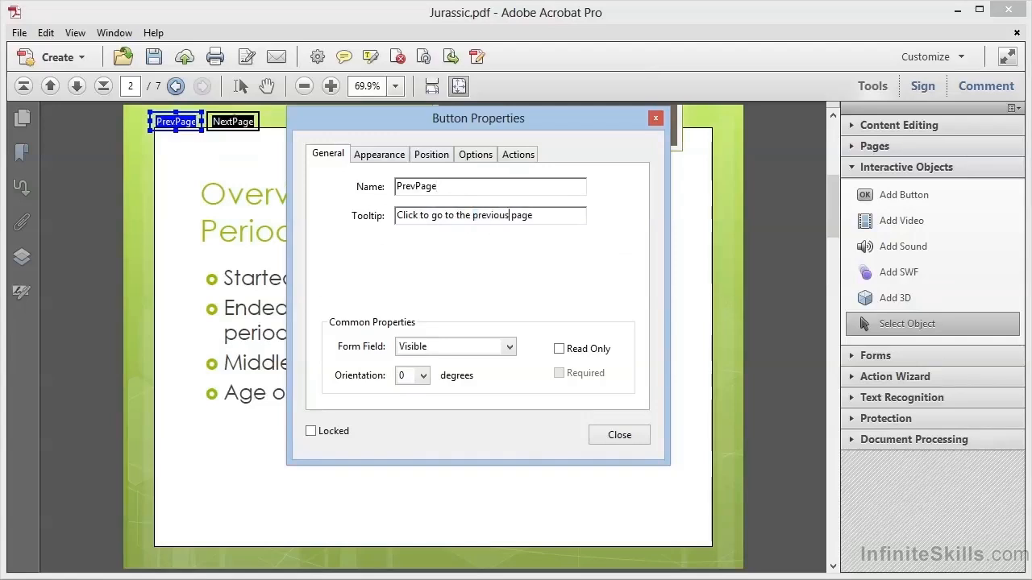
{"action": "left_click", "coordinate": [379, 154]}
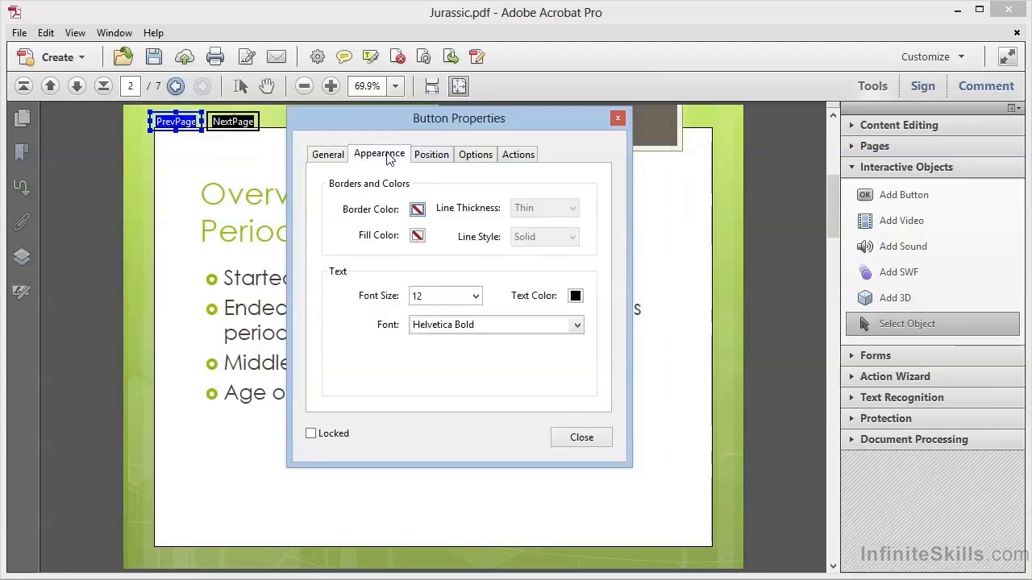
{"action": "mouse_move", "coordinate": [448, 161]}
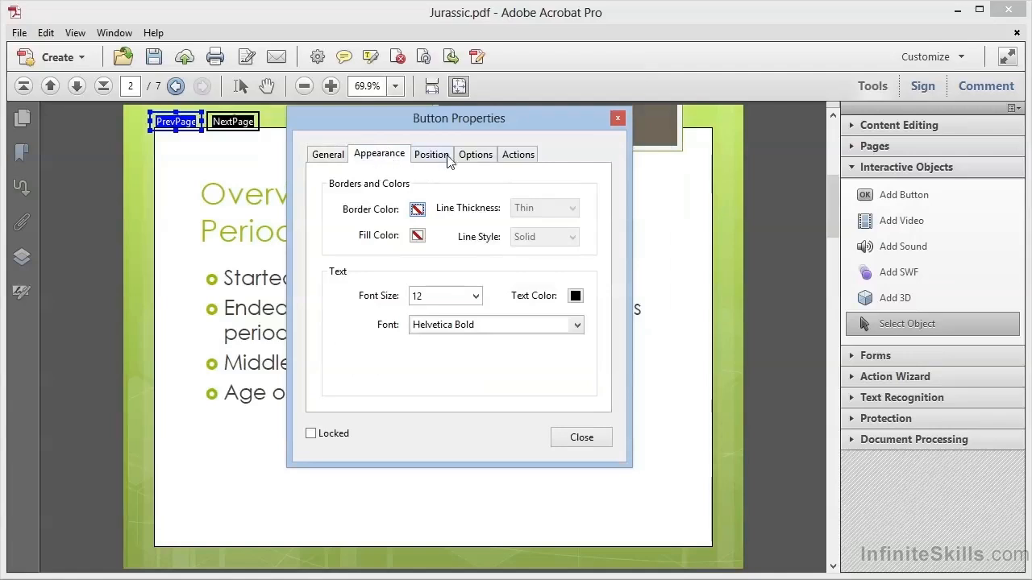
- Replace the PrevPage button's icon with the Arrow-left.png image
{"action": "left_click", "coordinate": [475, 154]}
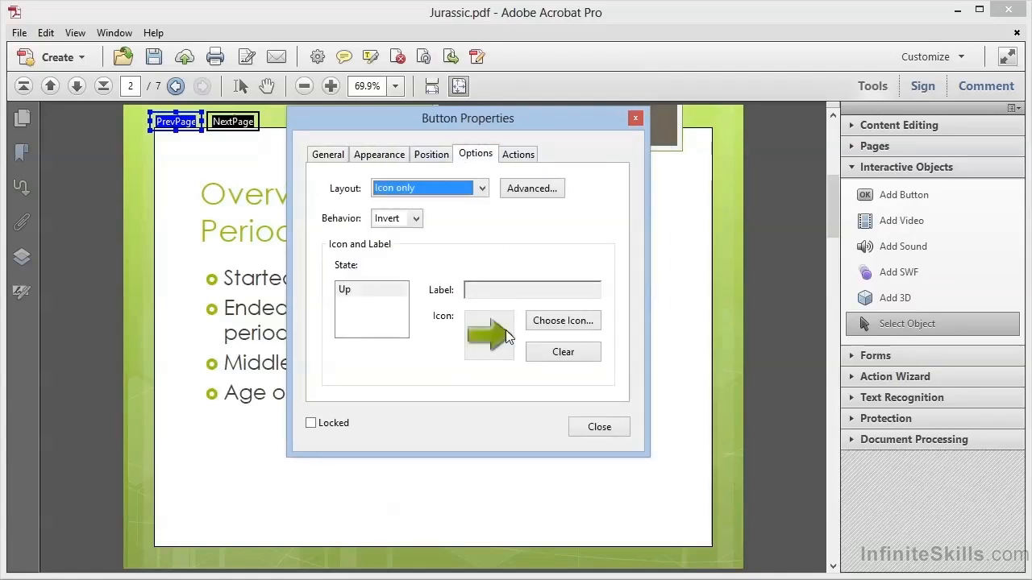
{"action": "mouse_move", "coordinate": [495, 364]}
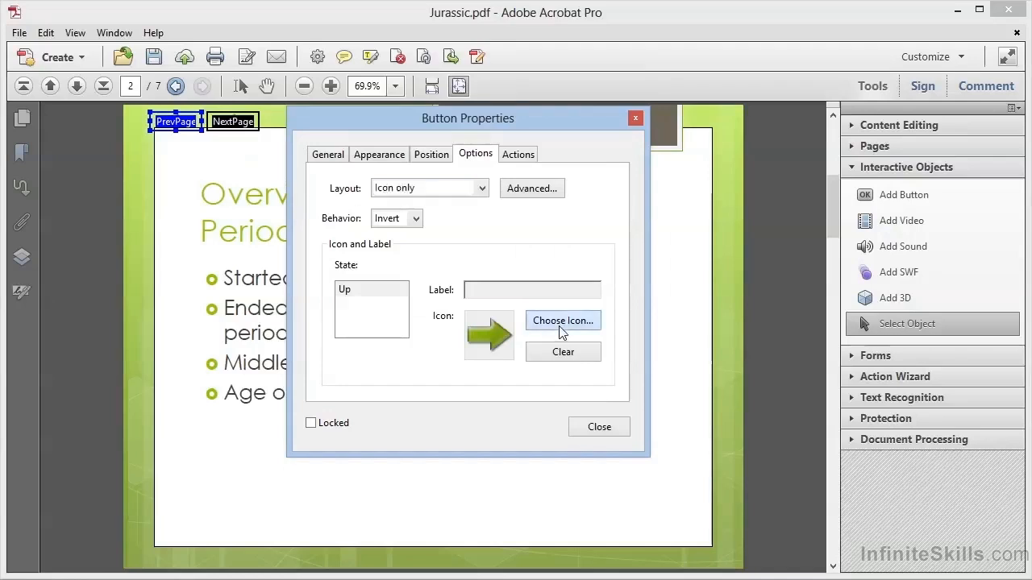
{"action": "left_click", "coordinate": [562, 320]}
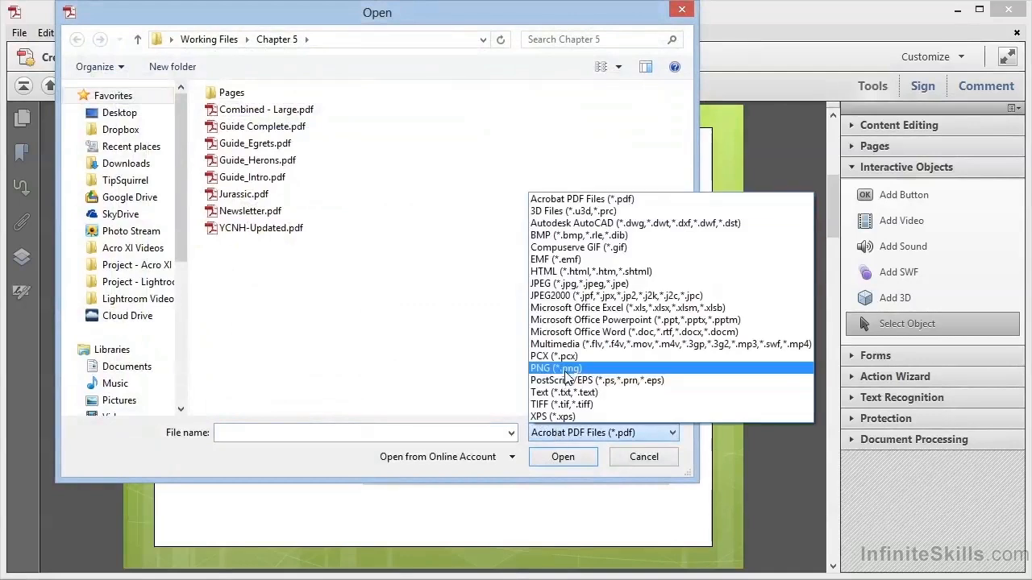
{"action": "left_click", "coordinate": [555, 367]}
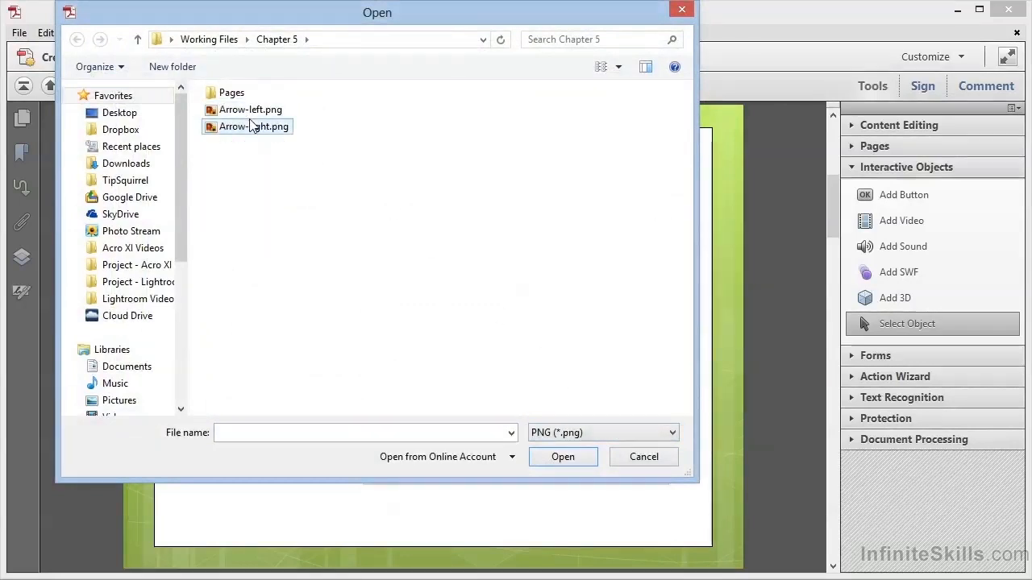
{"action": "left_click", "coordinate": [254, 108]}
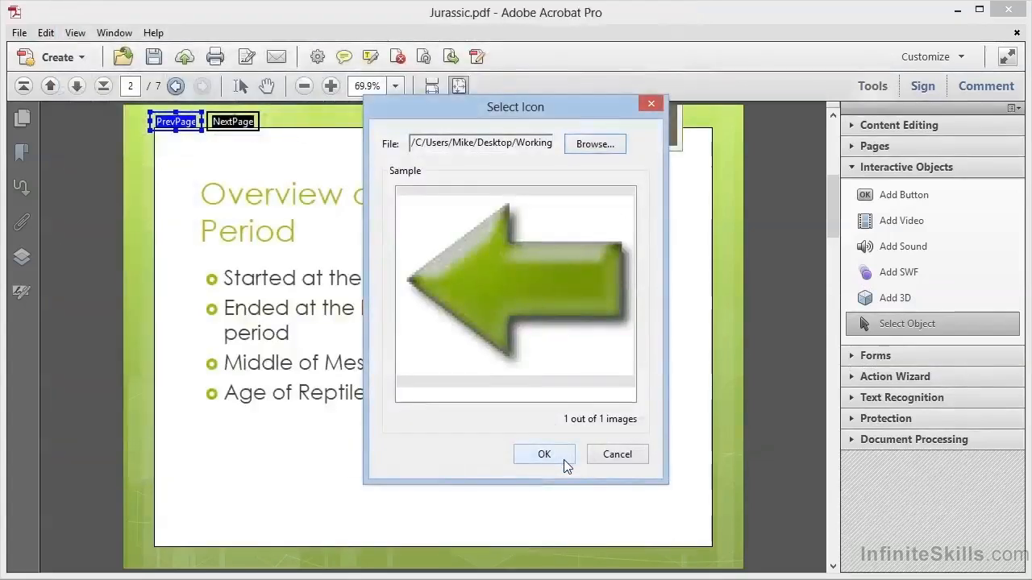
{"action": "mouse_move", "coordinate": [540, 482]}
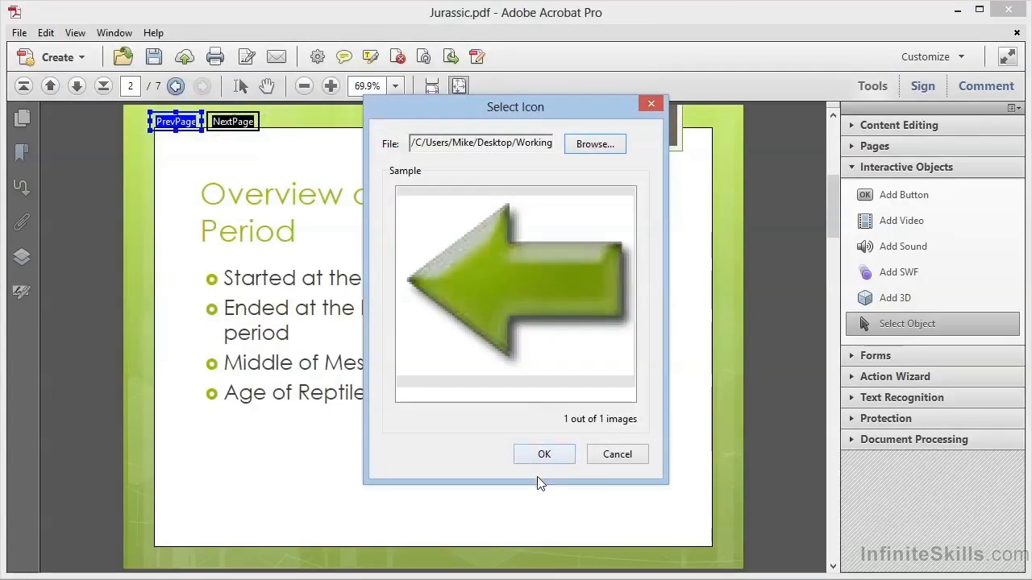
{"action": "left_click", "coordinate": [544, 454]}
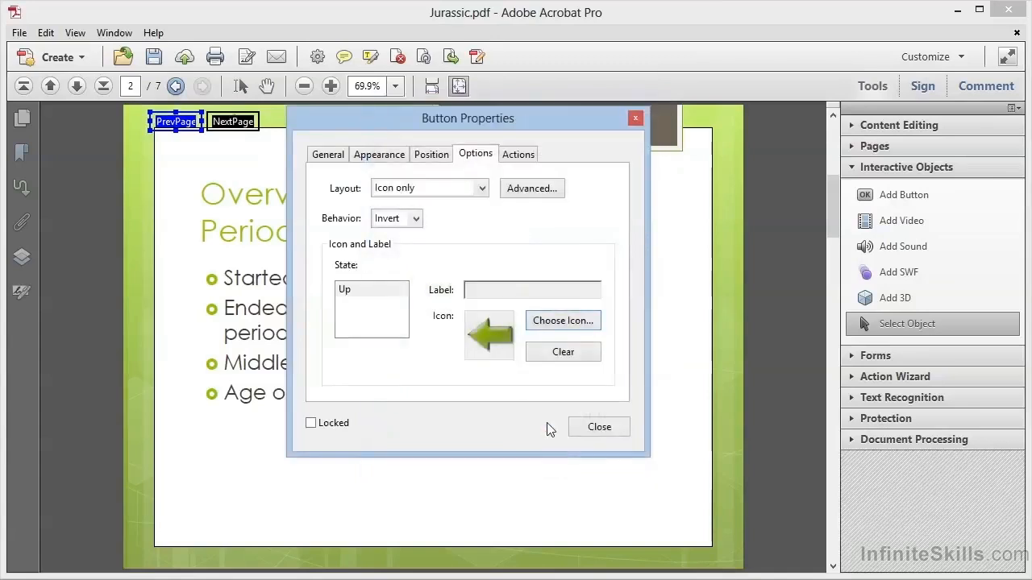
{"action": "mouse_move", "coordinate": [484, 428]}
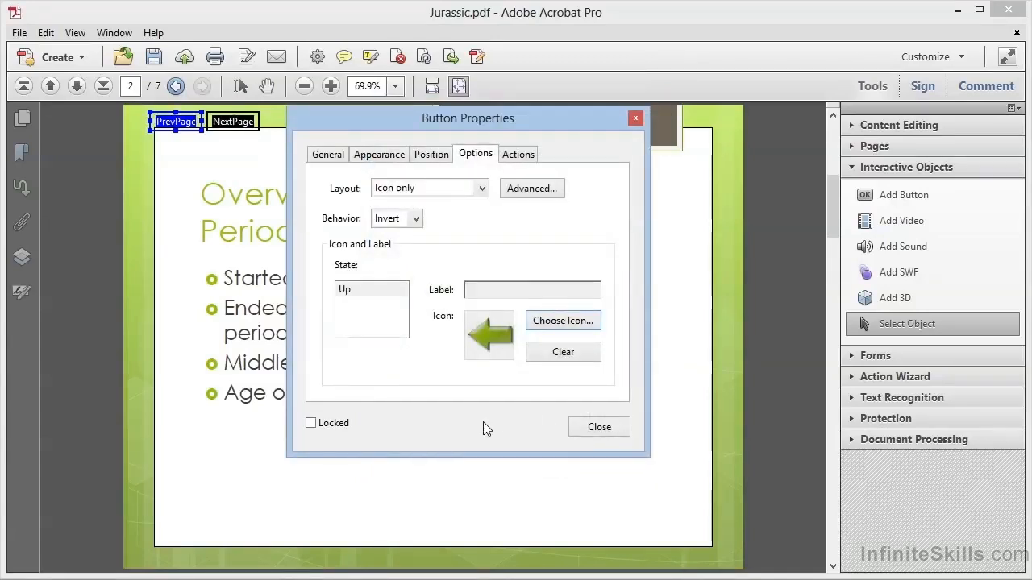
- Change the PrevPage action to the View > Page Navigation > Previous Page menu item
{"action": "left_click", "coordinate": [518, 154]}
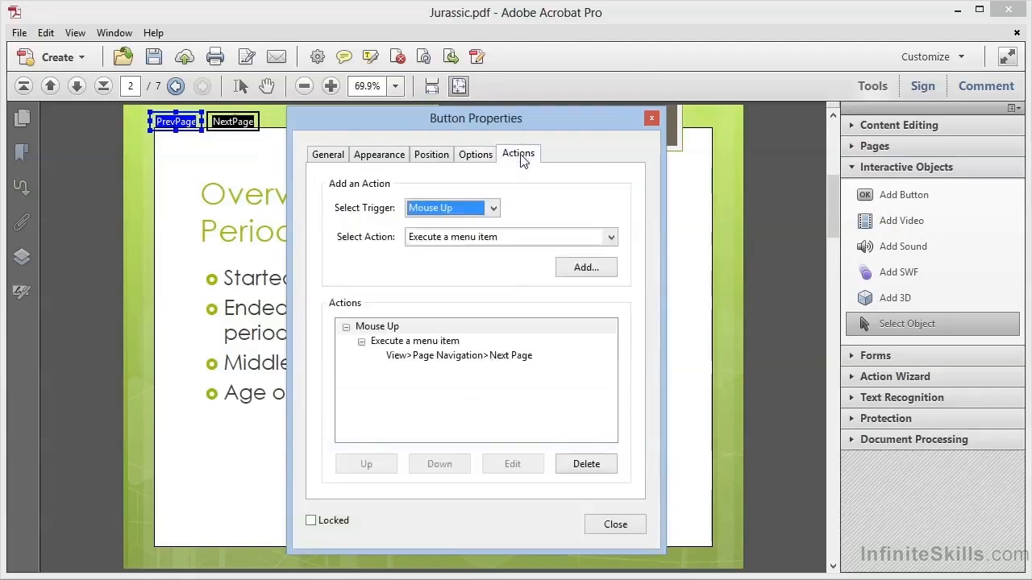
{"action": "mouse_move", "coordinate": [526, 228]}
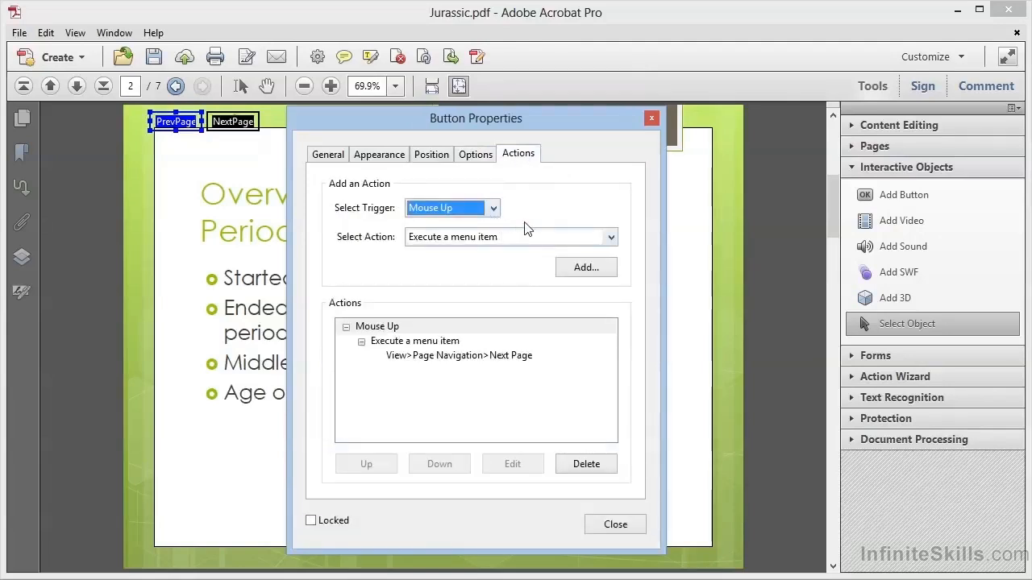
{"action": "mouse_move", "coordinate": [496, 361]}
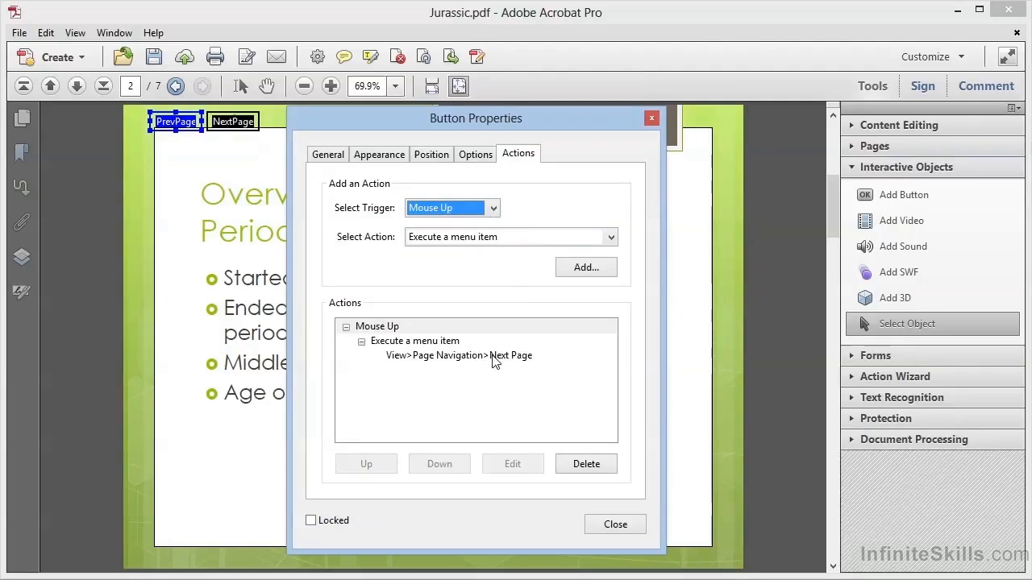
{"action": "left_click", "coordinate": [414, 341]}
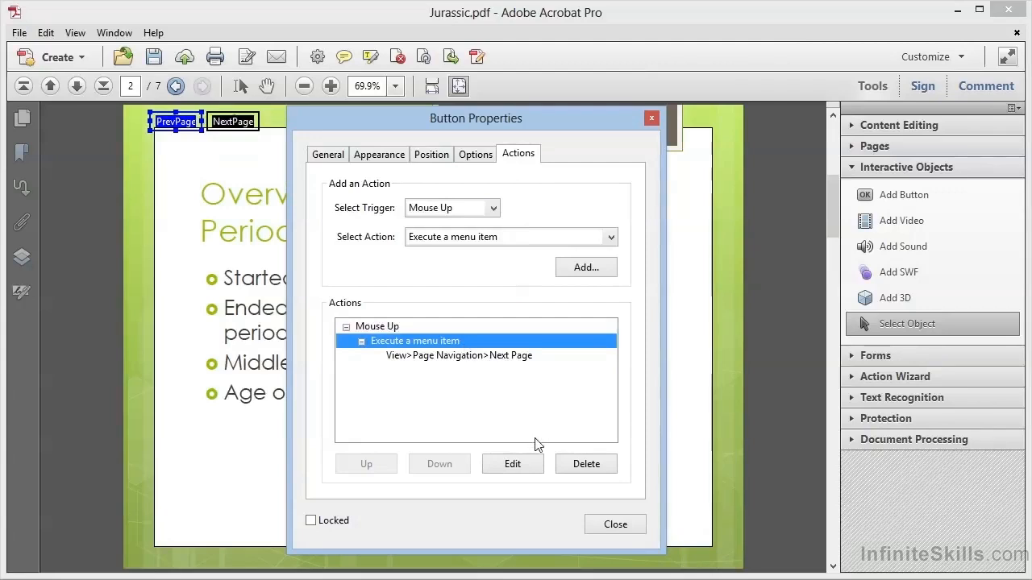
{"action": "mouse_move", "coordinate": [496, 364]}
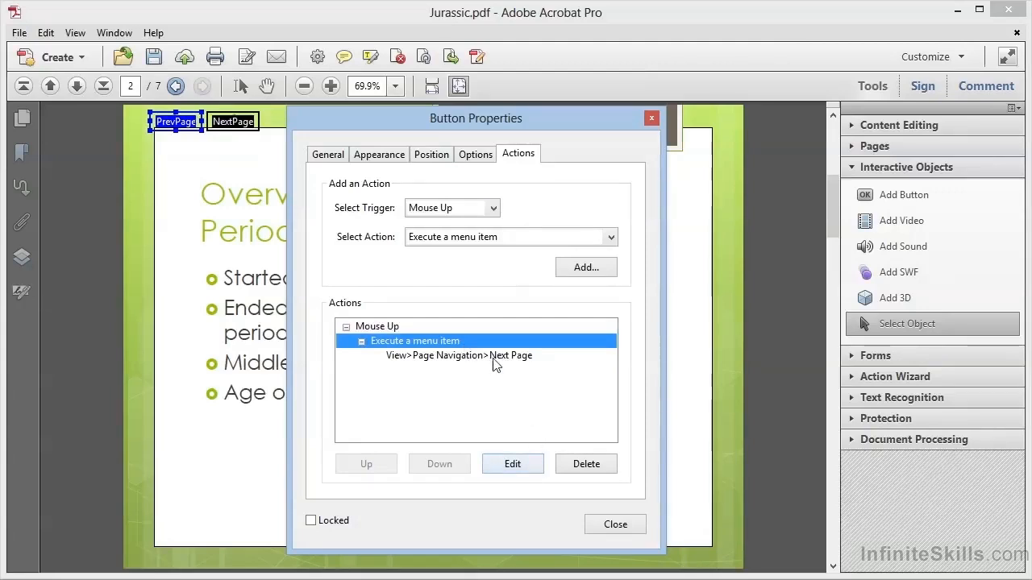
{"action": "left_click", "coordinate": [460, 355]}
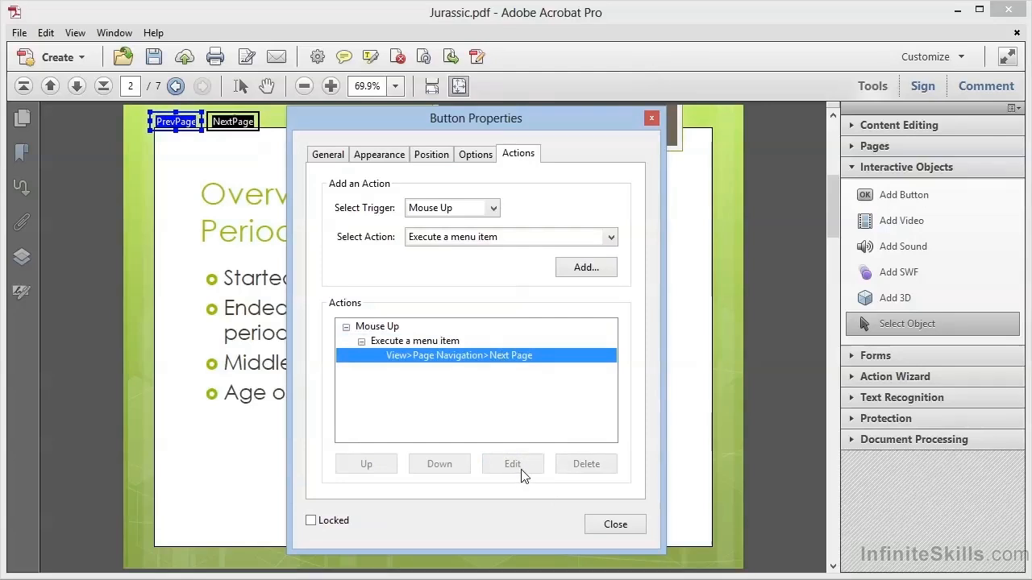
{"action": "left_click", "coordinate": [415, 341]}
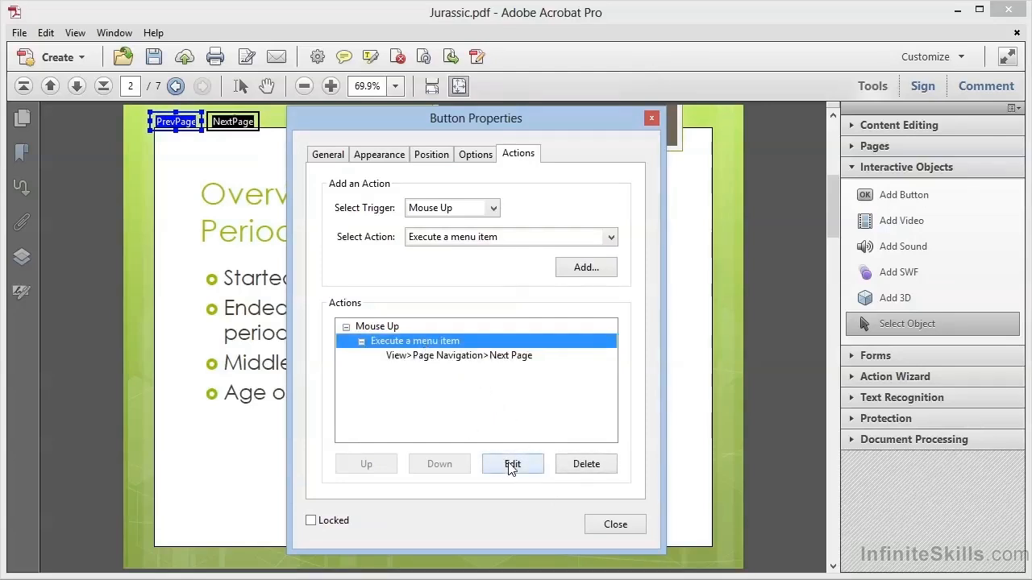
{"action": "left_click", "coordinate": [513, 464]}
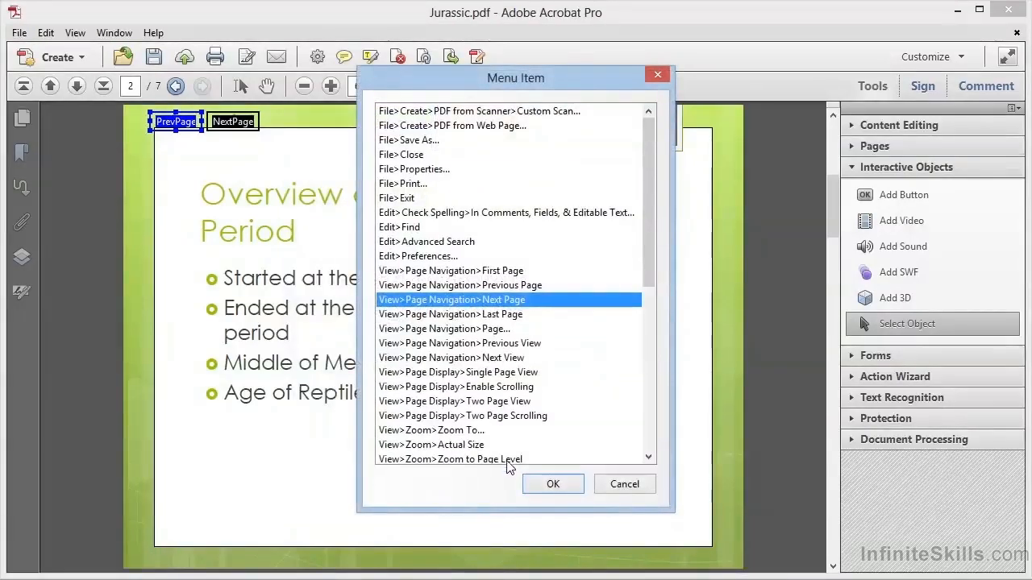
{"action": "mouse_move", "coordinate": [486, 329]}
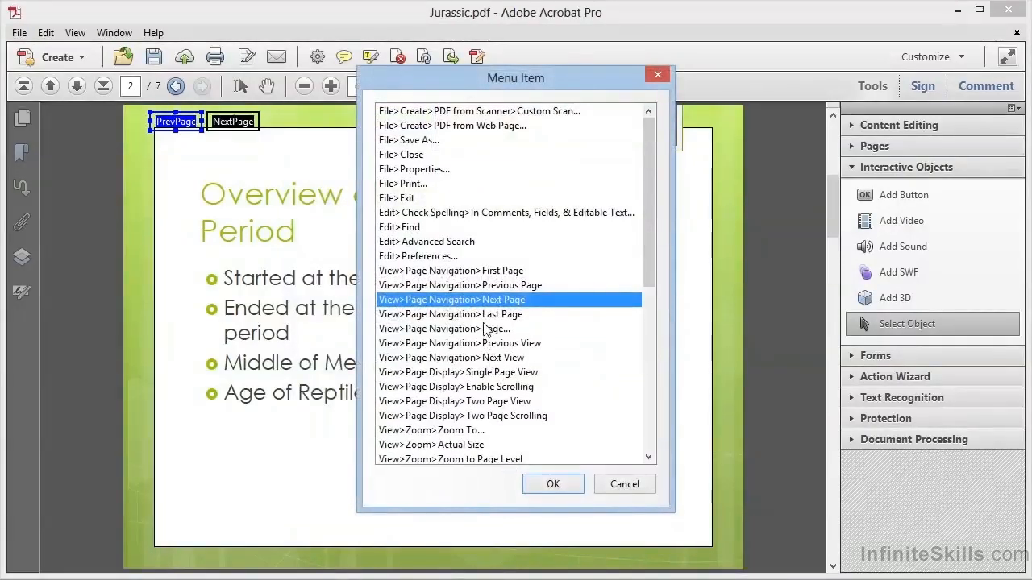
{"action": "mouse_move", "coordinate": [487, 289]}
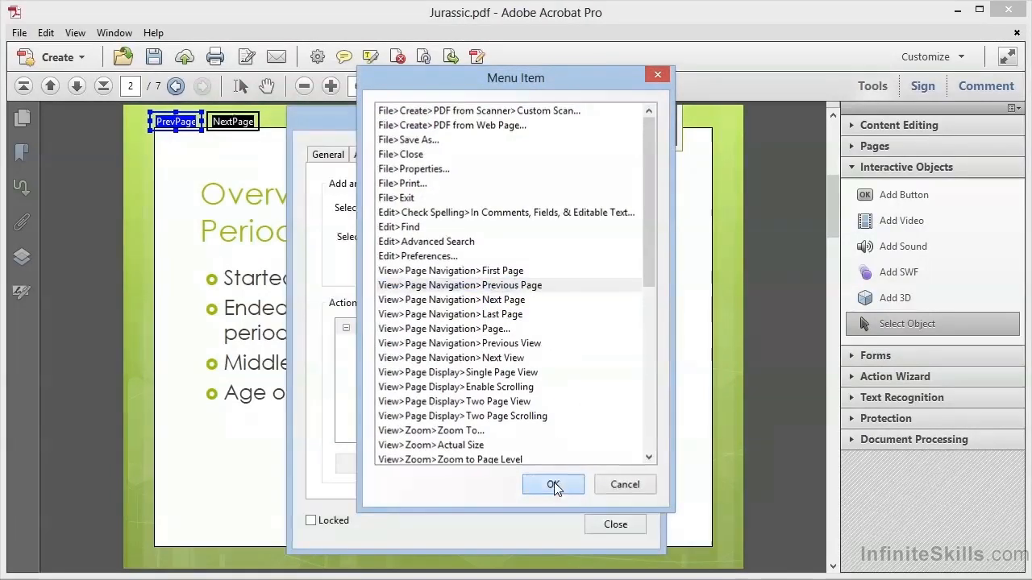
{"action": "left_click", "coordinate": [553, 485]}
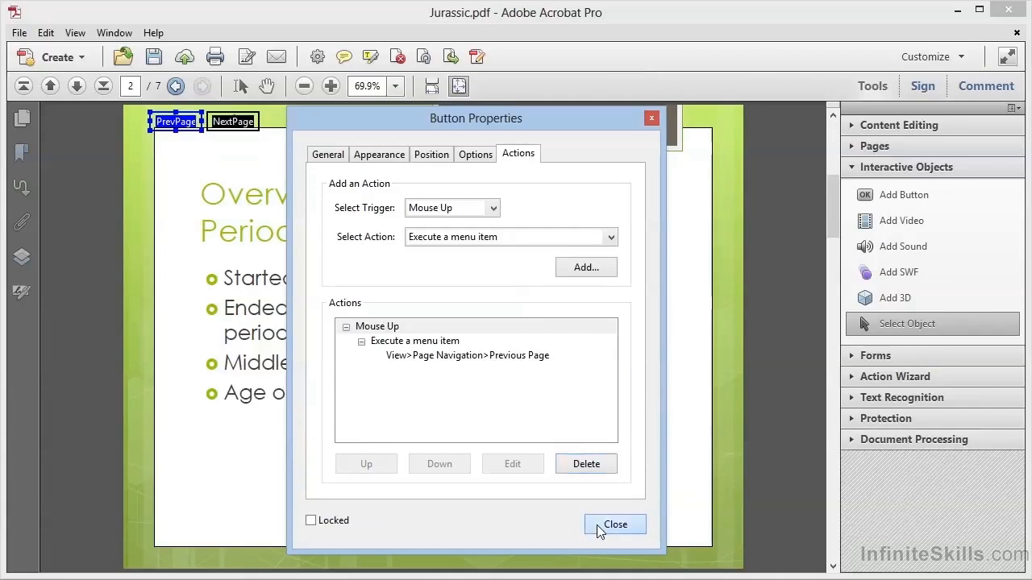
{"action": "left_click", "coordinate": [614, 524]}
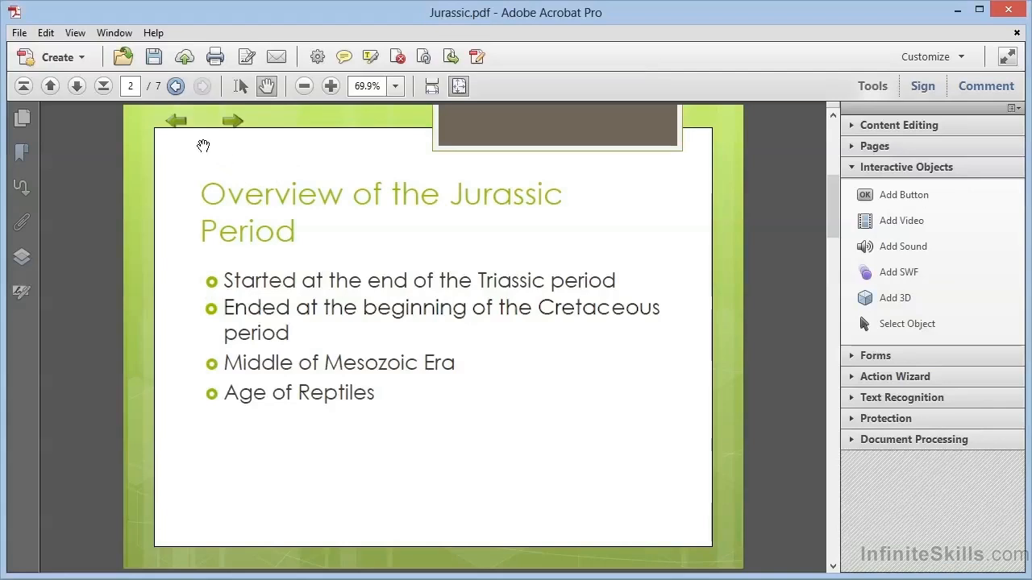
{"action": "mouse_move", "coordinate": [176, 121]}
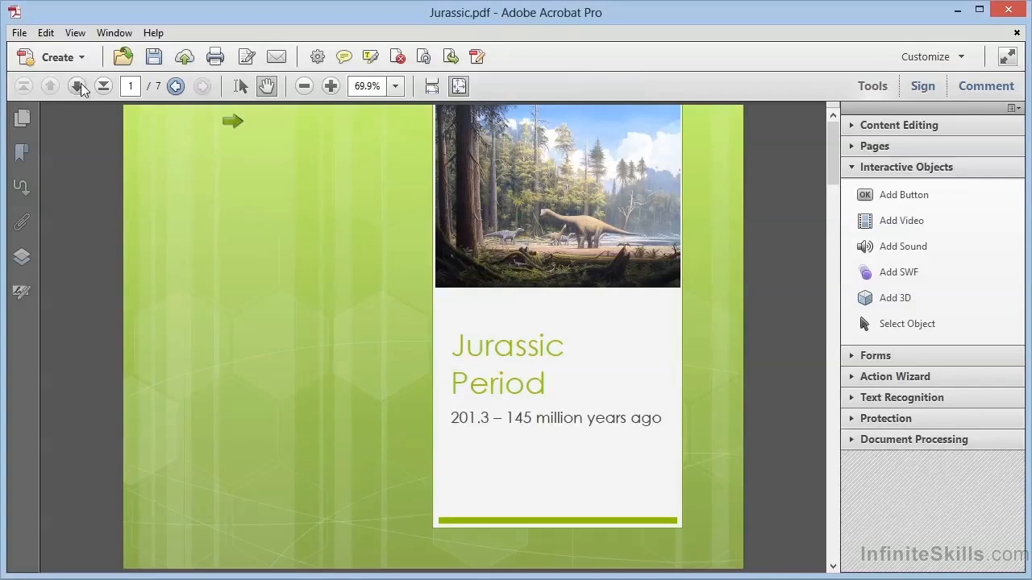
{"action": "left_click", "coordinate": [76, 86]}
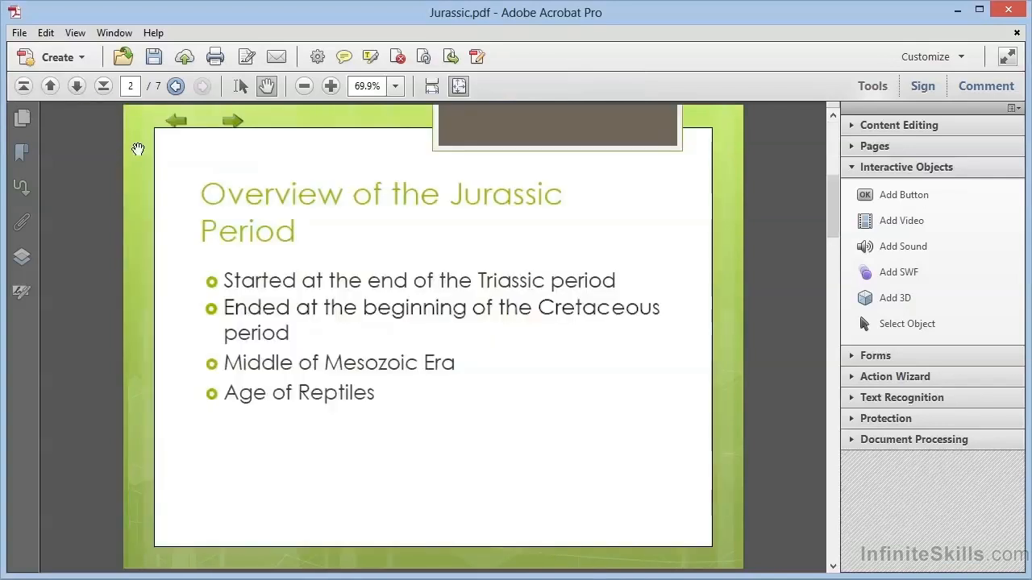
{"action": "mouse_move", "coordinate": [931, 356]}
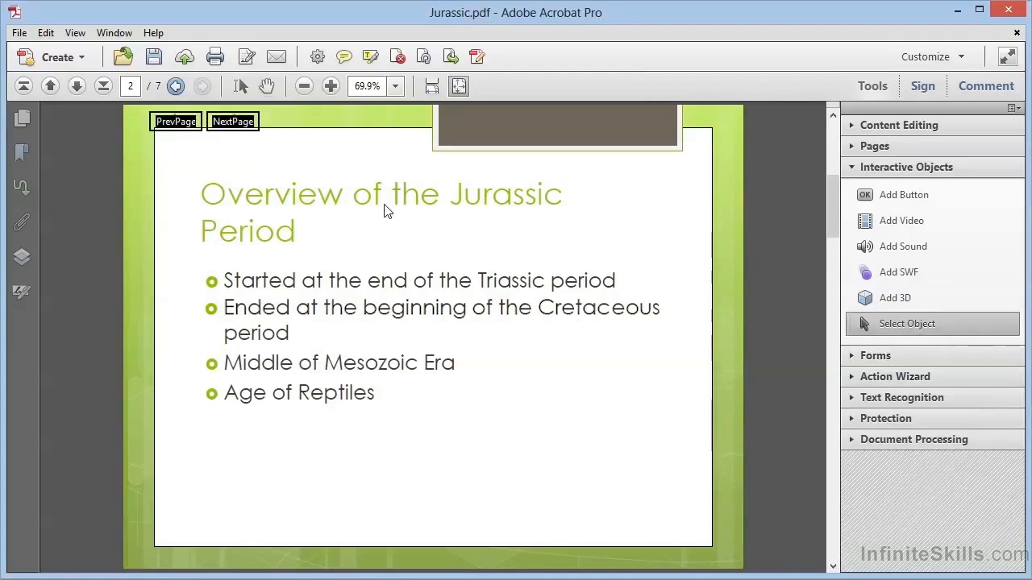
- Duplicate the PrevPage button across pages 2 to 7
{"action": "left_click", "coordinate": [174, 121]}
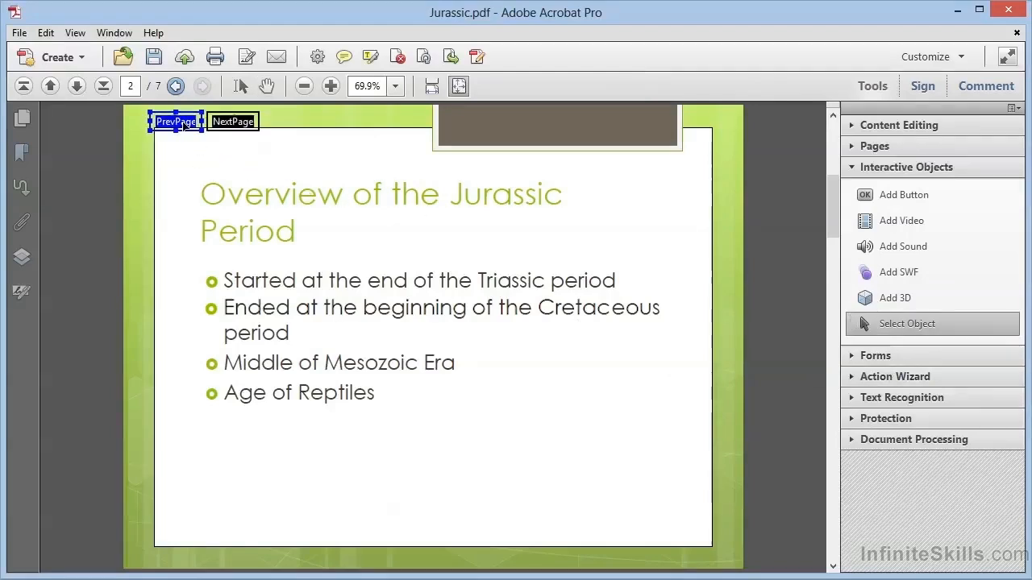
{"action": "right_click", "coordinate": [175, 121]}
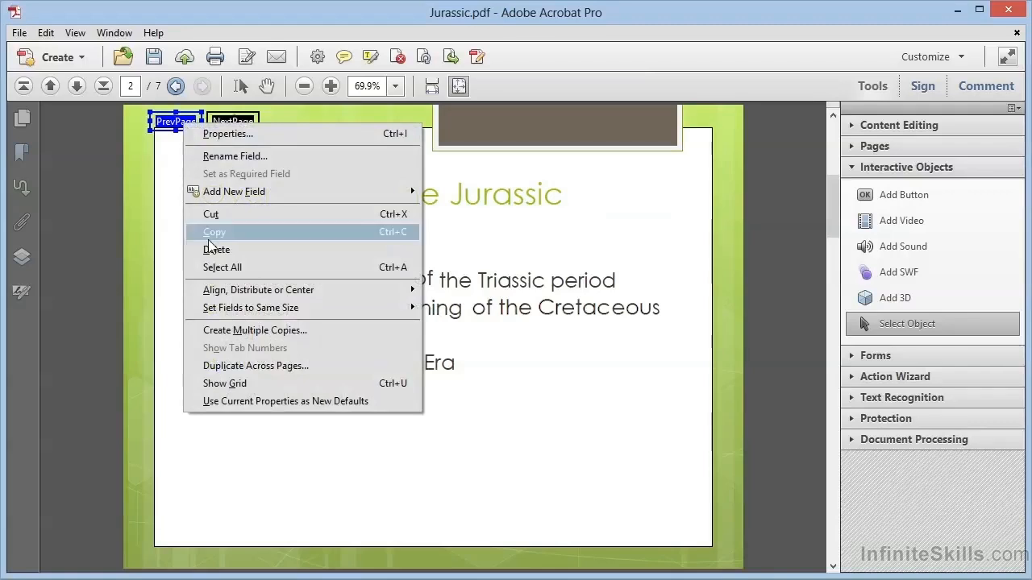
{"action": "left_click", "coordinate": [256, 365]}
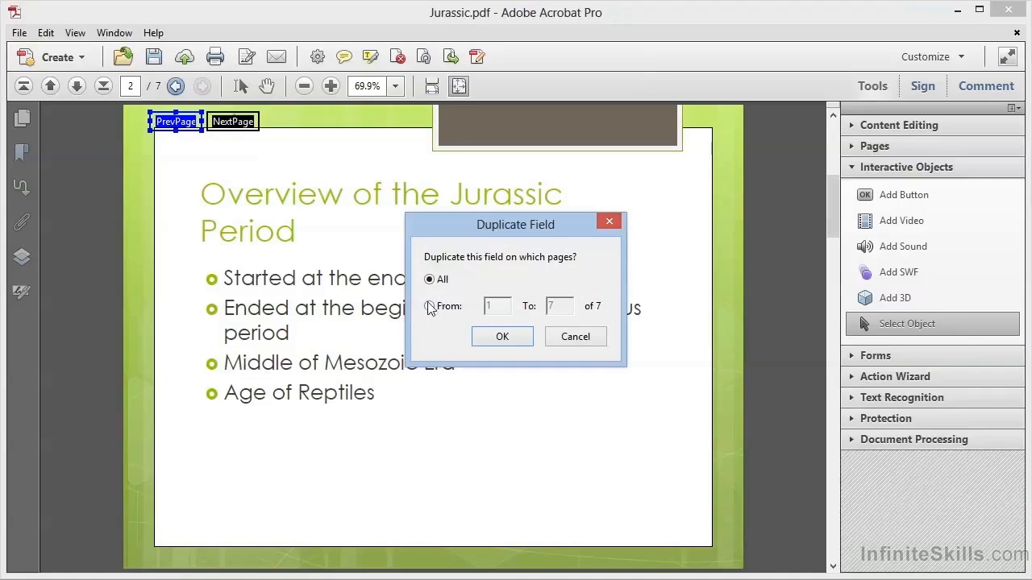
{"action": "left_click", "coordinate": [430, 307]}
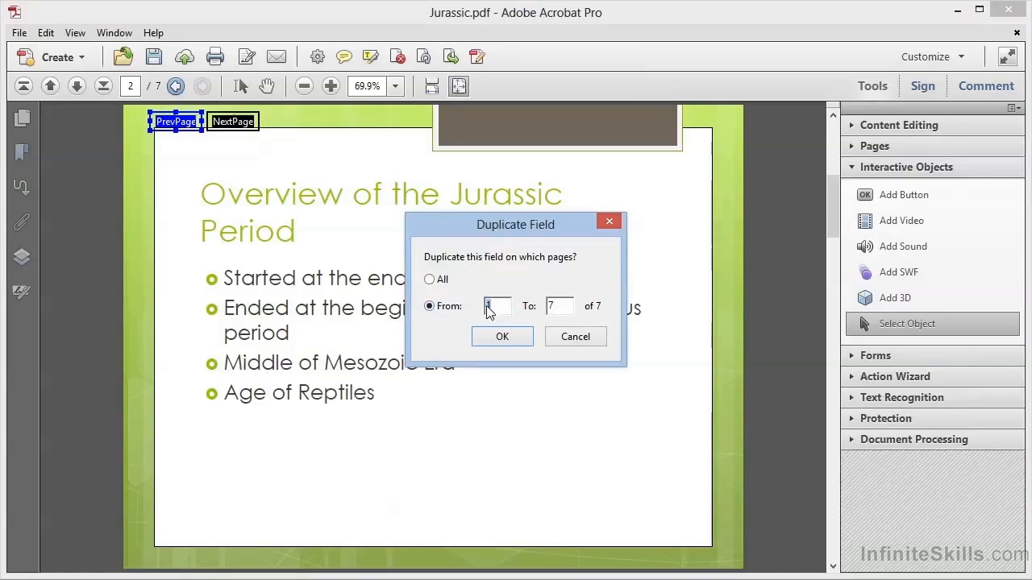
{"action": "type", "text": "2"}
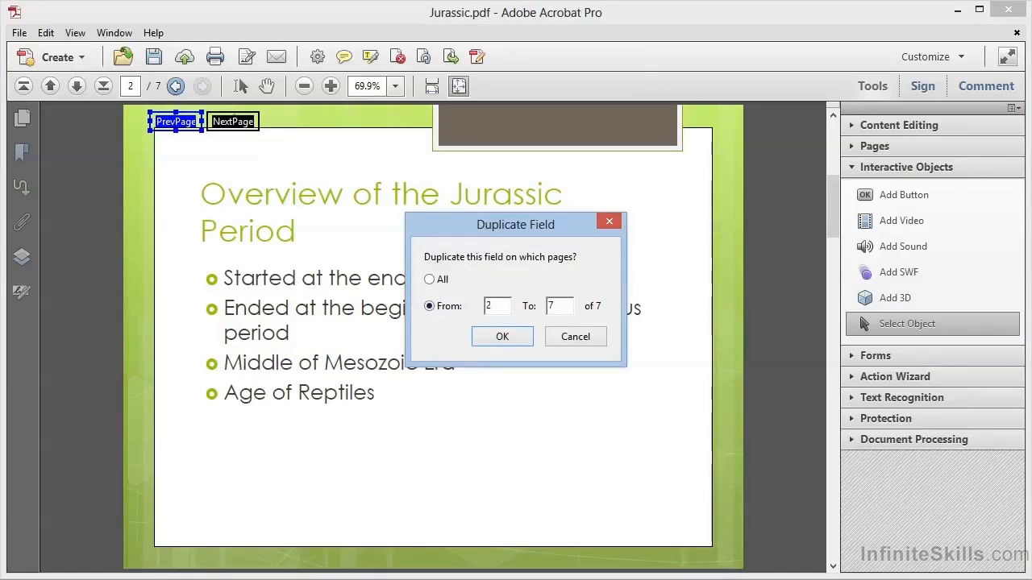
{"action": "left_click", "coordinate": [501, 336]}
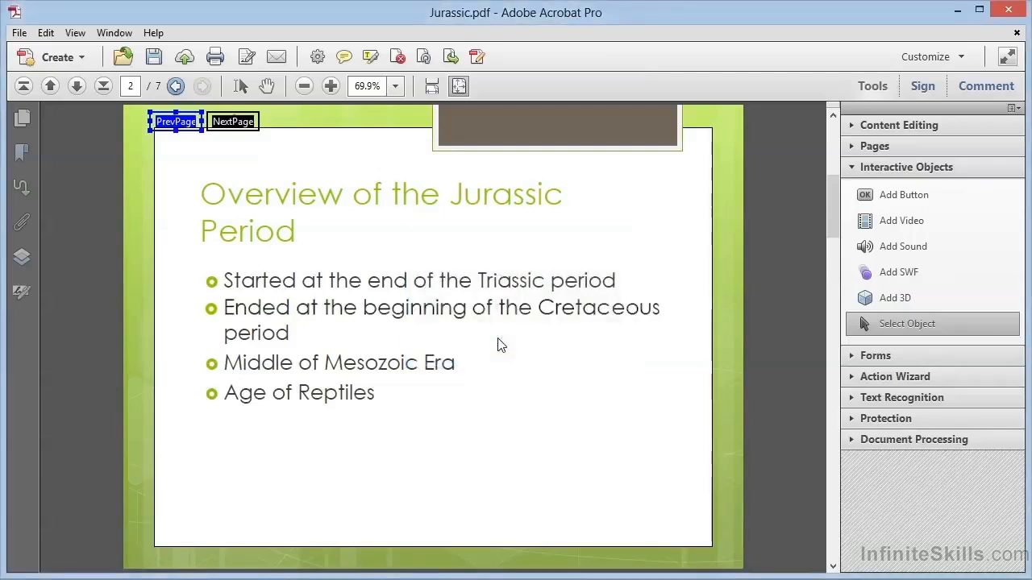
{"action": "mouse_move", "coordinate": [436, 244]}
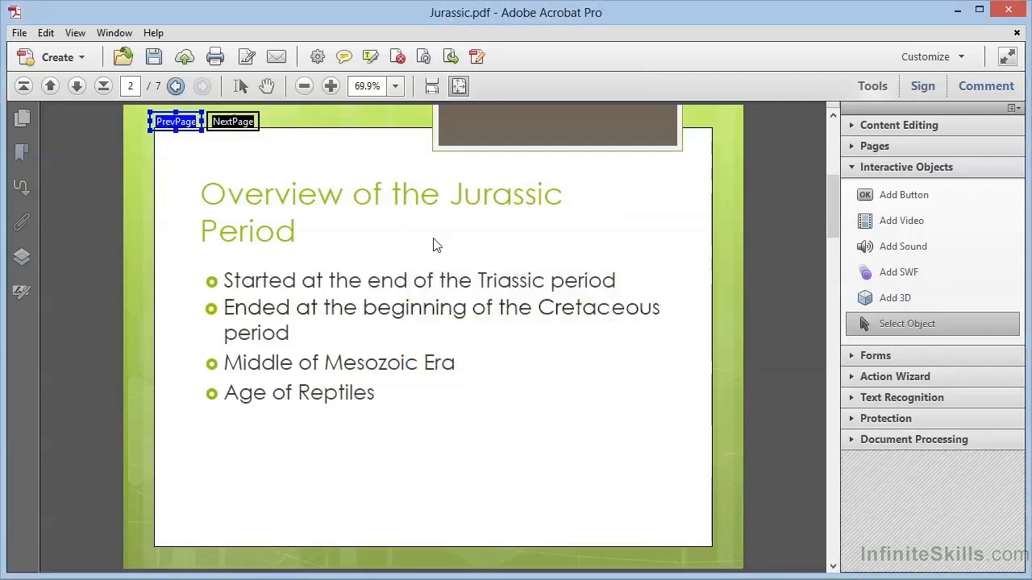
{"action": "left_click", "coordinate": [176, 121]}
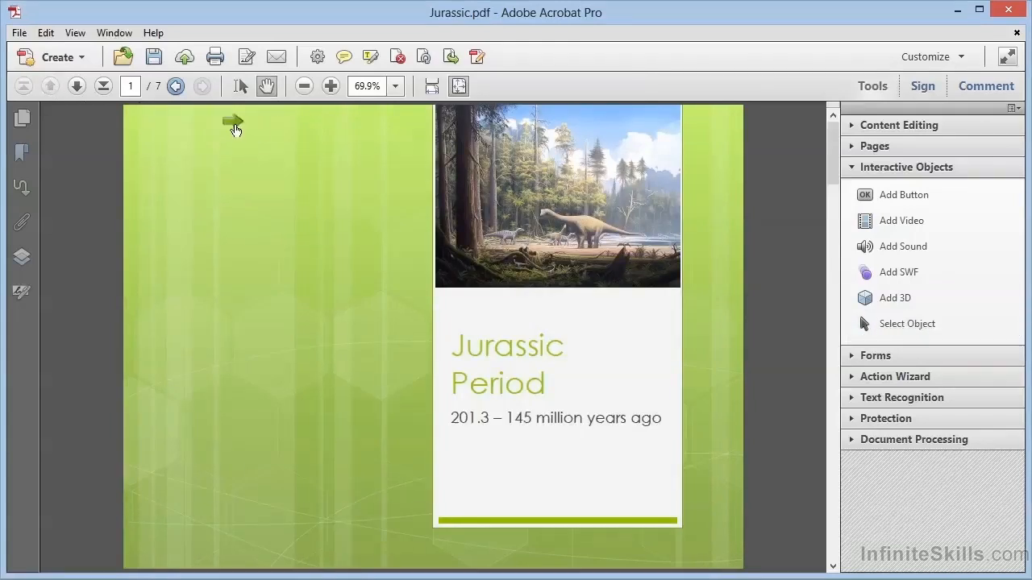
- Click the green next-page arrow on the title slide to test it
{"action": "left_click", "coordinate": [234, 122]}
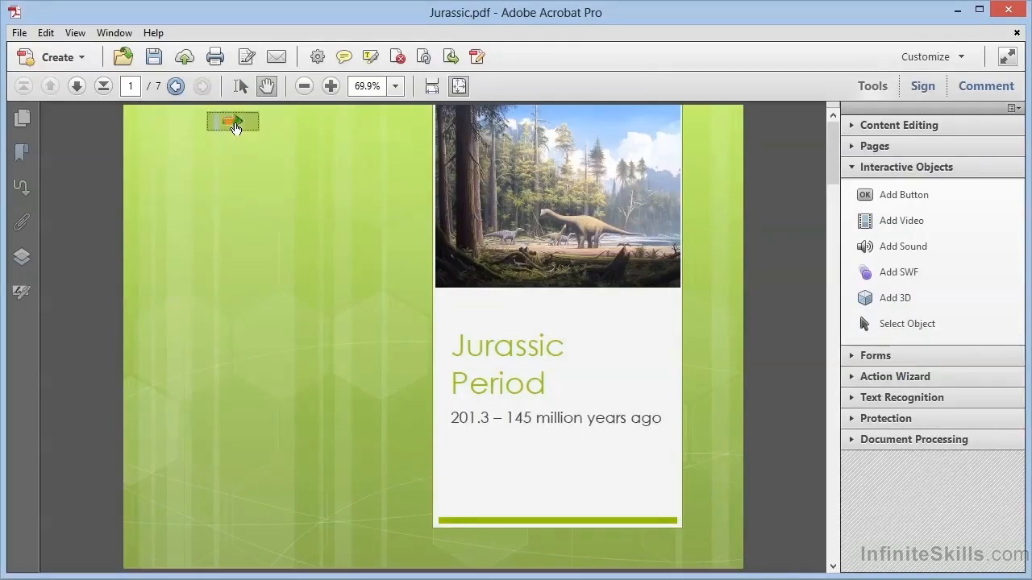
{"action": "left_click", "coordinate": [232, 121]}
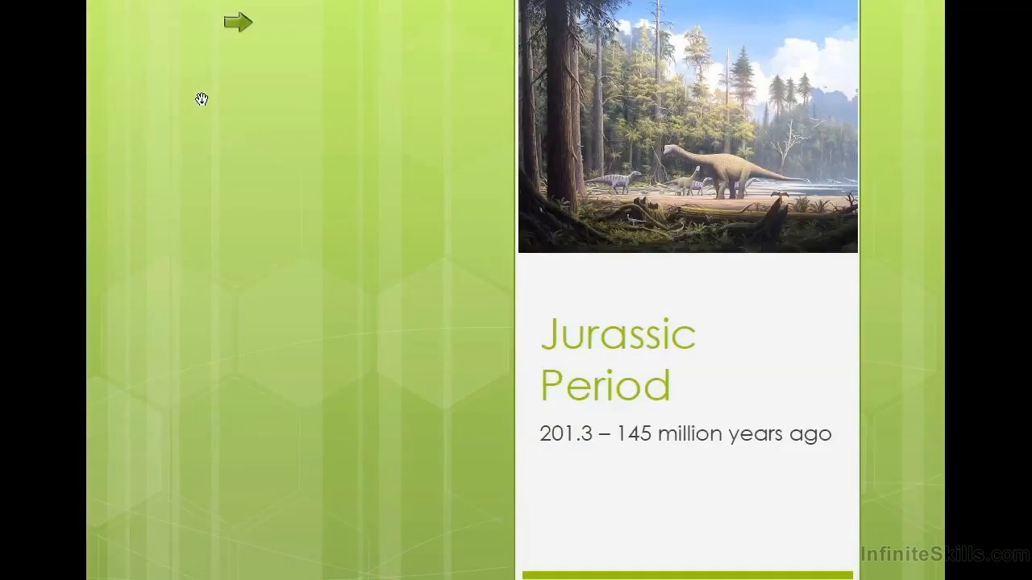
{"action": "mouse_move", "coordinate": [222, 40]}
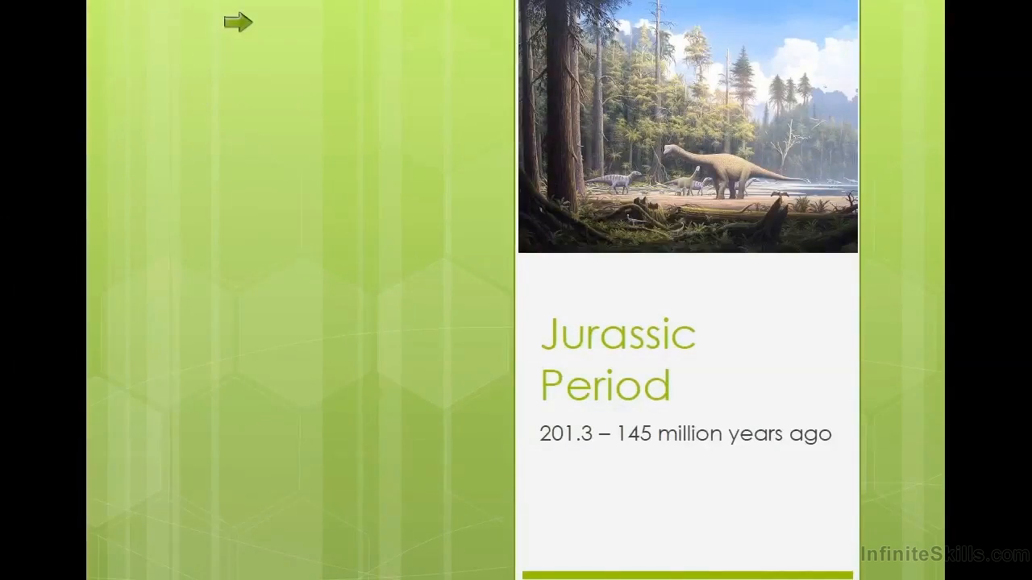
{"action": "mouse_move", "coordinate": [195, 92]}
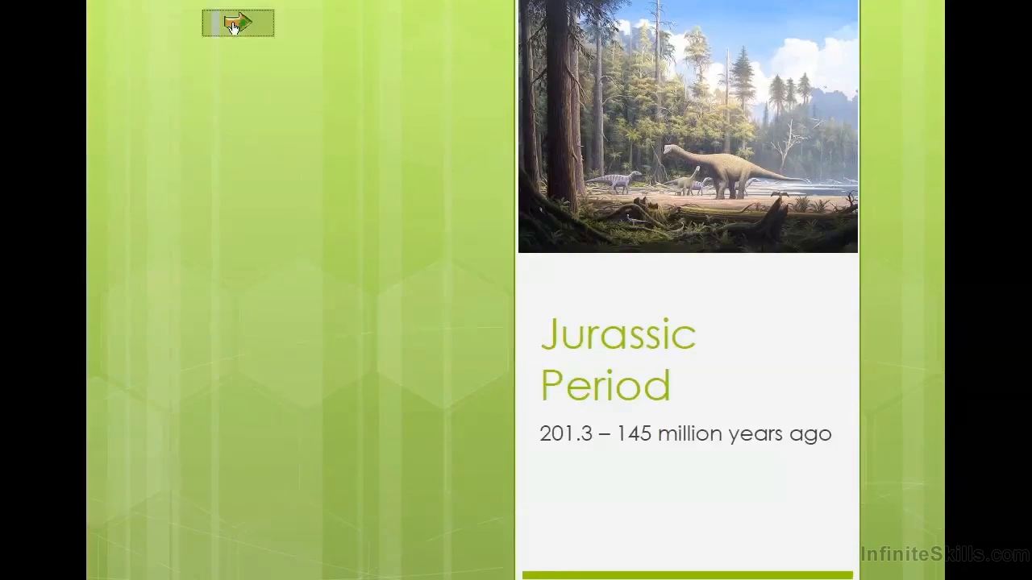
{"action": "mouse_move", "coordinate": [165, 24]}
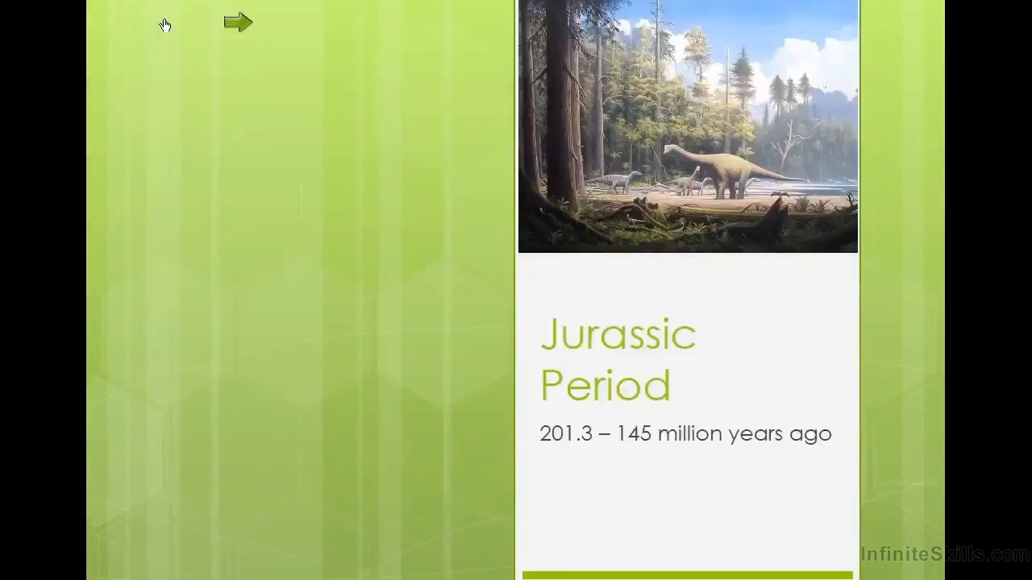